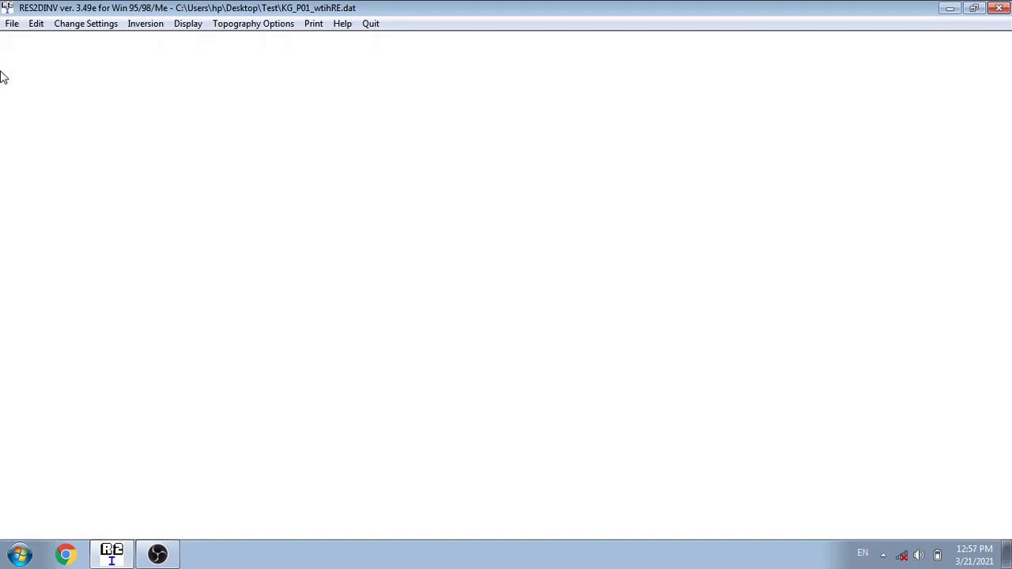
# Show the File menu's data reading and import options
pyautogui.click(12, 23)
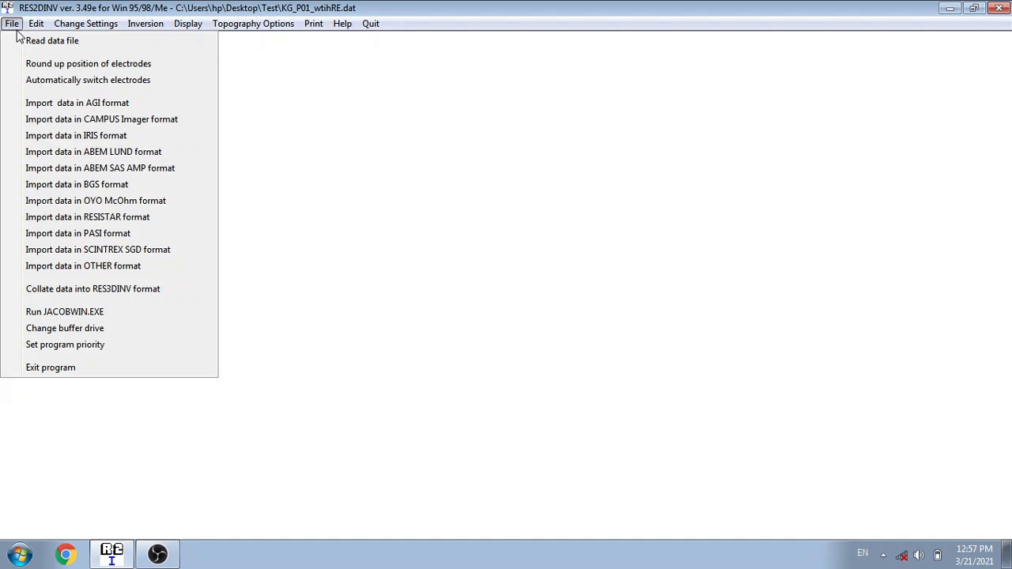
pyautogui.moveTo(93, 151)
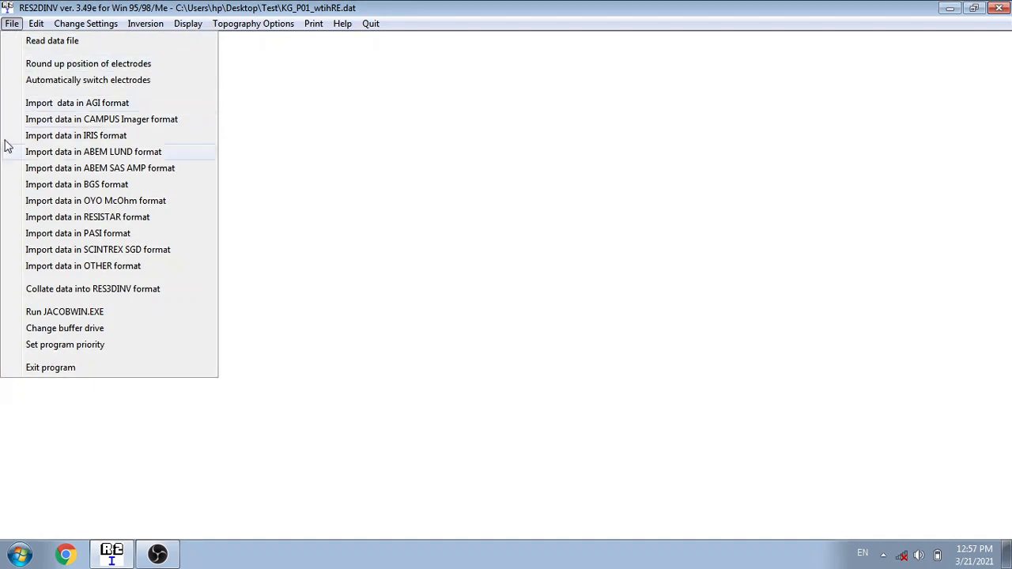
pyautogui.moveTo(76, 136)
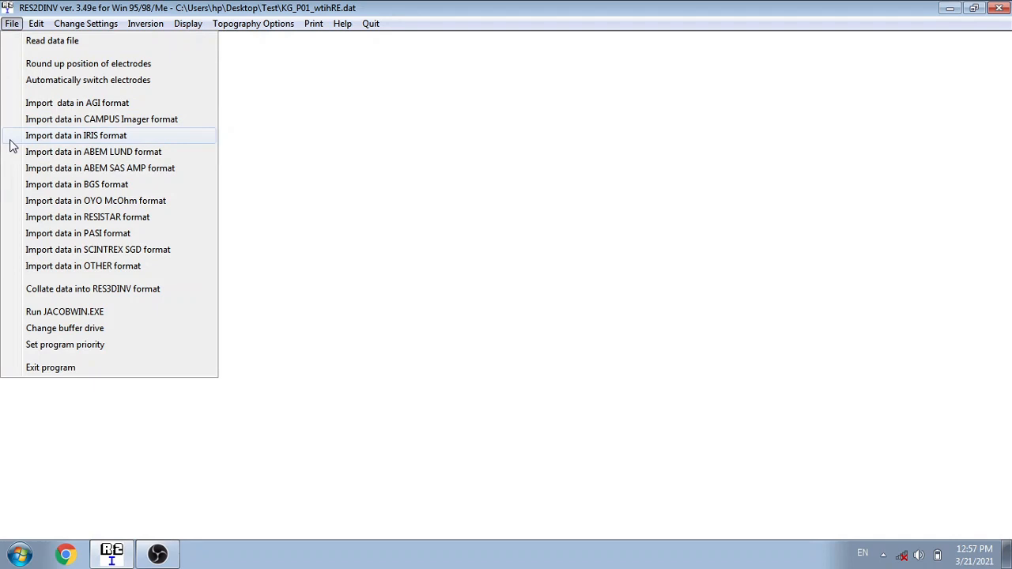
pyautogui.moveTo(98, 249)
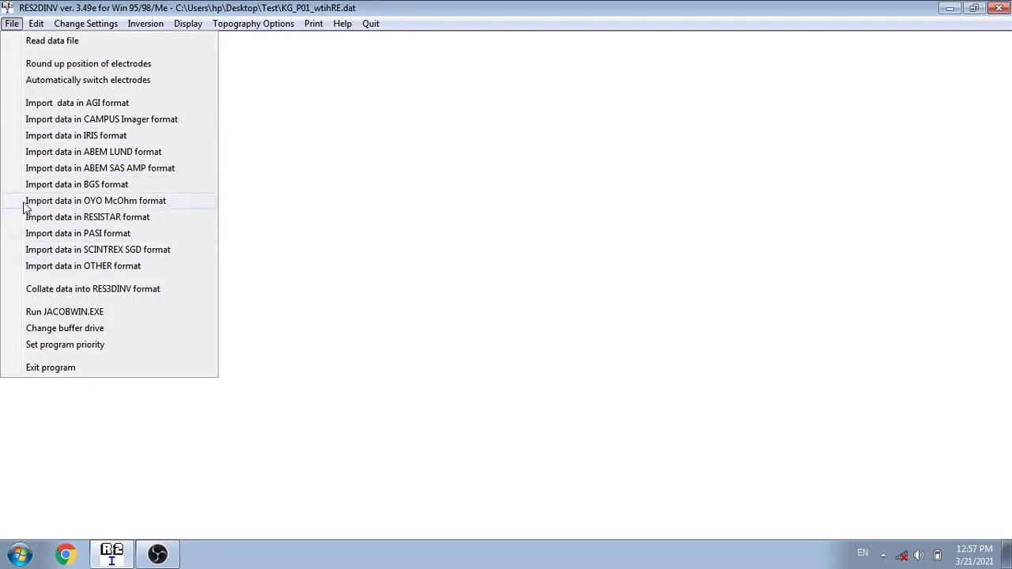
pyautogui.moveTo(4, 107)
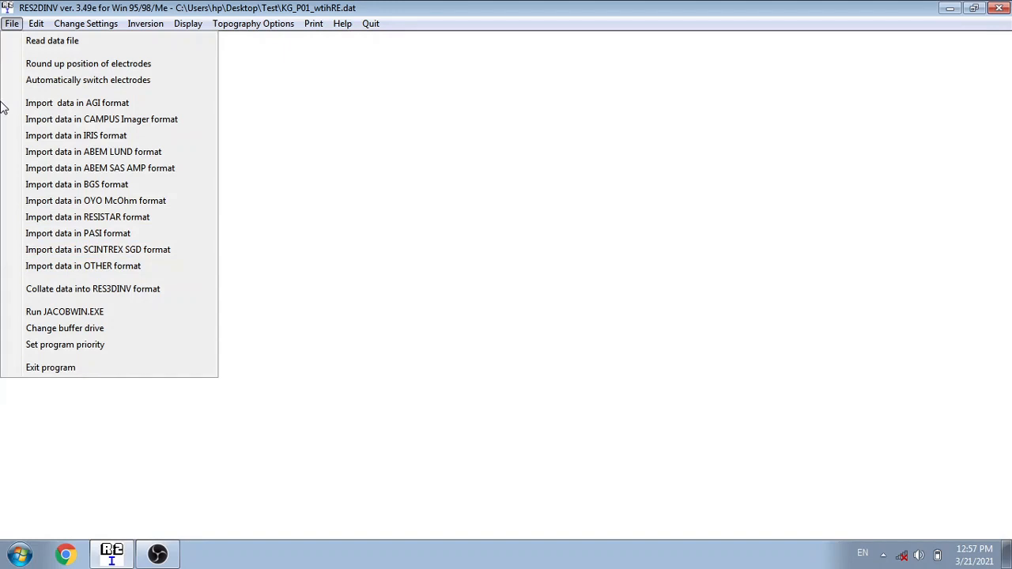
pyautogui.moveTo(6, 79)
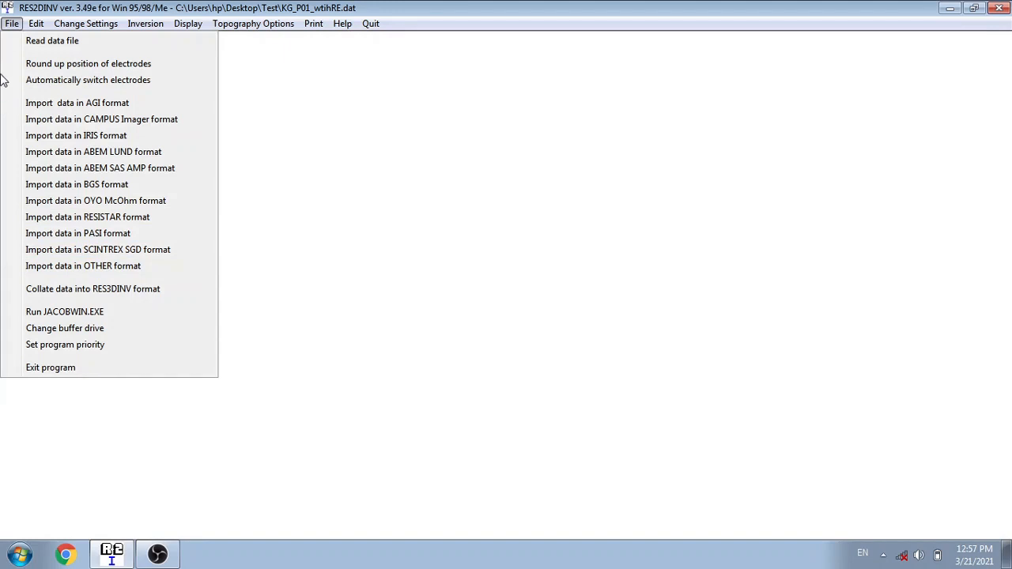
pyautogui.moveTo(12, 62)
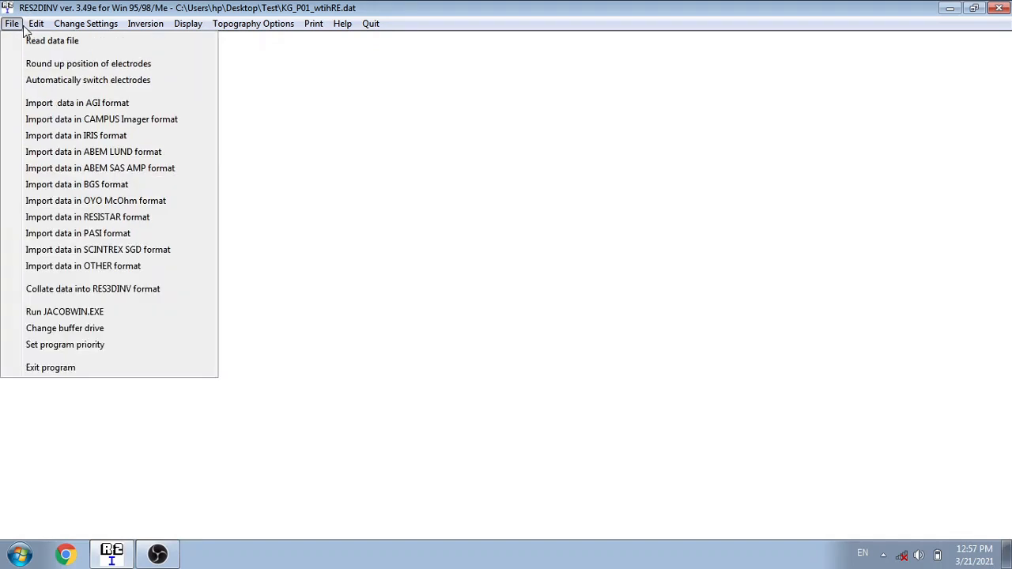
# Show the Edit menu commands for exterminating bad datum points and reversing pseudosections
pyautogui.click(36, 23)
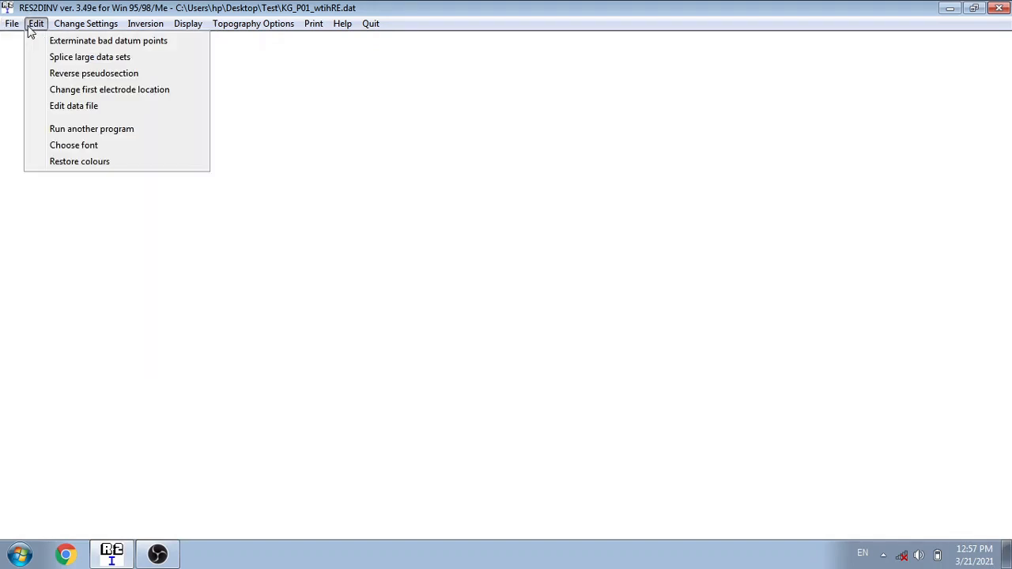
pyautogui.moveTo(109, 40)
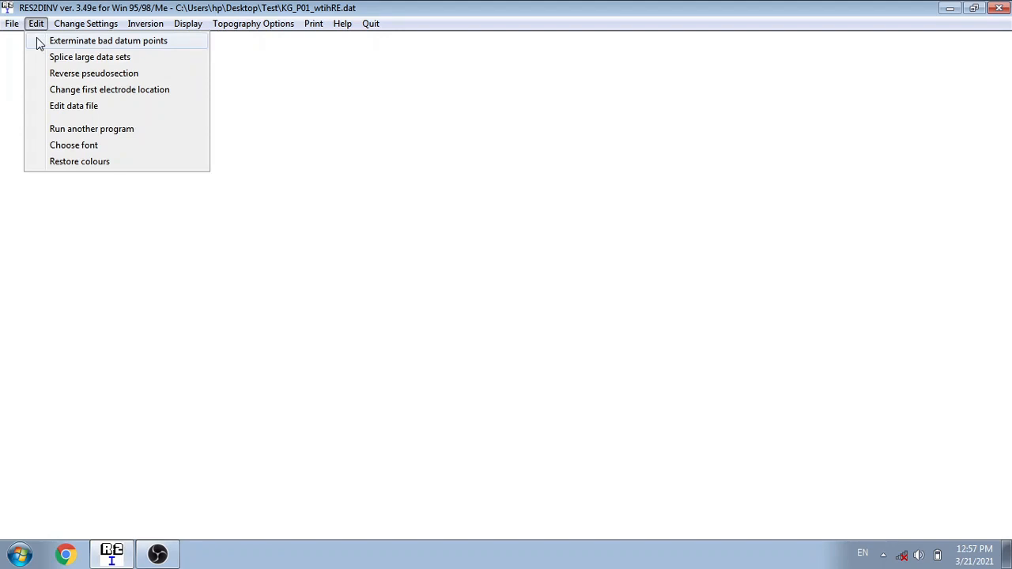
pyautogui.moveTo(30, 43)
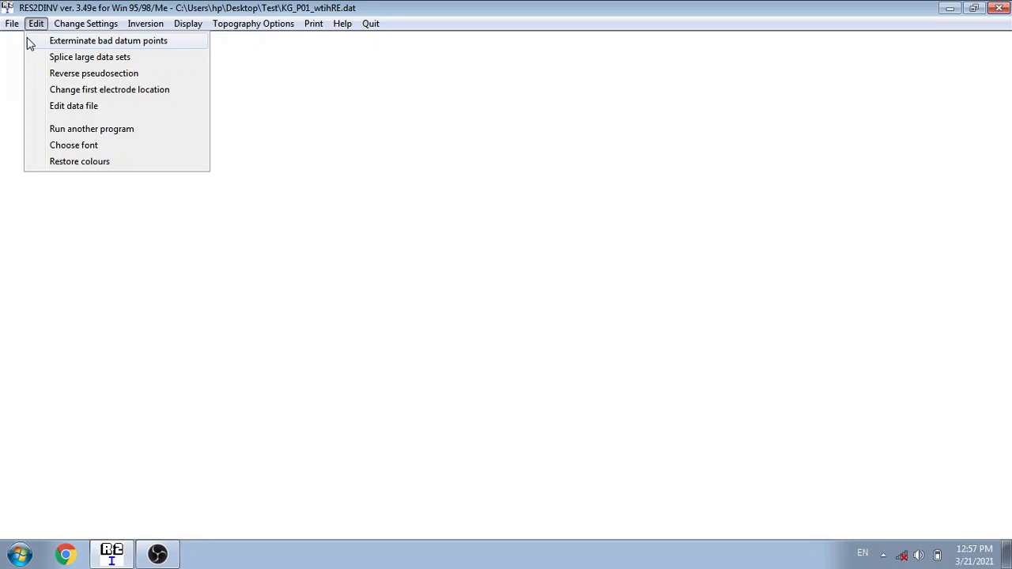
pyautogui.moveTo(30, 45)
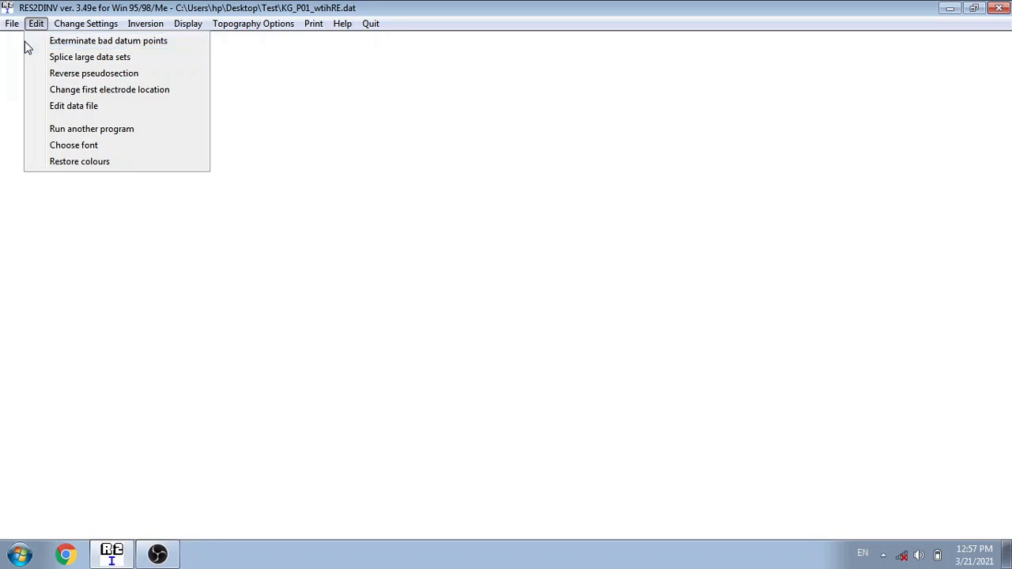
pyautogui.moveTo(89, 56)
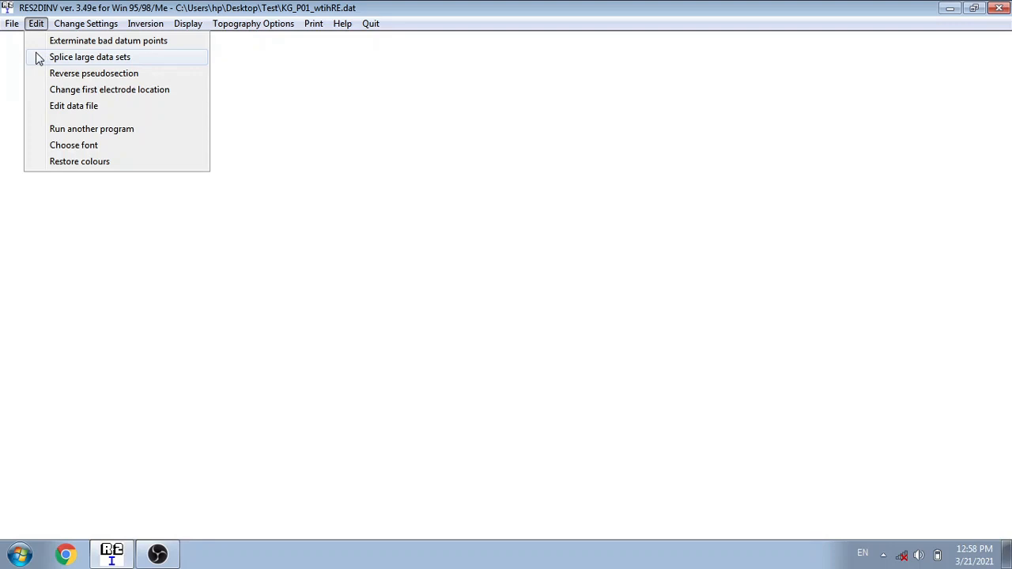
pyautogui.moveTo(94, 73)
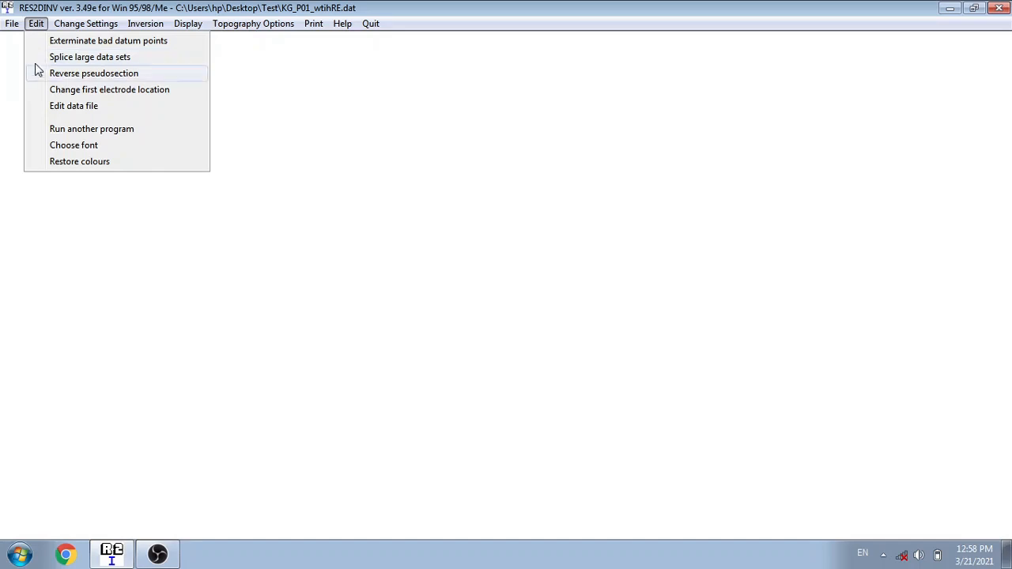
pyautogui.moveTo(85, 22)
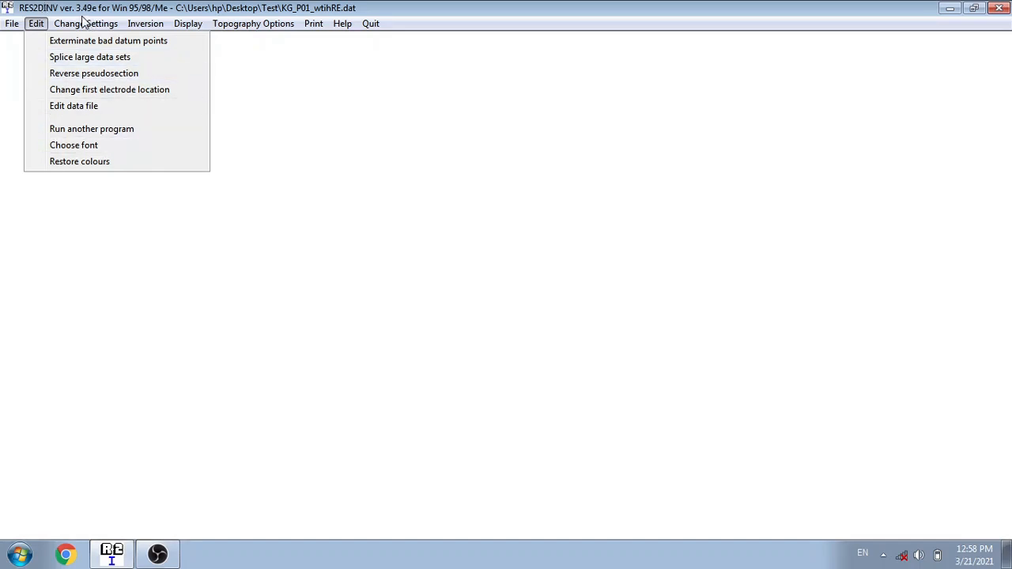
# Show the Change Settings menu with damping, mesh, convergence and iteration options
pyautogui.click(85, 23)
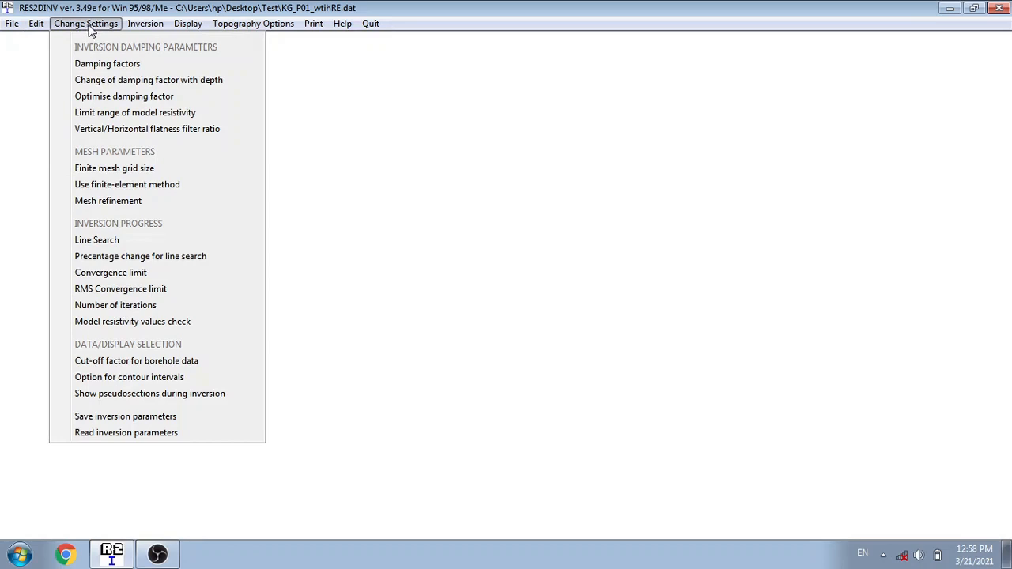
pyautogui.moveTo(227, 59)
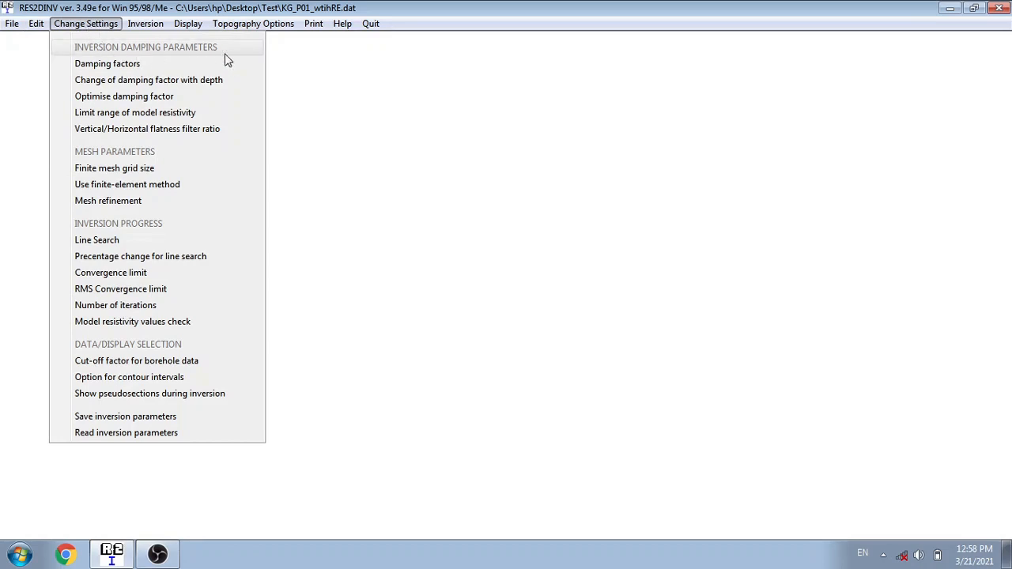
pyautogui.moveTo(107, 64)
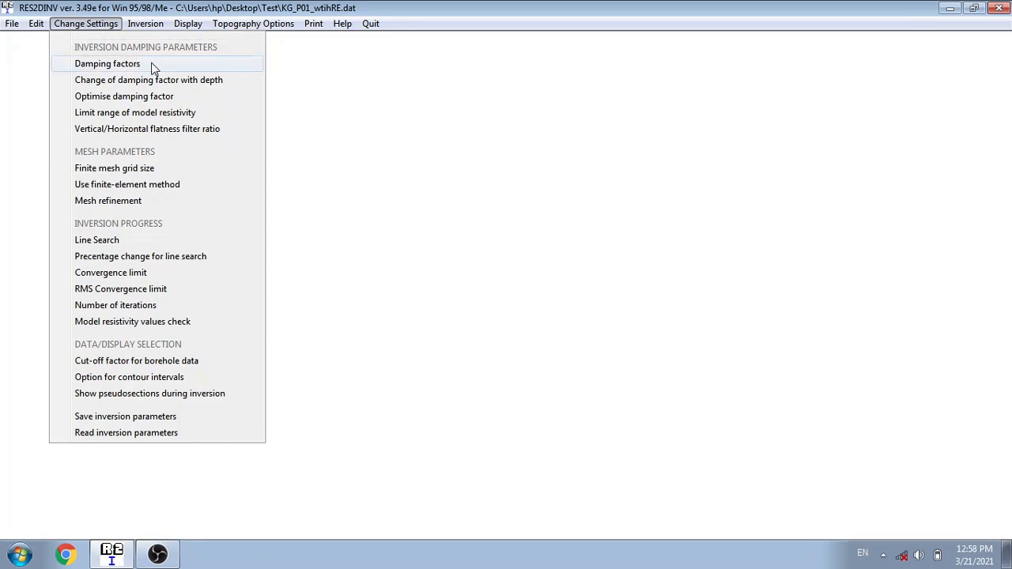
pyautogui.moveTo(190, 71)
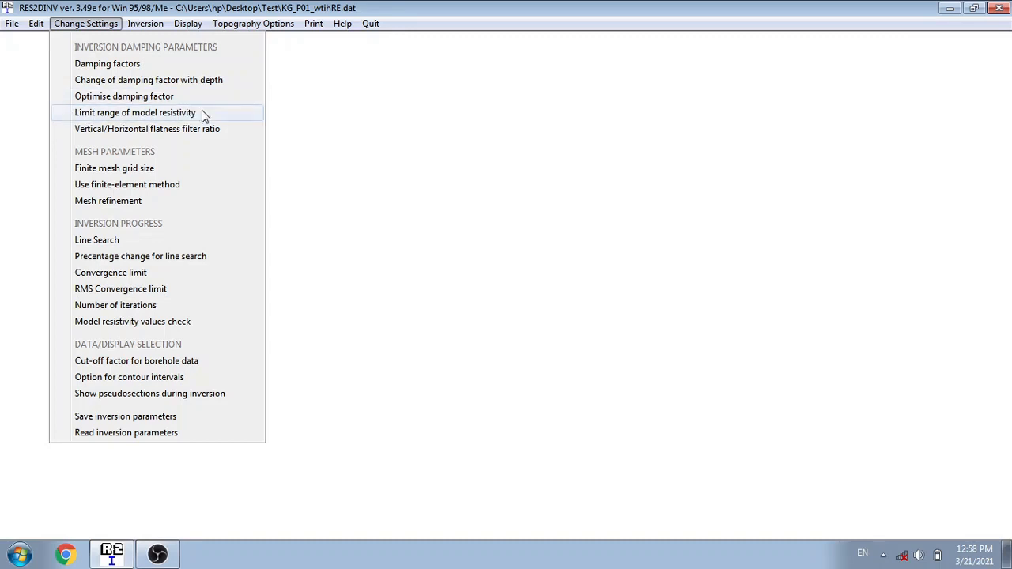
pyautogui.moveTo(101, 134)
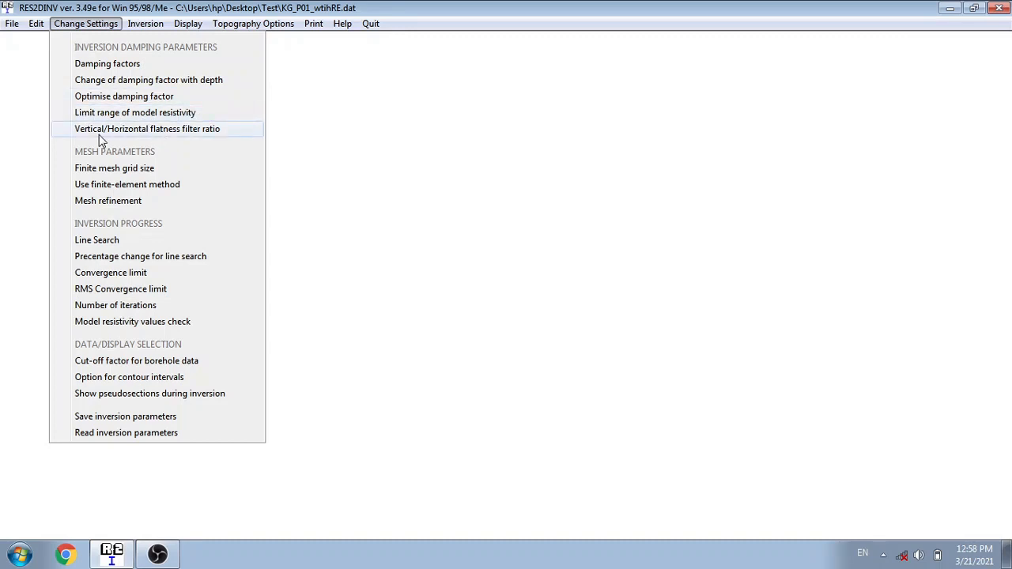
pyautogui.moveTo(152, 136)
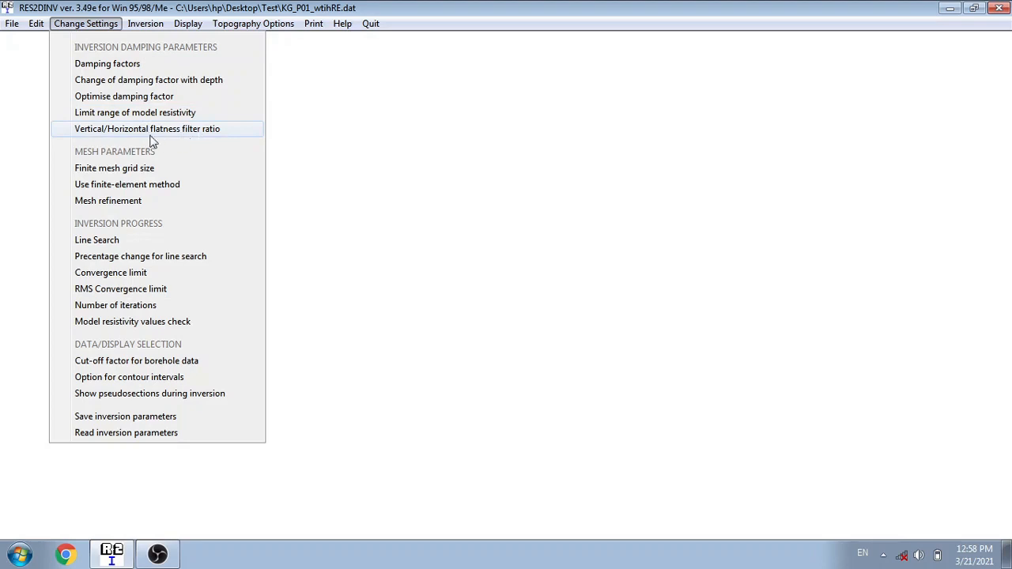
pyautogui.moveTo(123, 136)
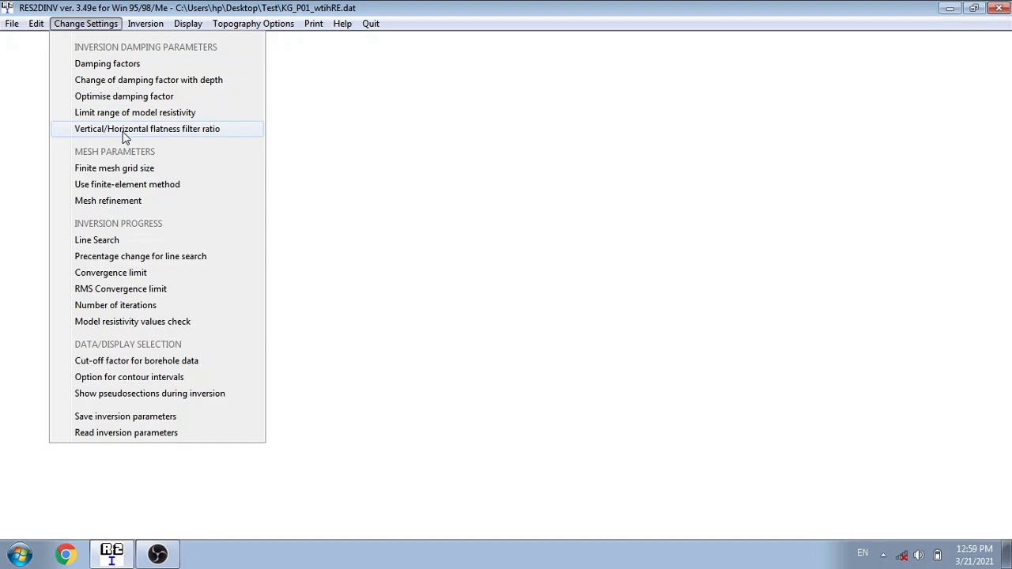
pyautogui.moveTo(166, 156)
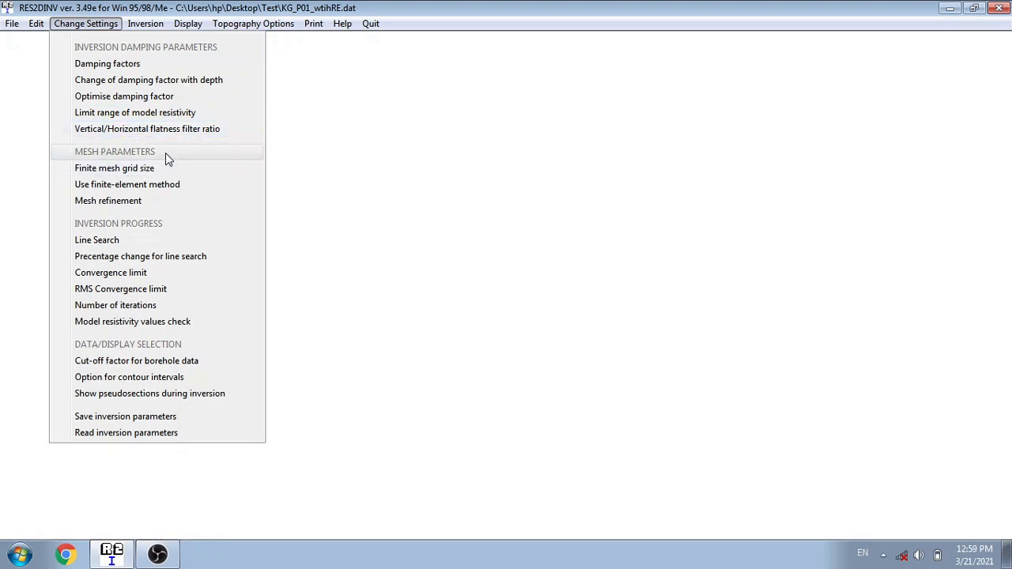
pyautogui.moveTo(136, 224)
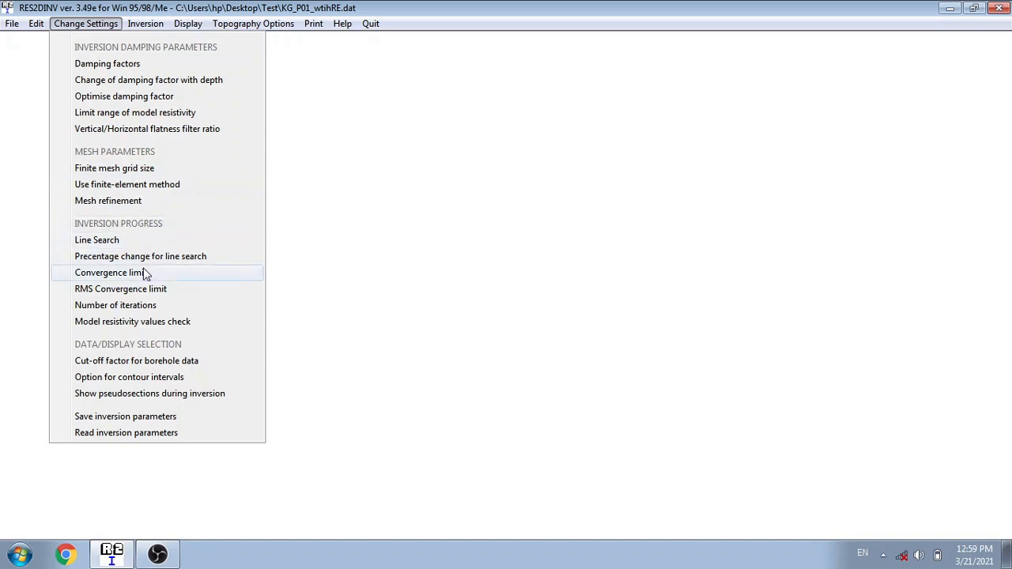
pyautogui.moveTo(120, 288)
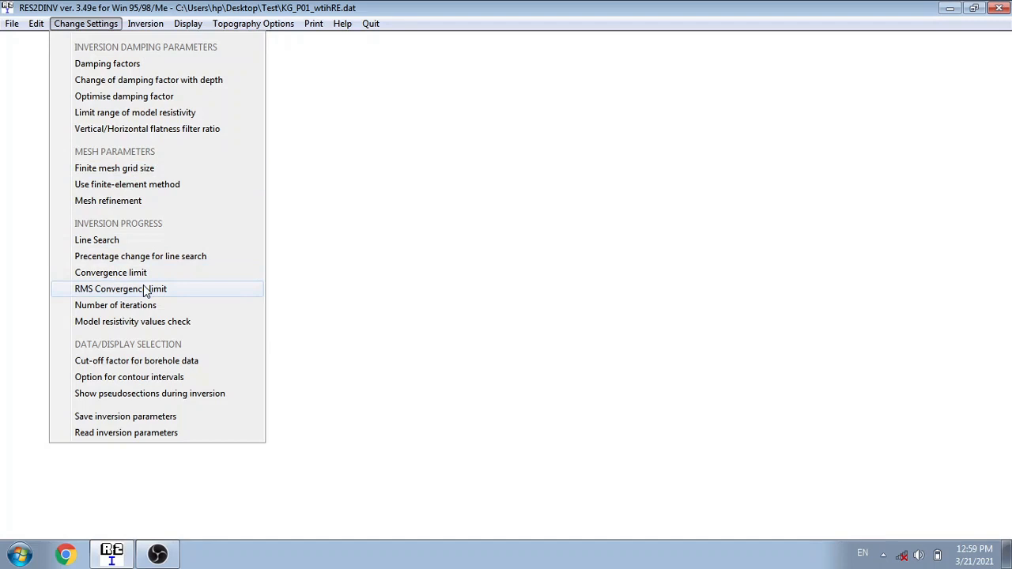
pyautogui.moveTo(115, 306)
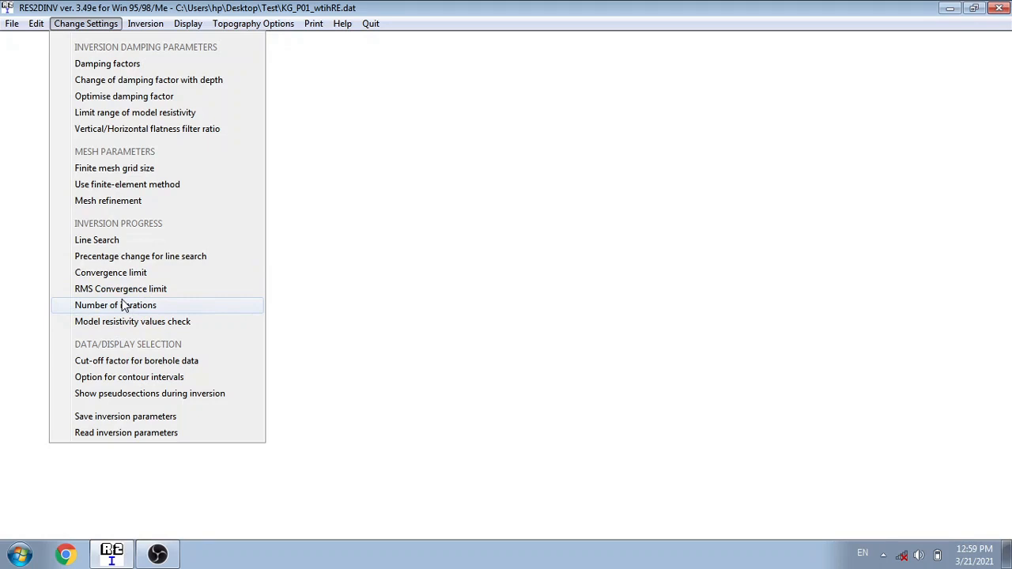
pyautogui.moveTo(166, 360)
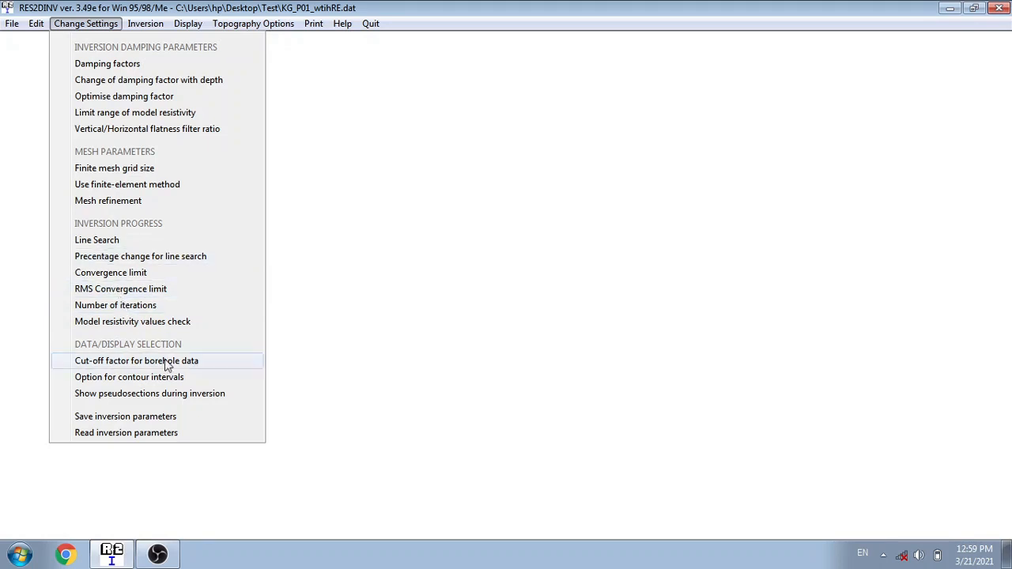
pyautogui.moveTo(49, 349)
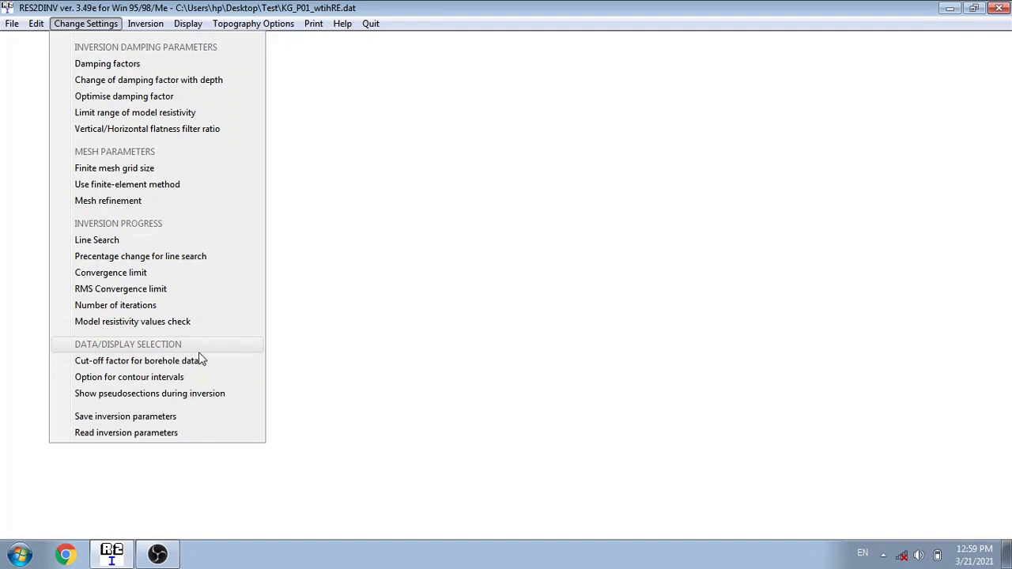
pyautogui.moveTo(129, 377)
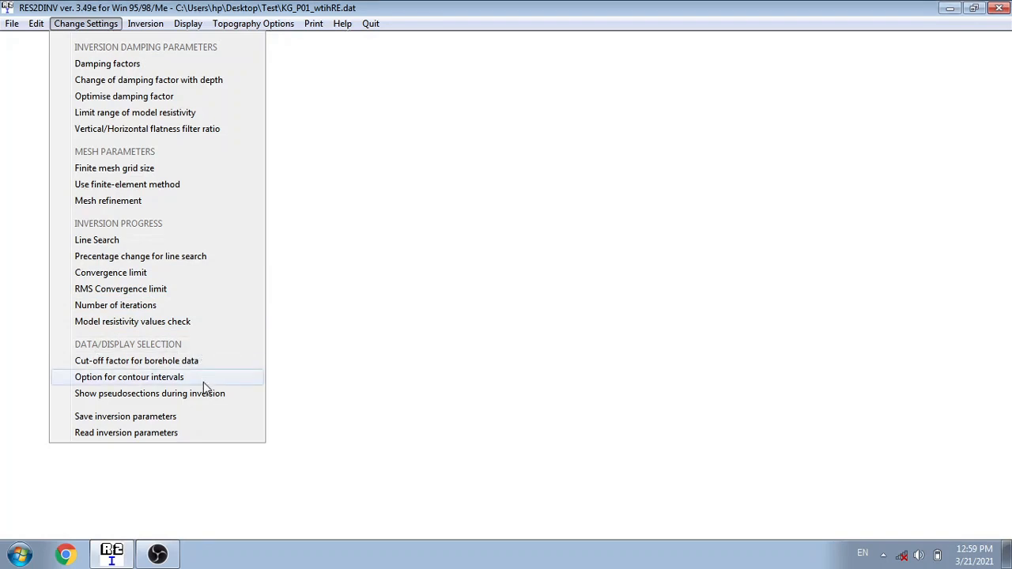
pyautogui.moveTo(195, 361)
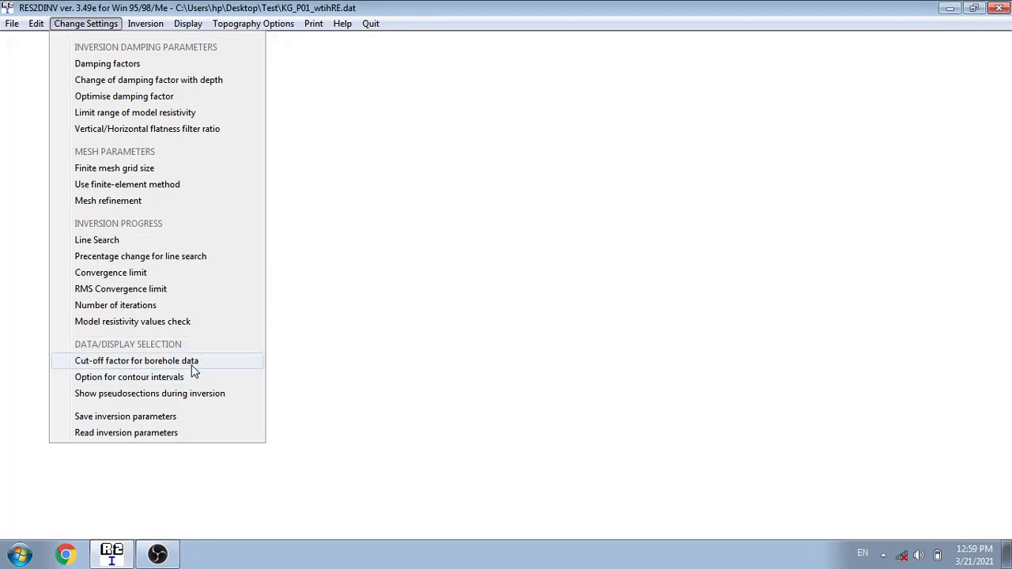
pyautogui.moveTo(208, 370)
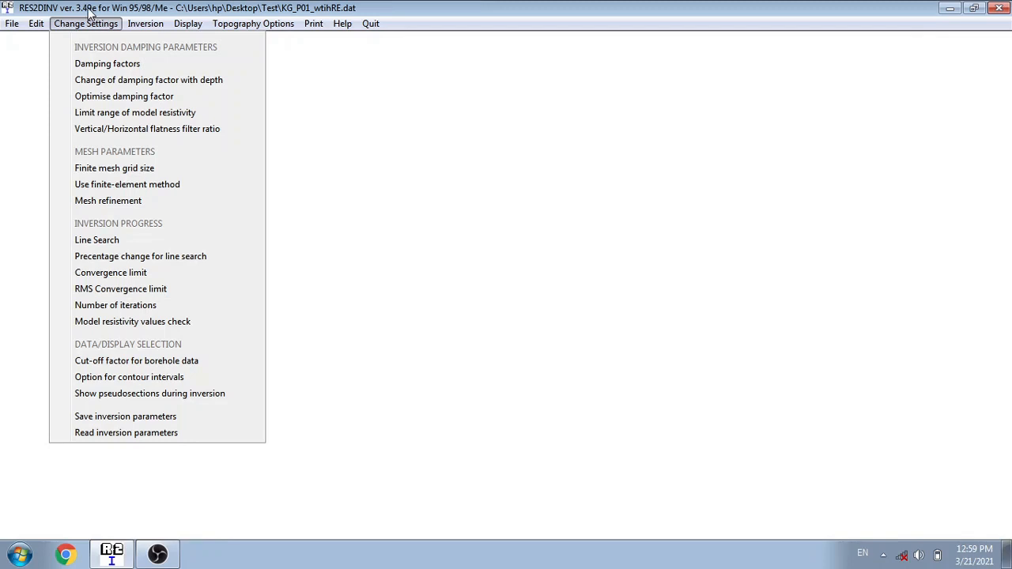
# Review the Inversion menu, briefly revisiting Change Settings, then return to Inversion
pyautogui.click(146, 23)
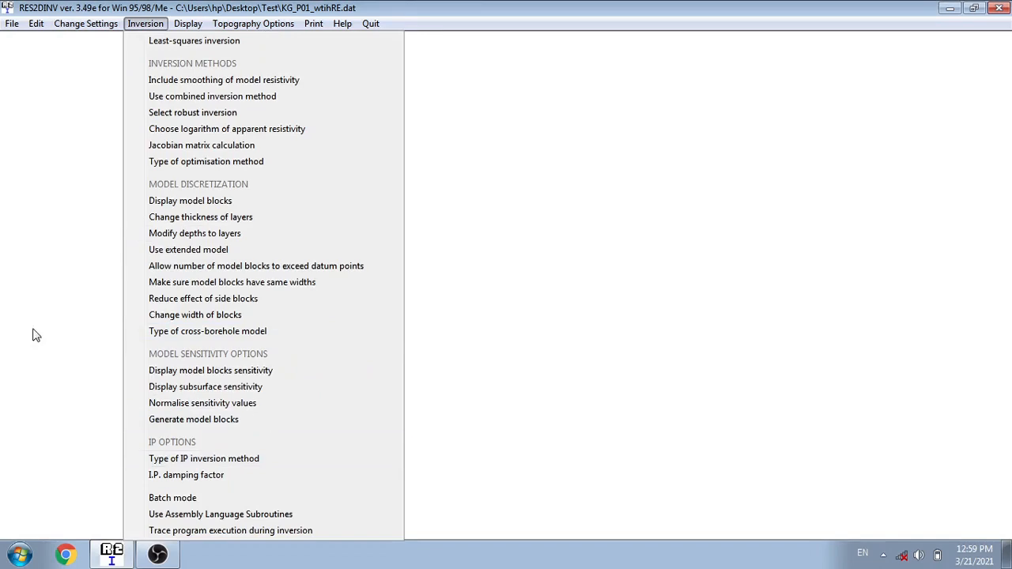
pyautogui.click(85, 23)
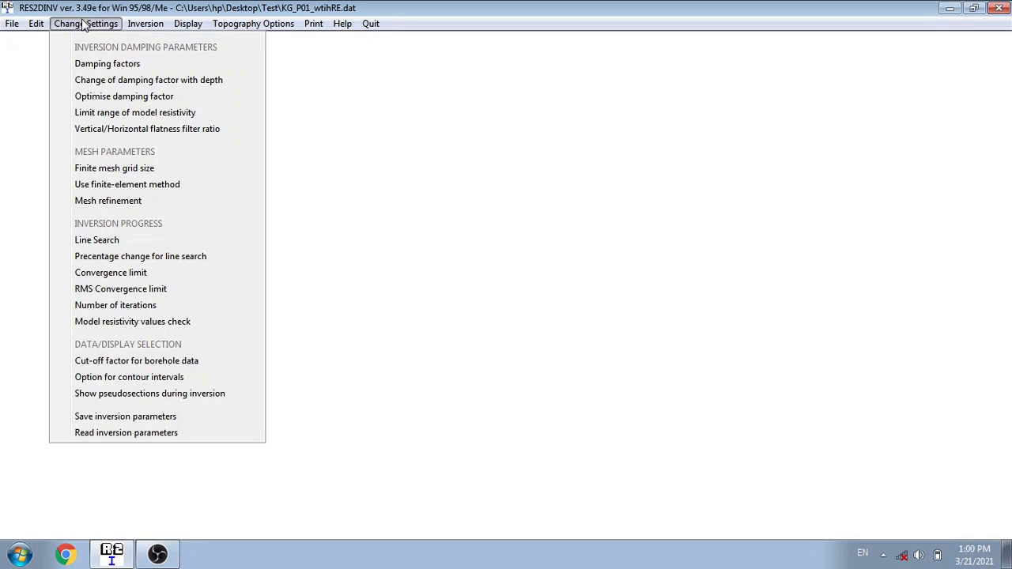
pyautogui.click(145, 23)
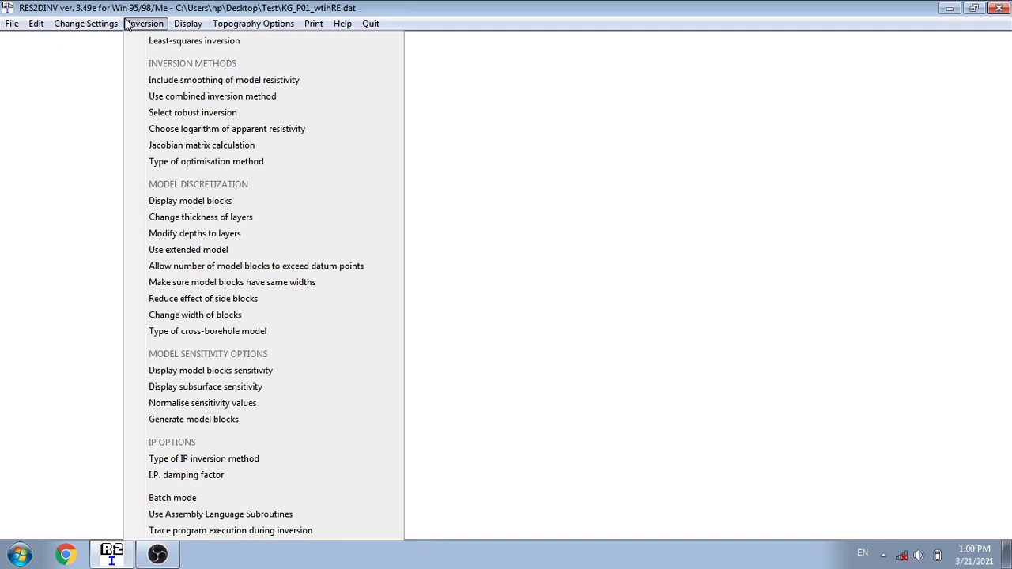
pyautogui.moveTo(193, 41)
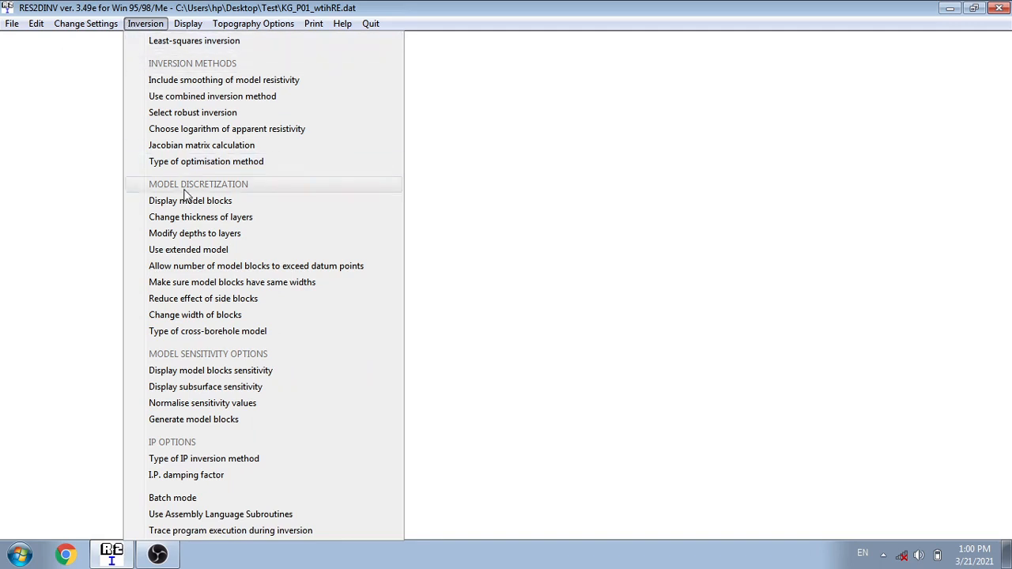
pyautogui.moveTo(332, 72)
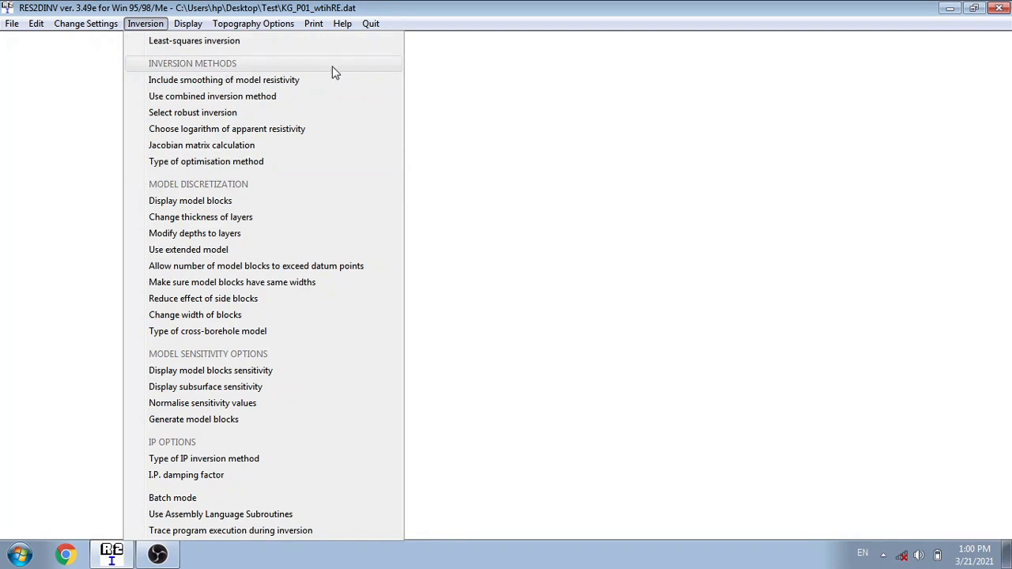
pyautogui.moveTo(274, 95)
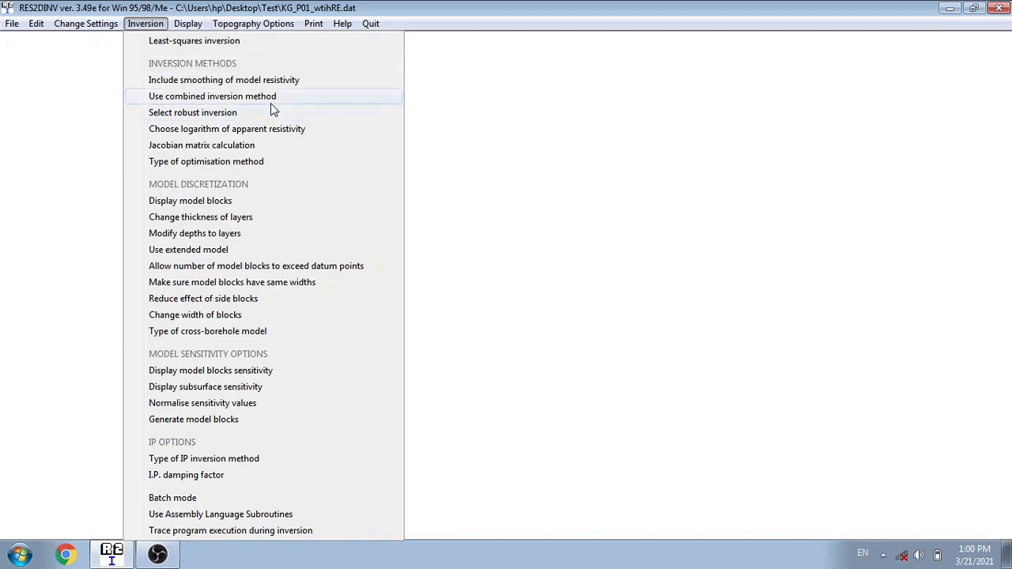
pyautogui.moveTo(178, 201)
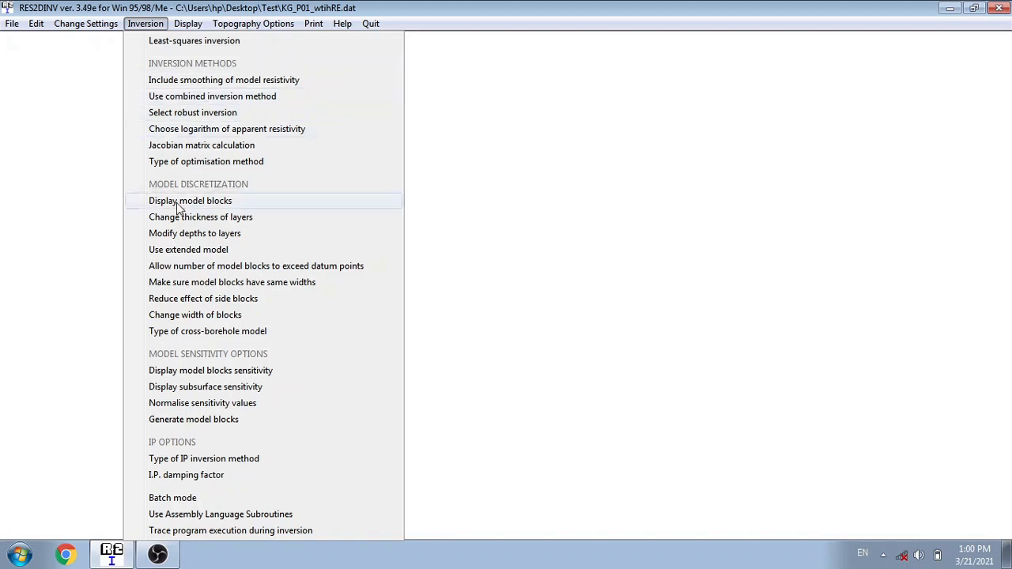
pyautogui.moveTo(204, 195)
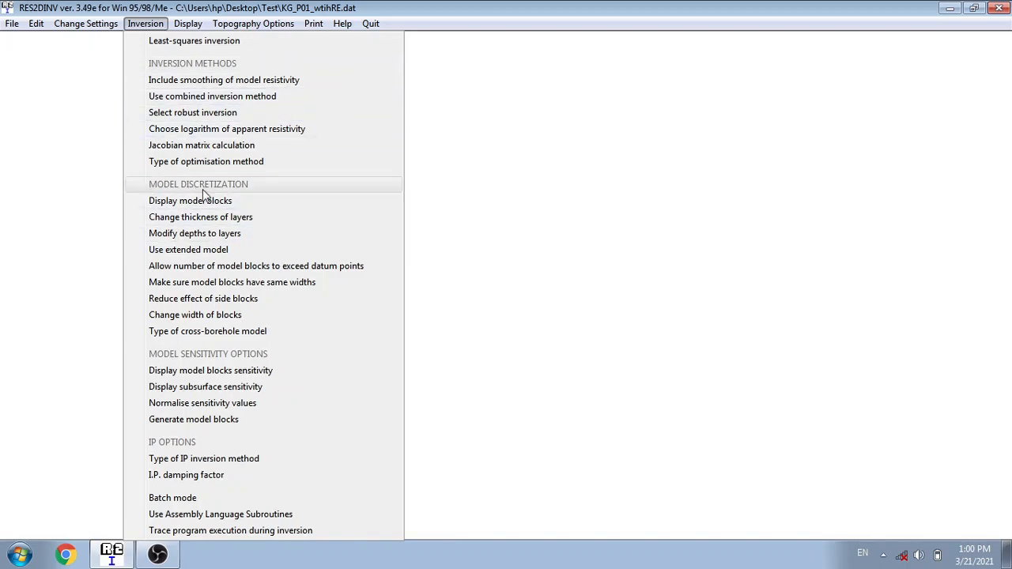
pyautogui.moveTo(265, 197)
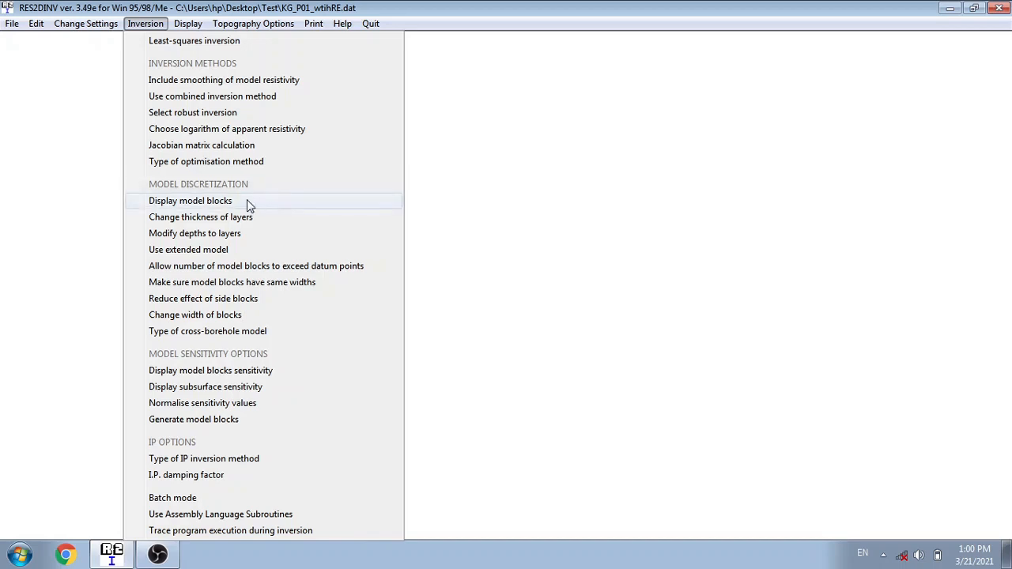
# Display model blocks: 564 blocks, 452 datum points, 15 layers, 50 electrodes
pyautogui.click(190, 200)
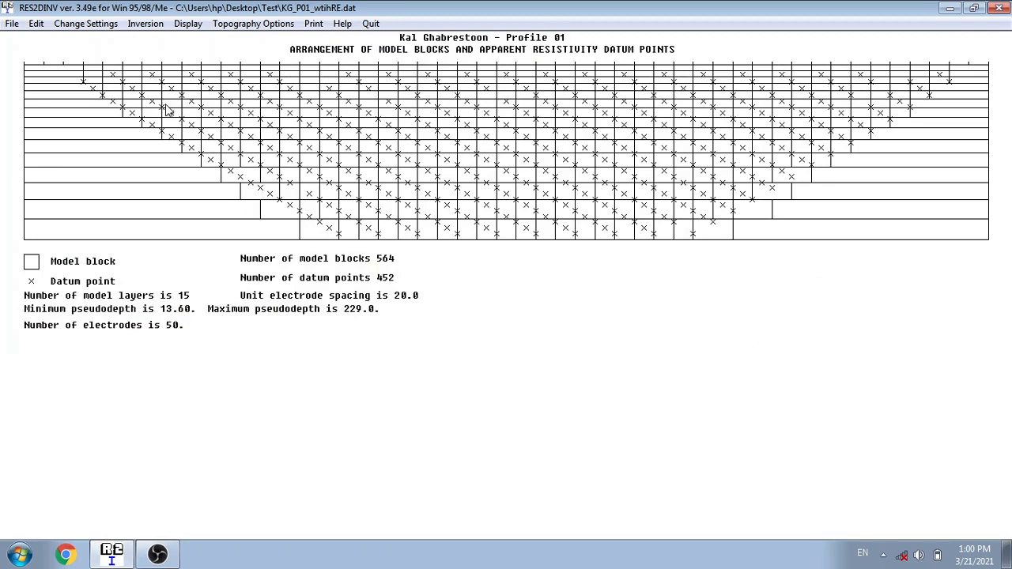
pyautogui.moveTo(85, 89)
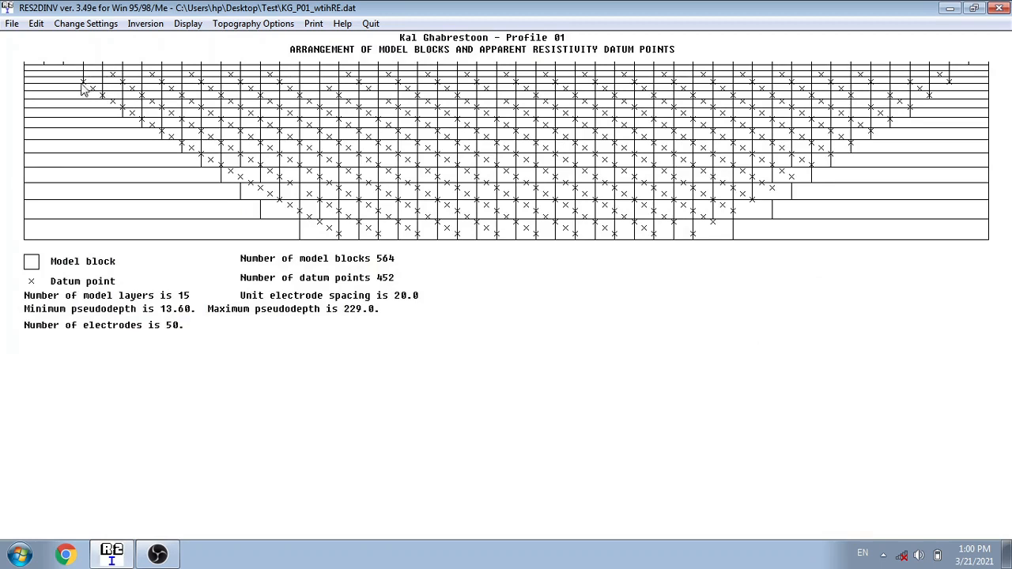
pyautogui.moveTo(241, 103)
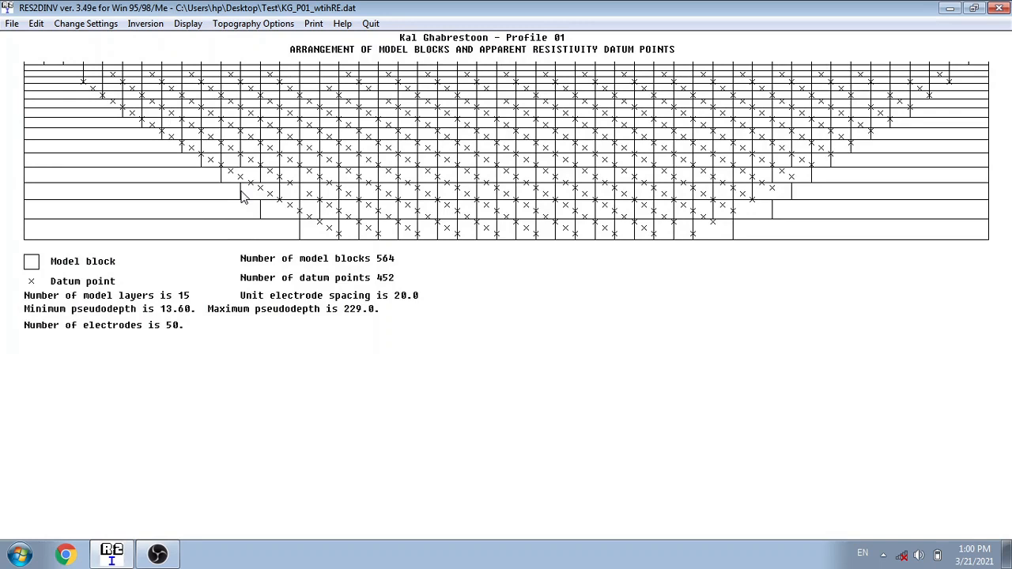
pyautogui.moveTo(157, 36)
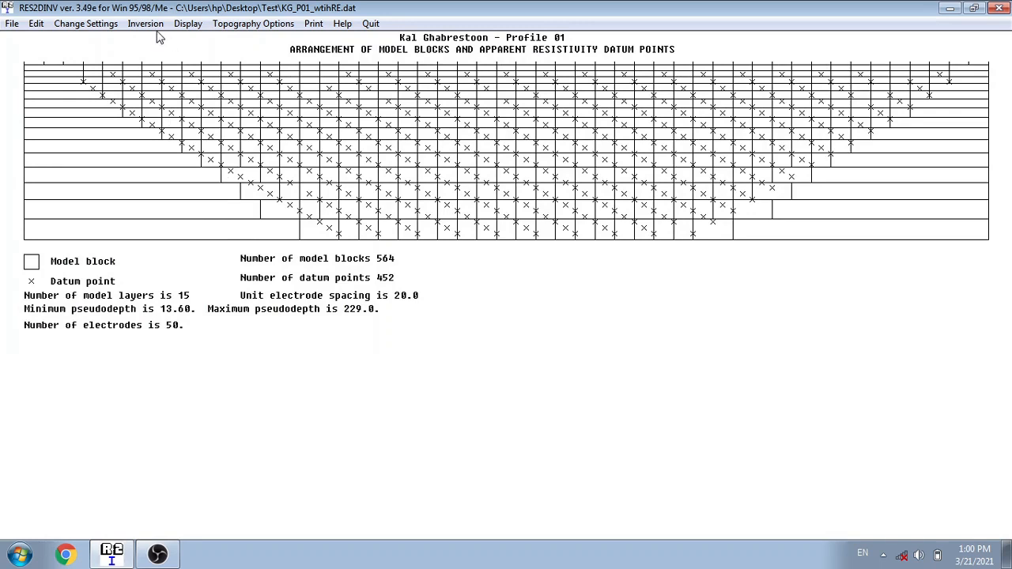
# Reopen the Inversion menu over the model block arrangement
pyautogui.click(145, 23)
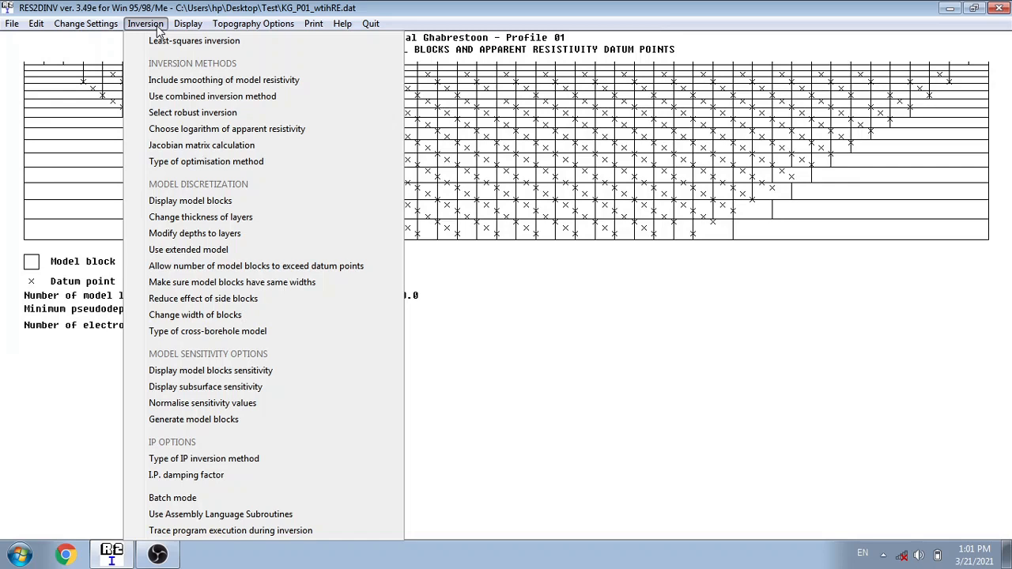
pyautogui.moveTo(307, 200)
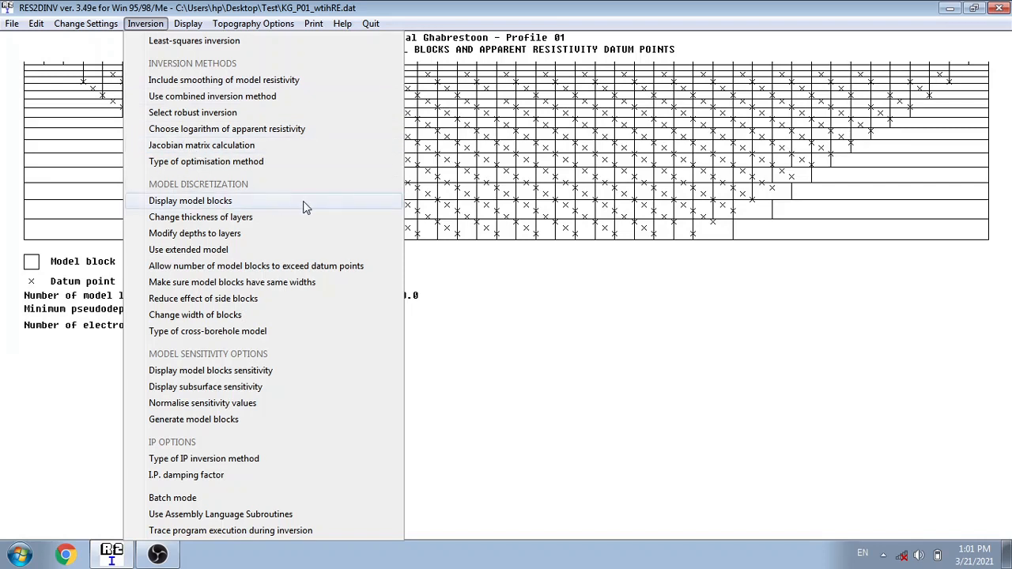
pyautogui.moveTo(261, 188)
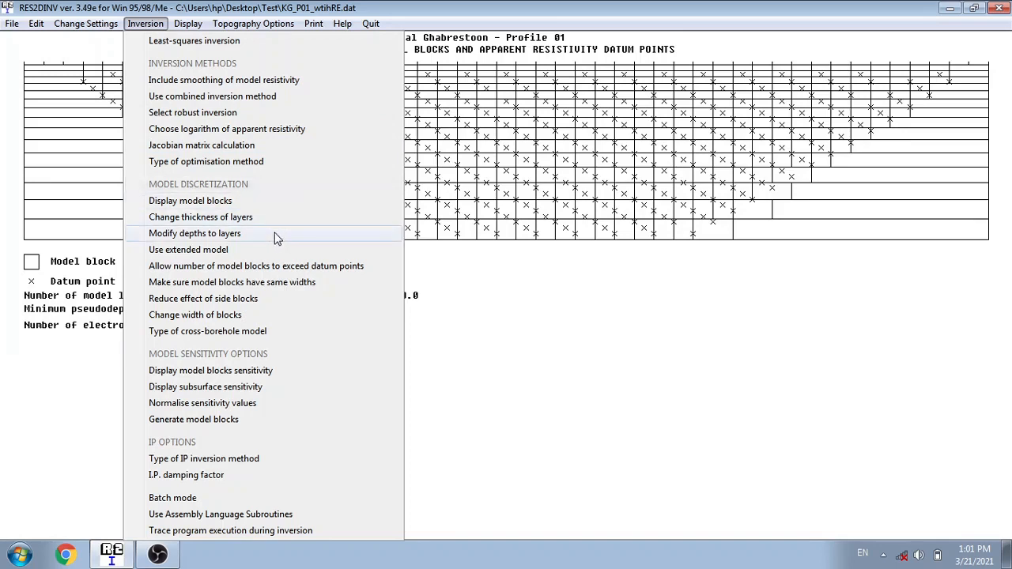
pyautogui.moveTo(232, 283)
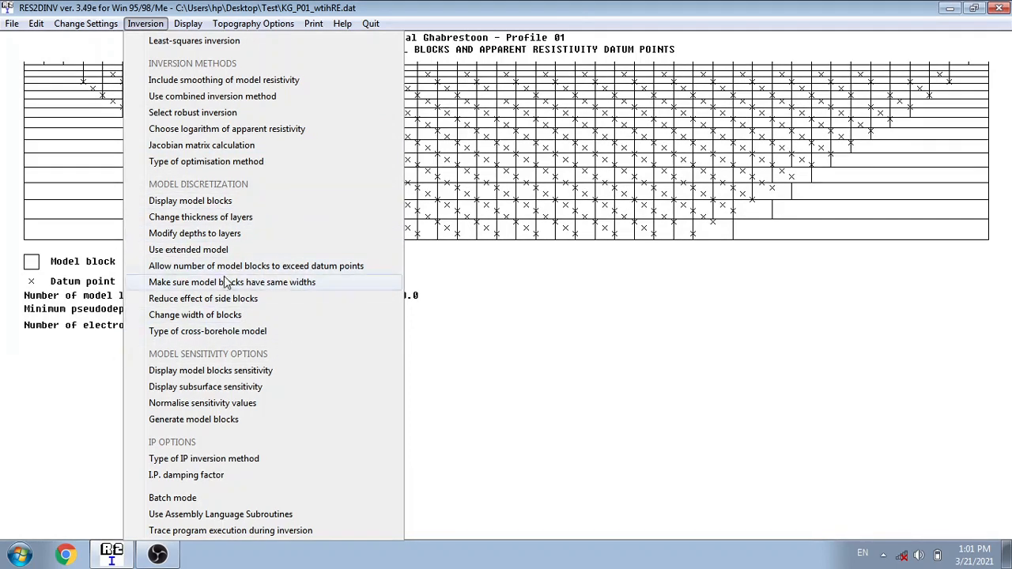
pyautogui.moveTo(255, 266)
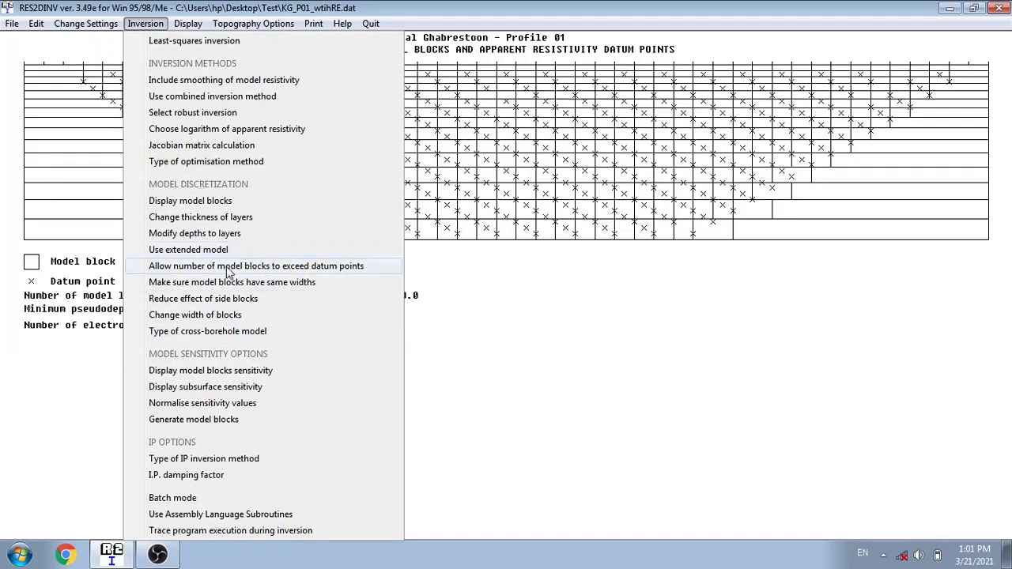
pyautogui.moveTo(293, 355)
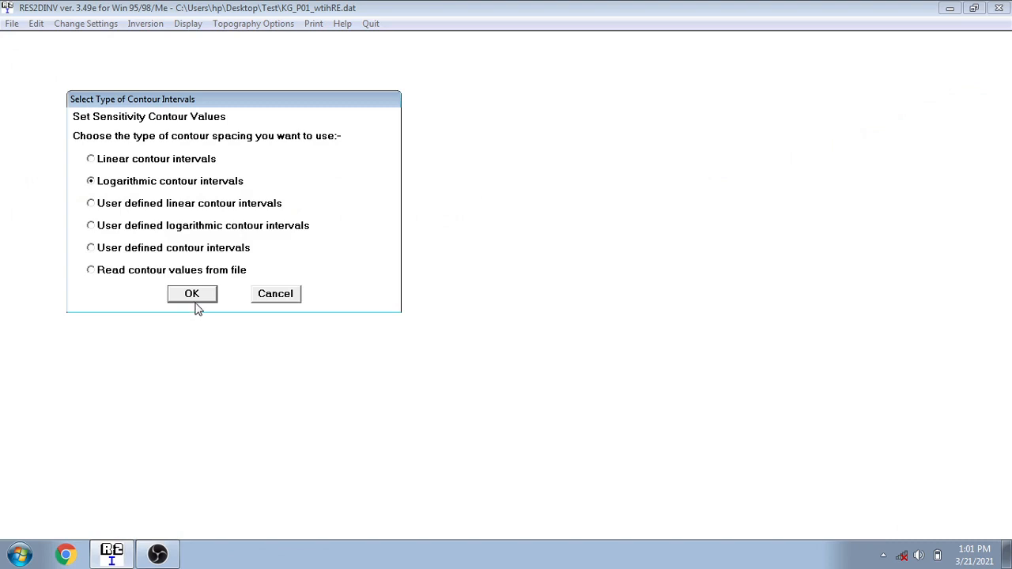
# Display Profile 01 model block sensitivity with logarithmic contours, average sensitivity 1.87
pyautogui.click(191, 293)
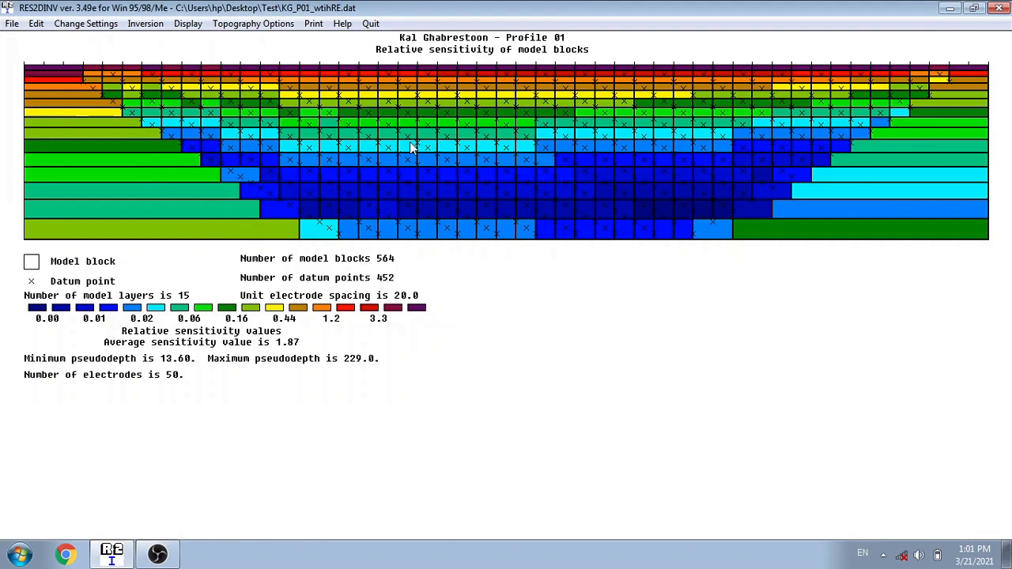
pyautogui.moveTo(471, 72)
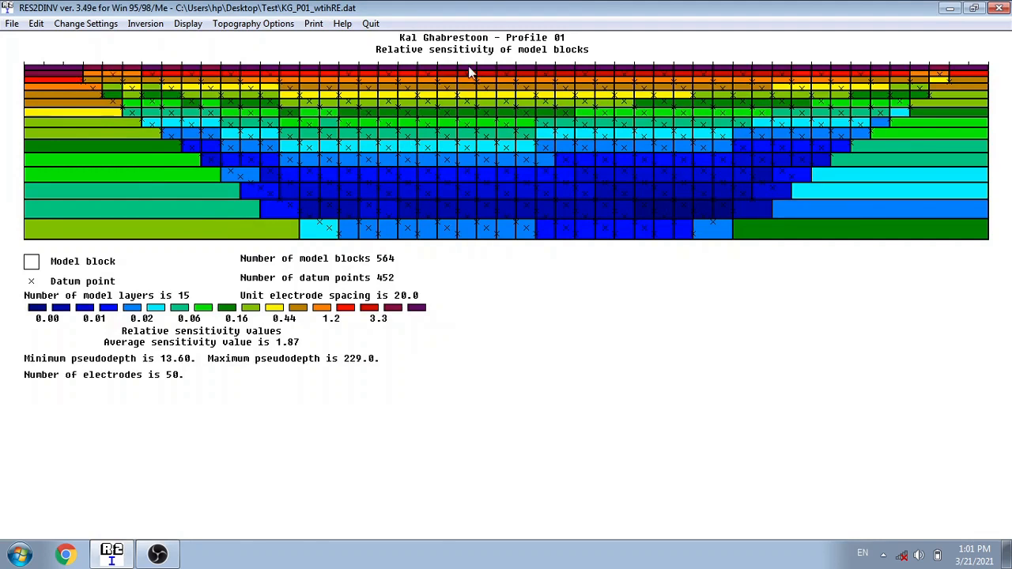
pyautogui.moveTo(445, 295)
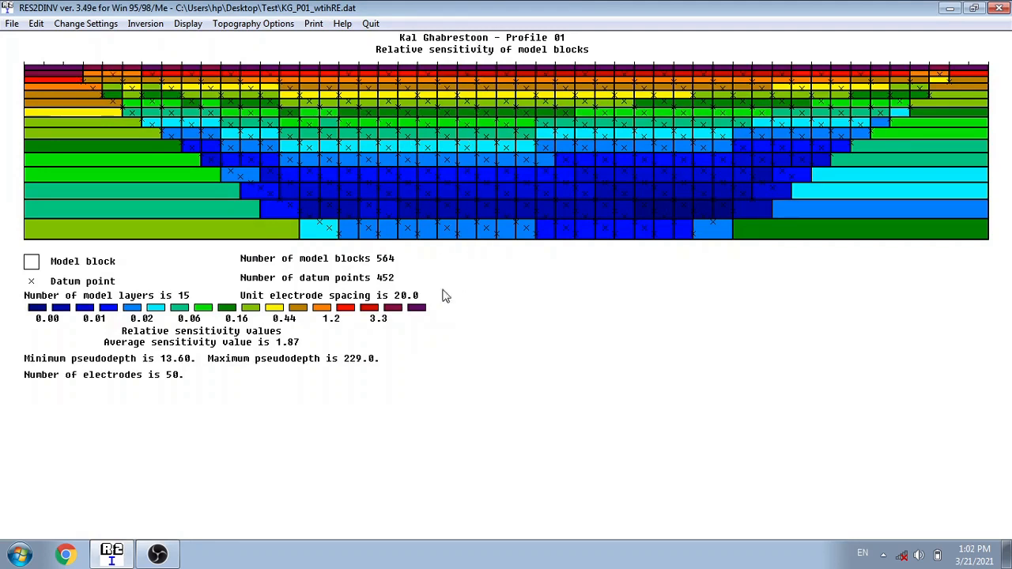
pyautogui.moveTo(364, 146)
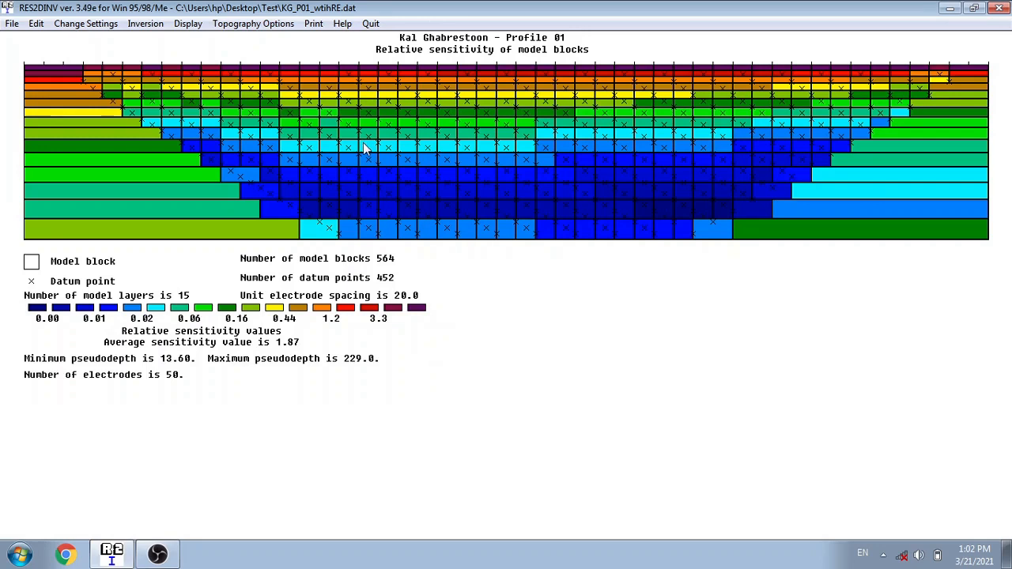
pyautogui.moveTo(76, 97)
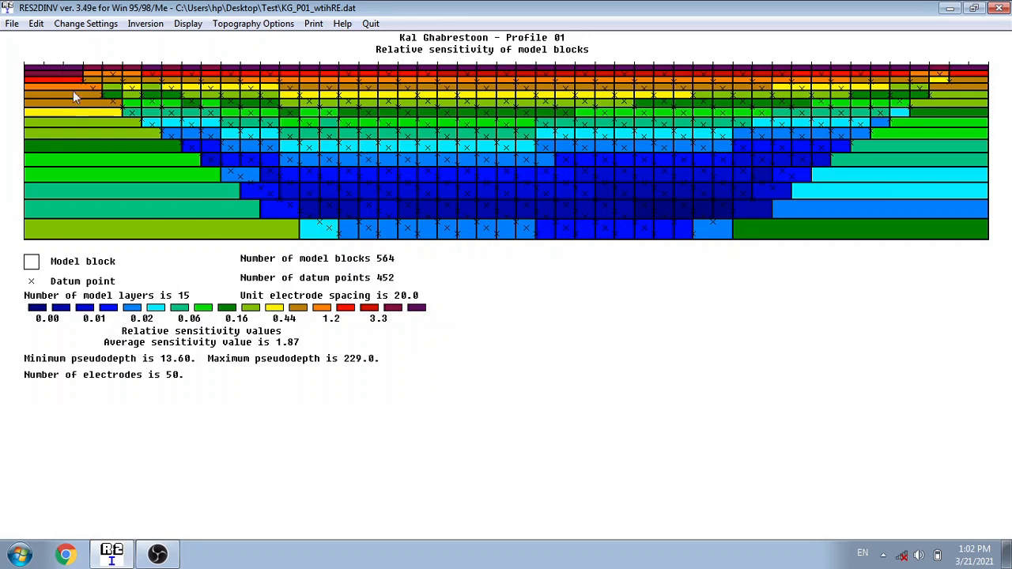
pyautogui.moveTo(155, 220)
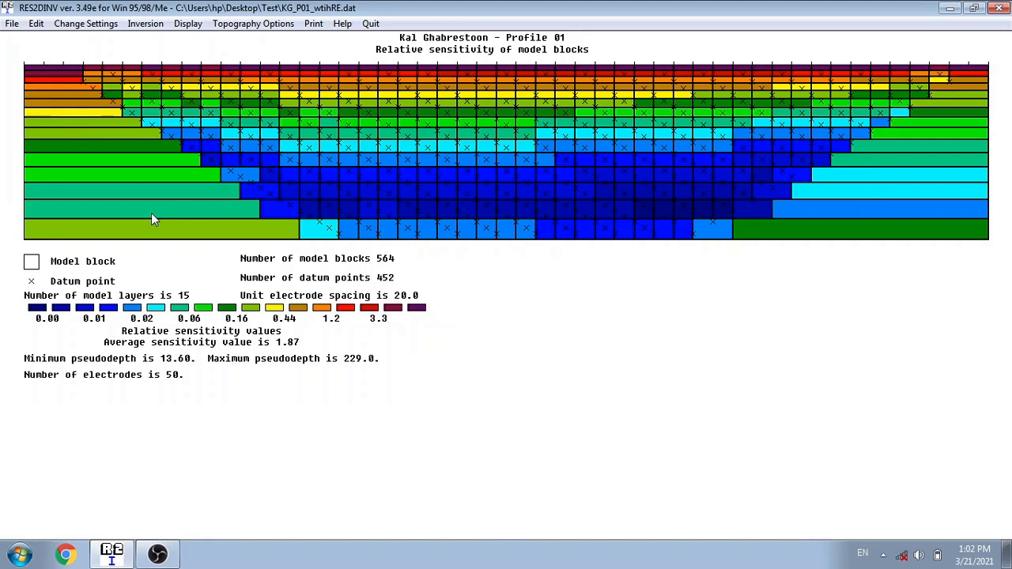
pyautogui.moveTo(189, 207)
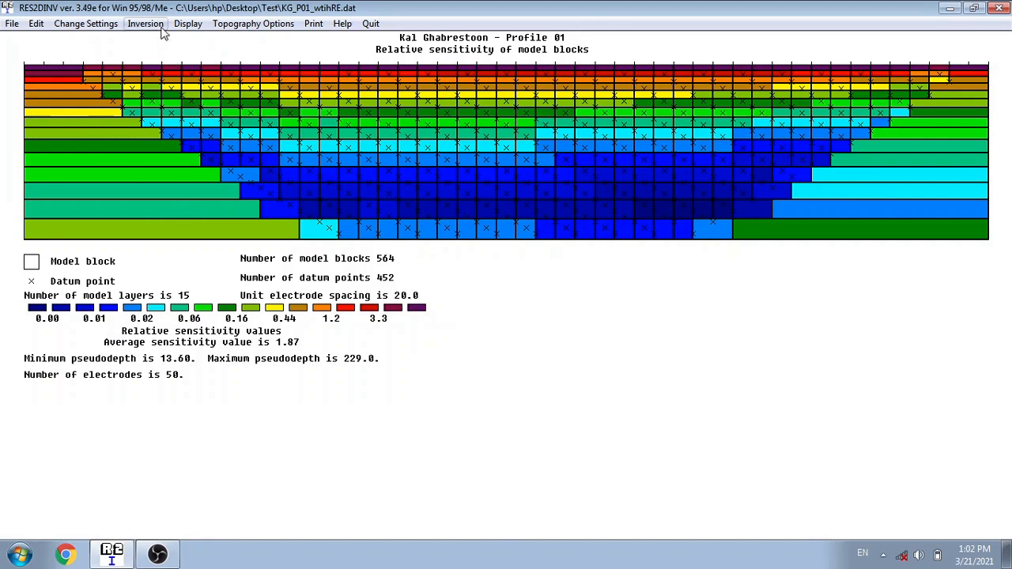
pyautogui.click(146, 23)
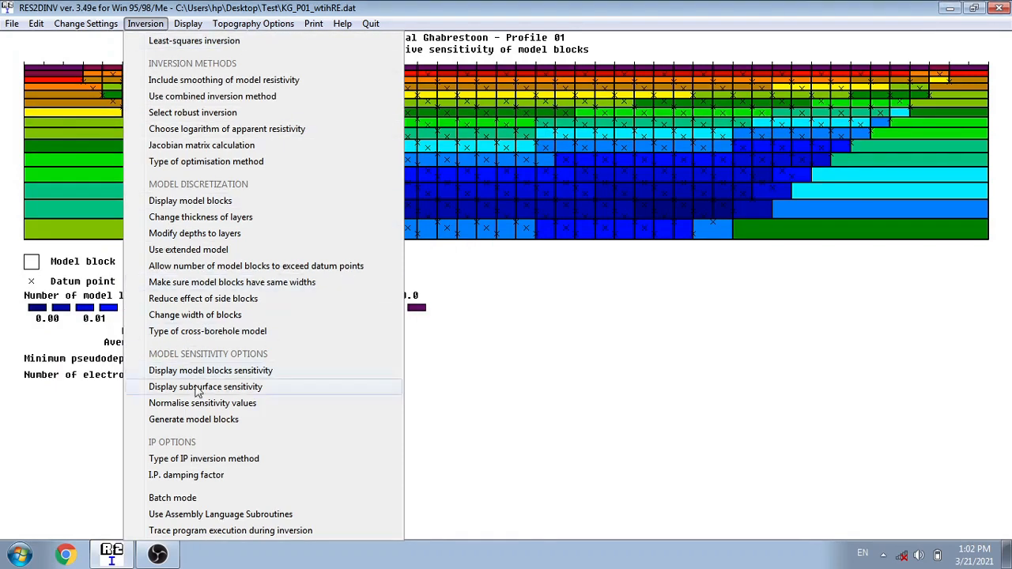
pyautogui.moveTo(299, 441)
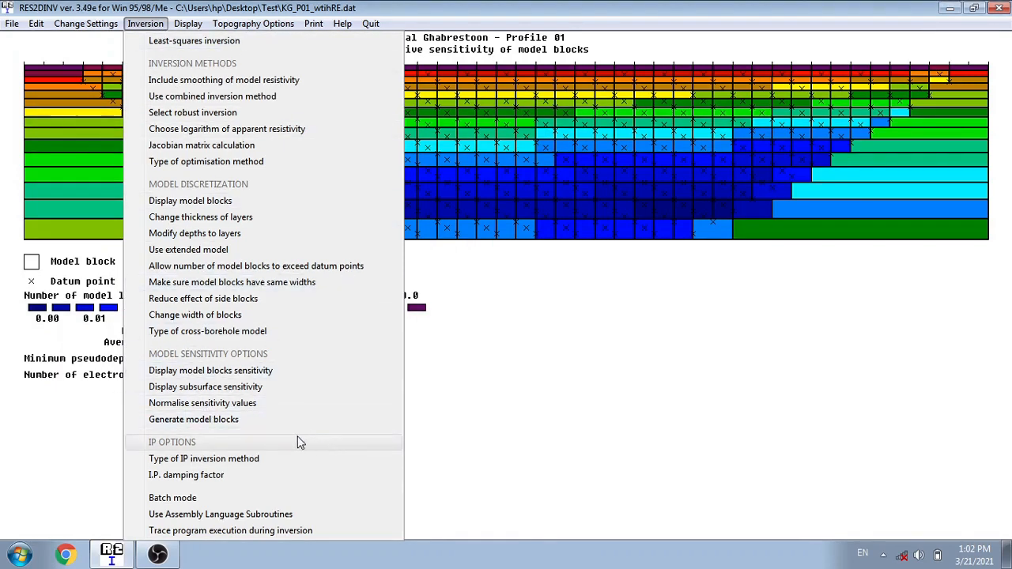
pyautogui.moveTo(299, 448)
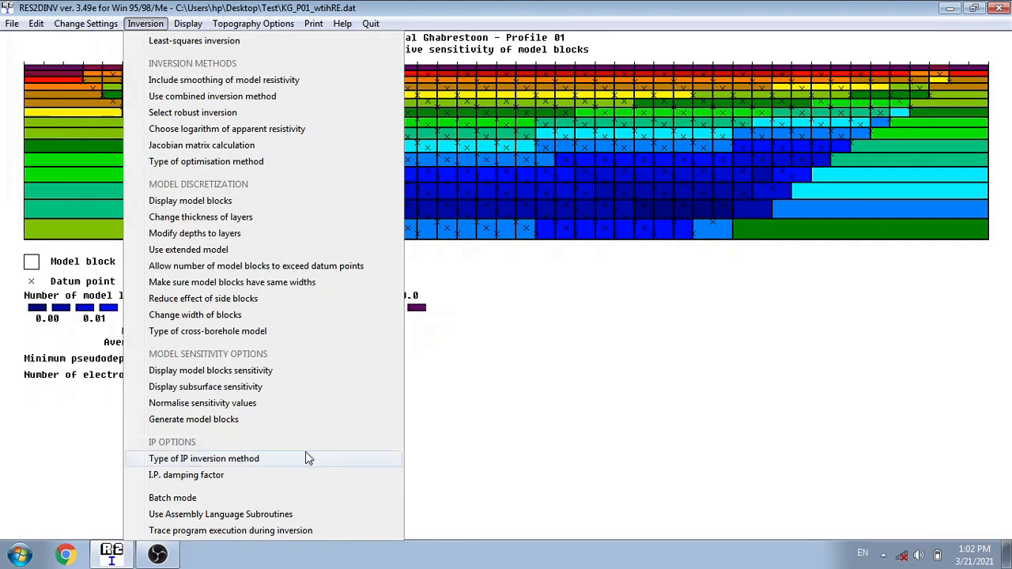
pyautogui.click(253, 23)
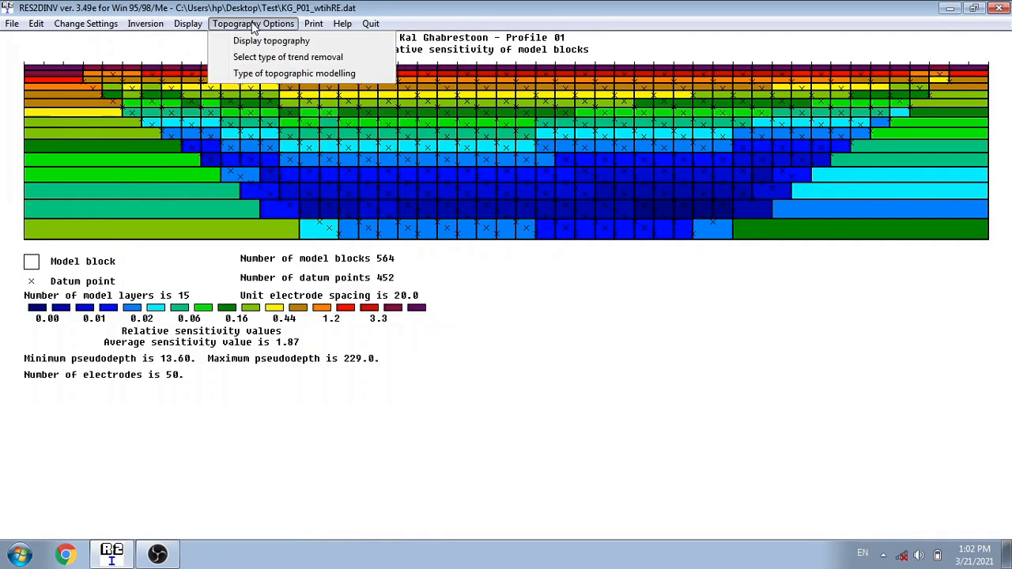
pyautogui.click(187, 23)
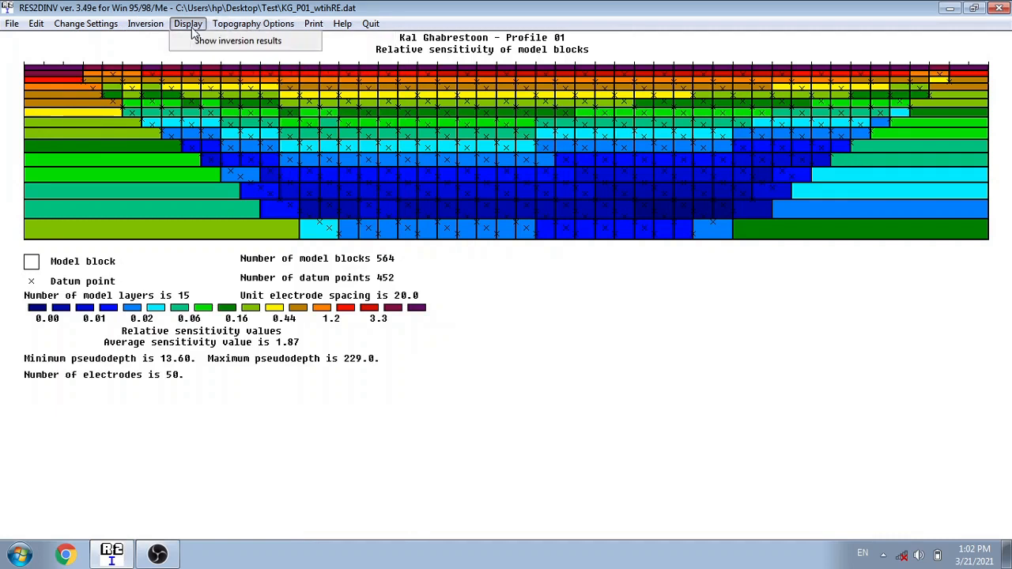
pyautogui.moveTo(204, 61)
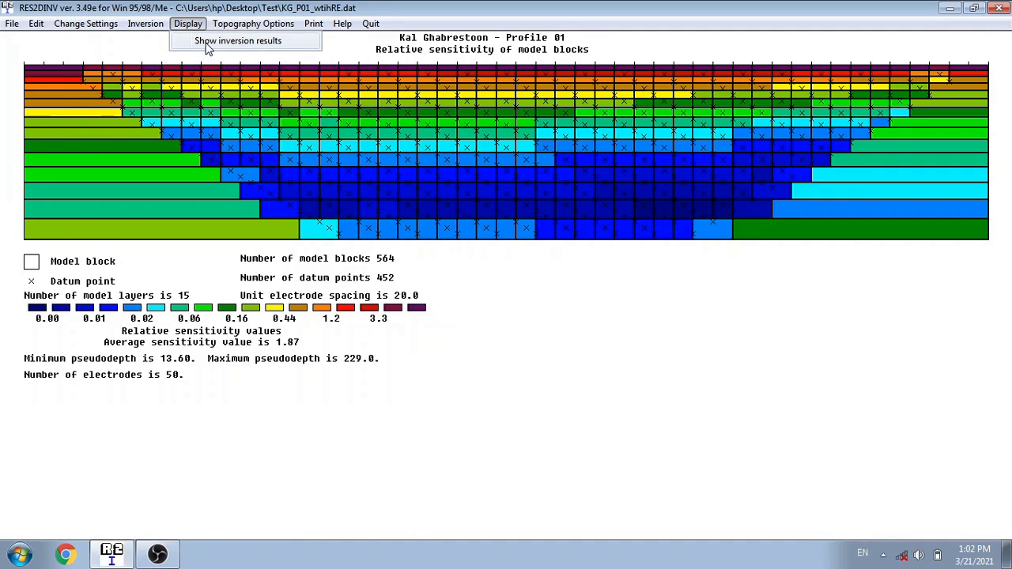
pyautogui.click(253, 23)
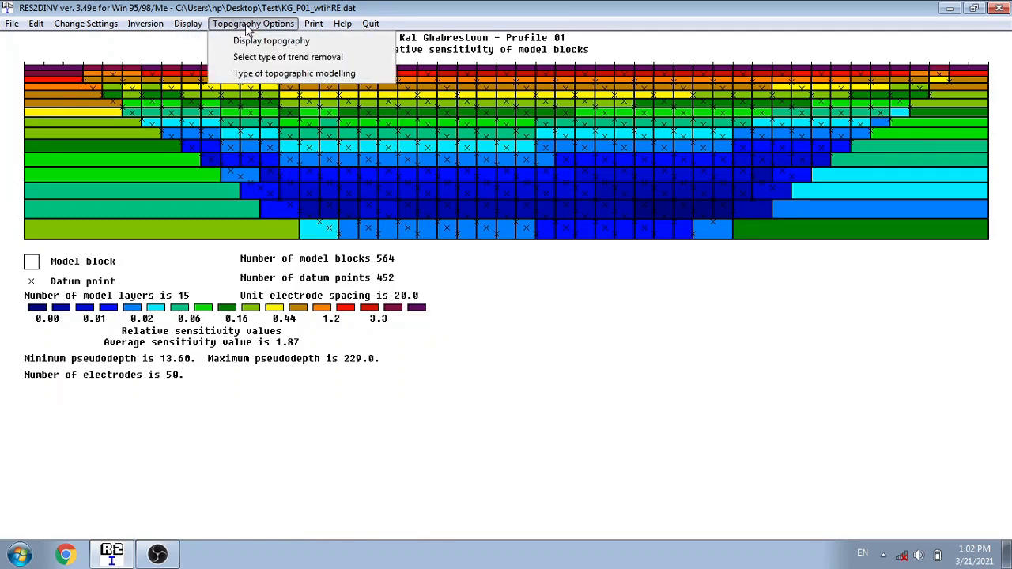
pyautogui.moveTo(249, 30)
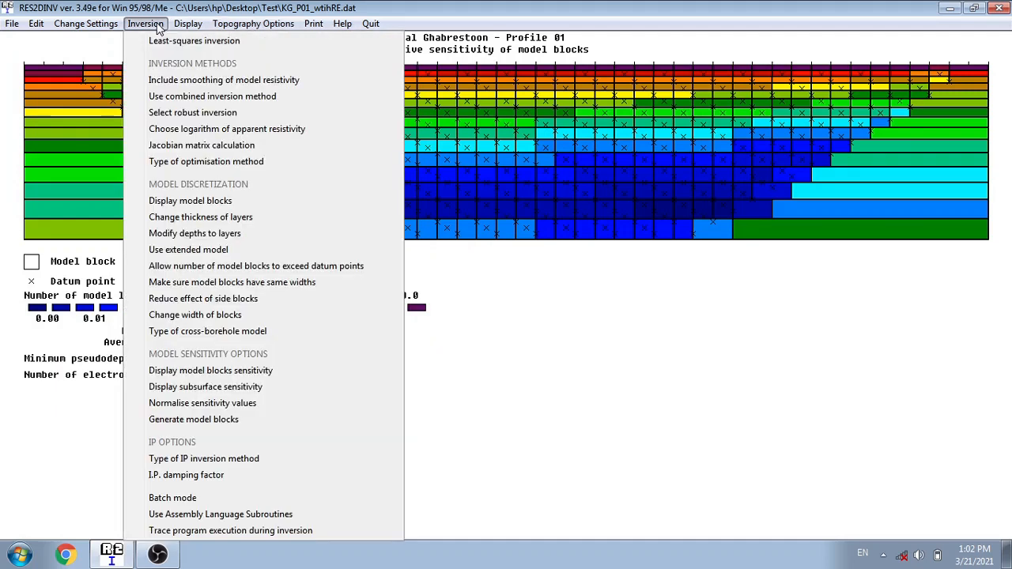
pyautogui.moveTo(193, 40)
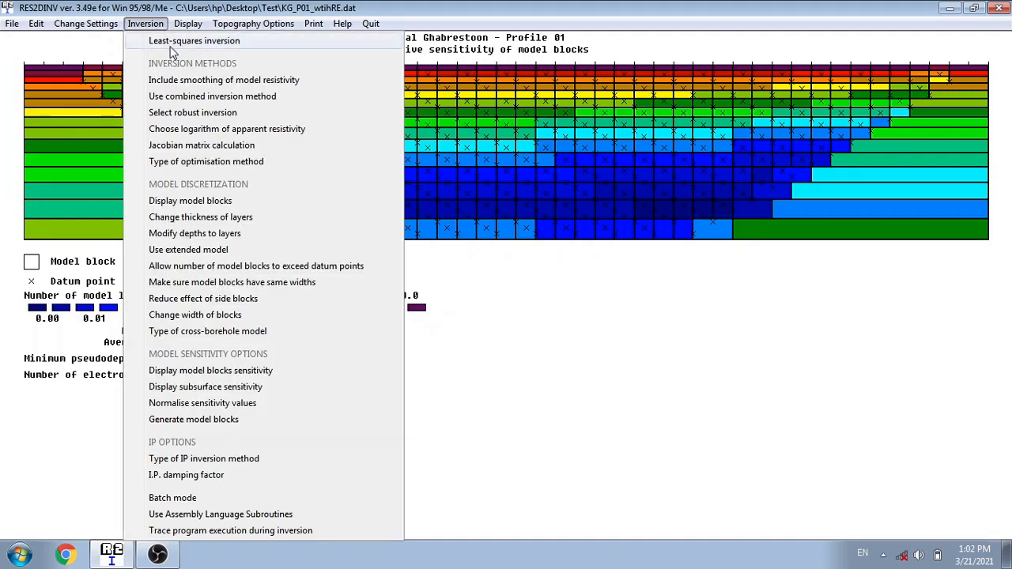
# Browse the Topography Options and Inversion menus, ending back on Topography Options
pyautogui.click(253, 23)
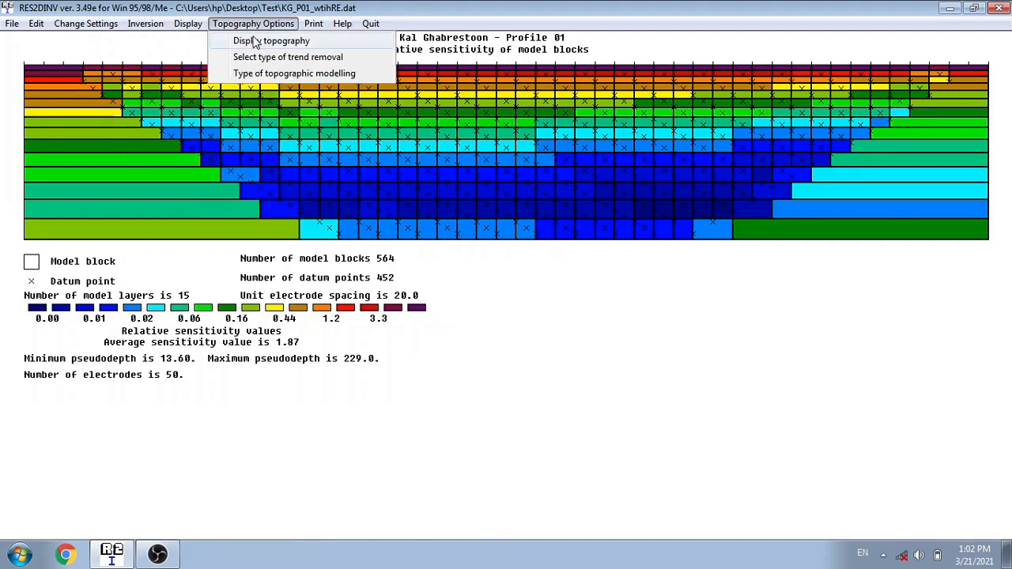
pyautogui.click(146, 23)
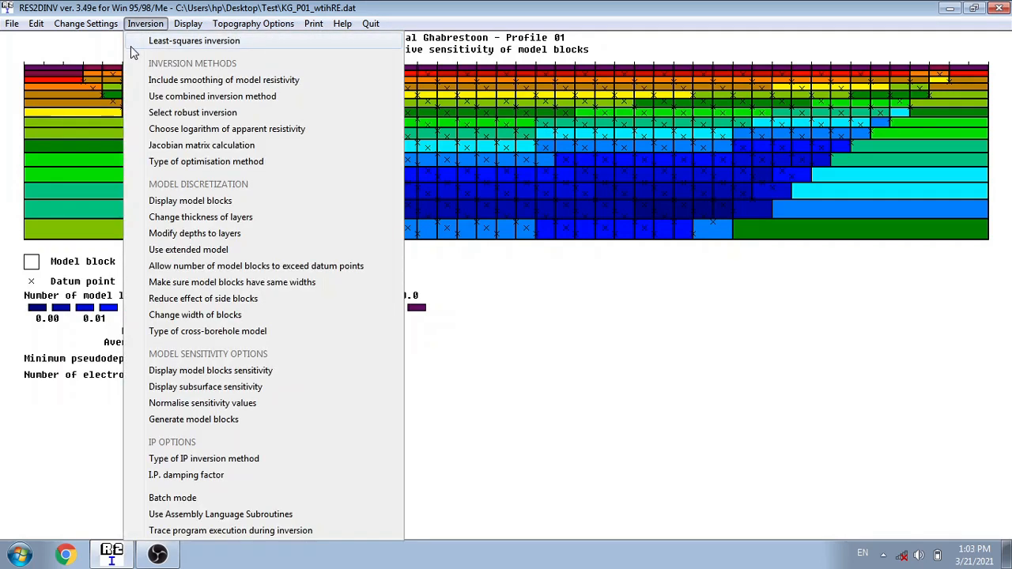
pyautogui.moveTo(139, 51)
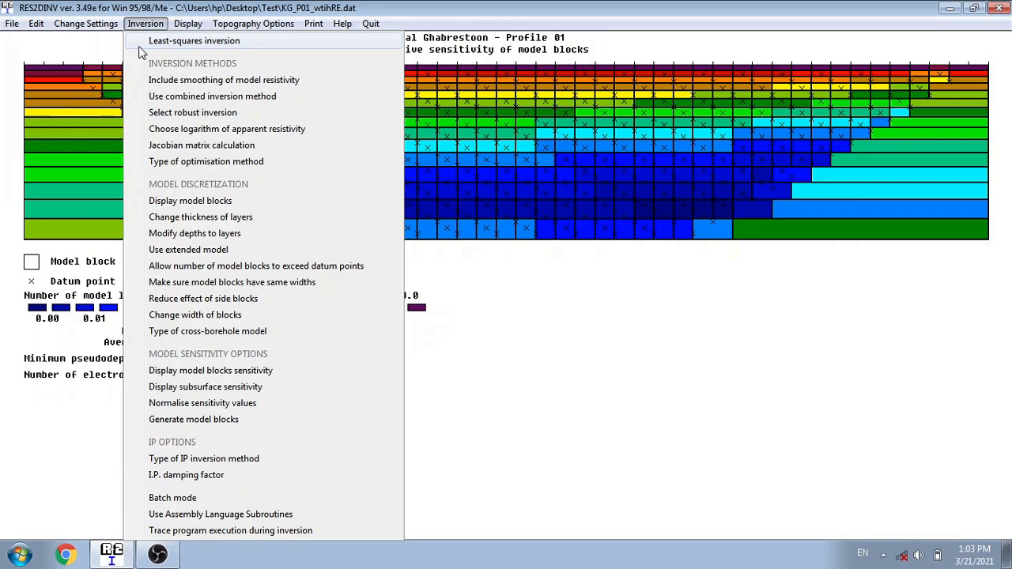
pyautogui.click(253, 23)
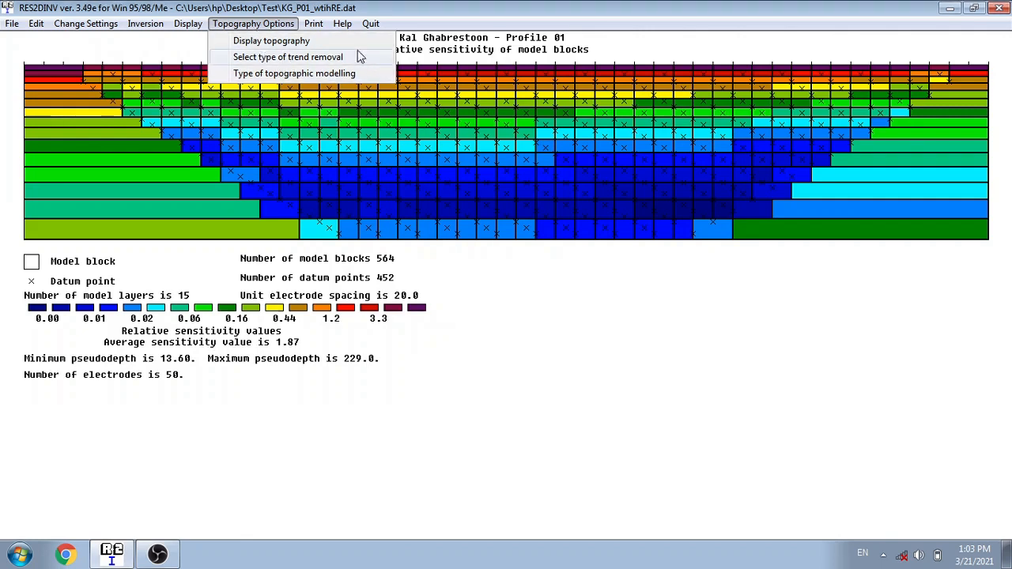
pyautogui.moveTo(353, 72)
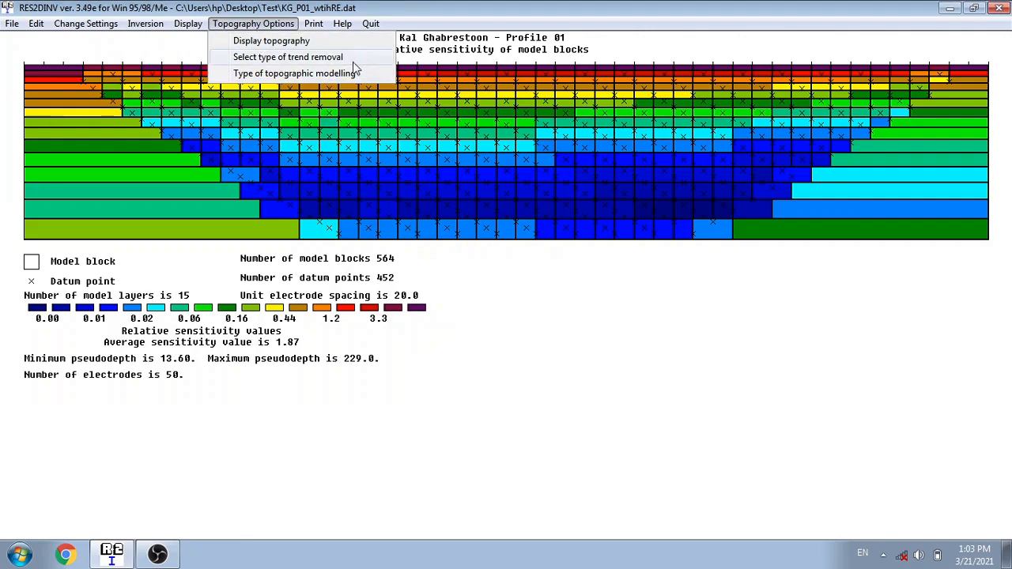
# Set topography trend removal to Average elevation instead of least-squares line
pyautogui.click(288, 56)
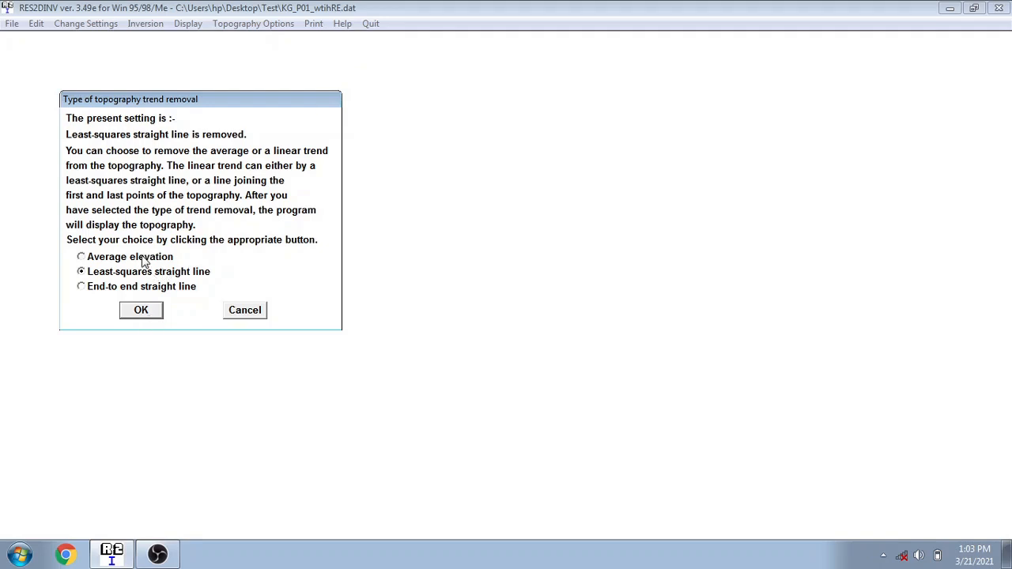
pyautogui.click(141, 309)
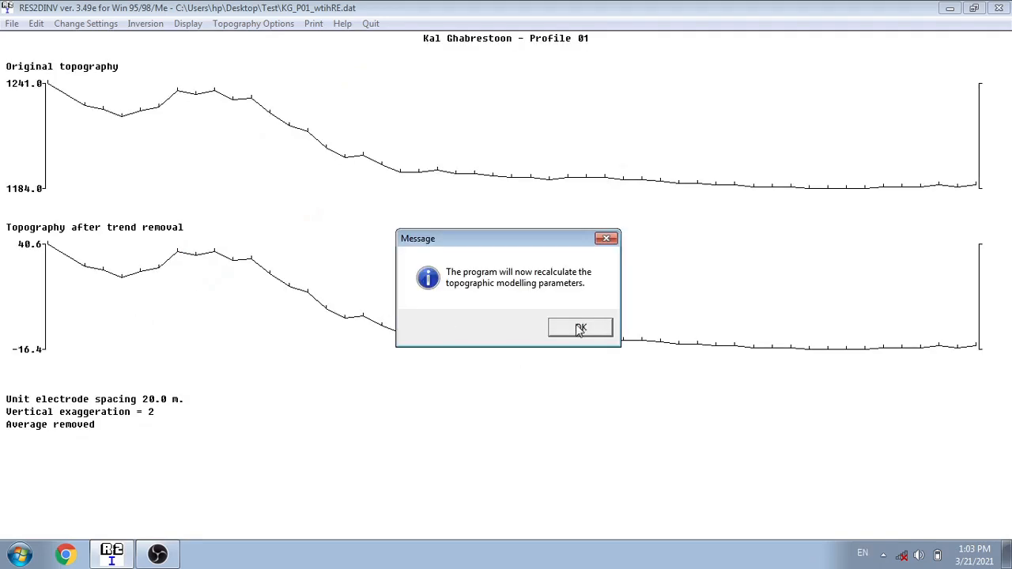
pyautogui.moveTo(27, 364)
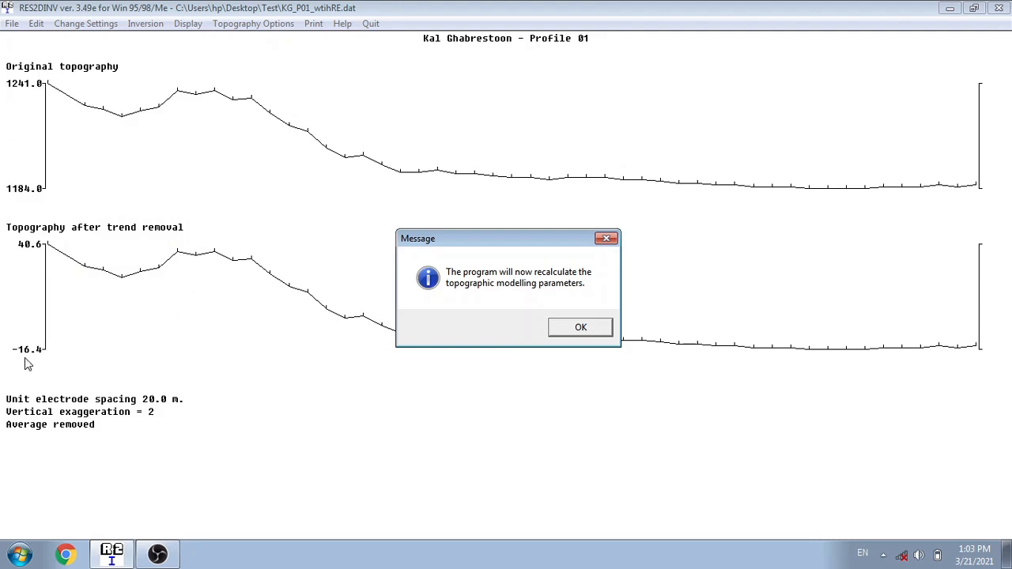
pyautogui.moveTo(36, 196)
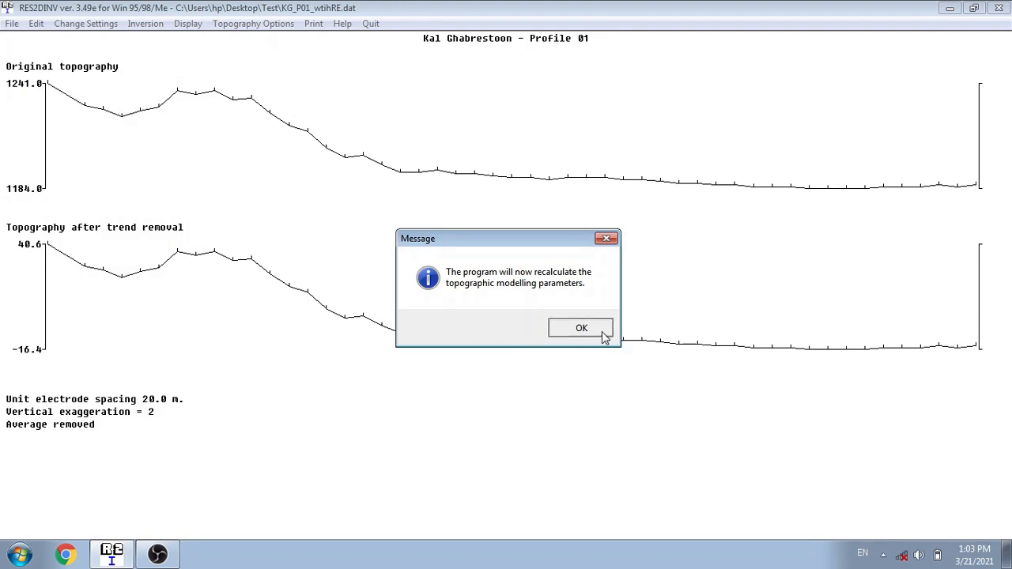
# Acknowledge recalculation and keep damped-distortion finite-element grid with damping factor 0.75
pyautogui.click(582, 328)
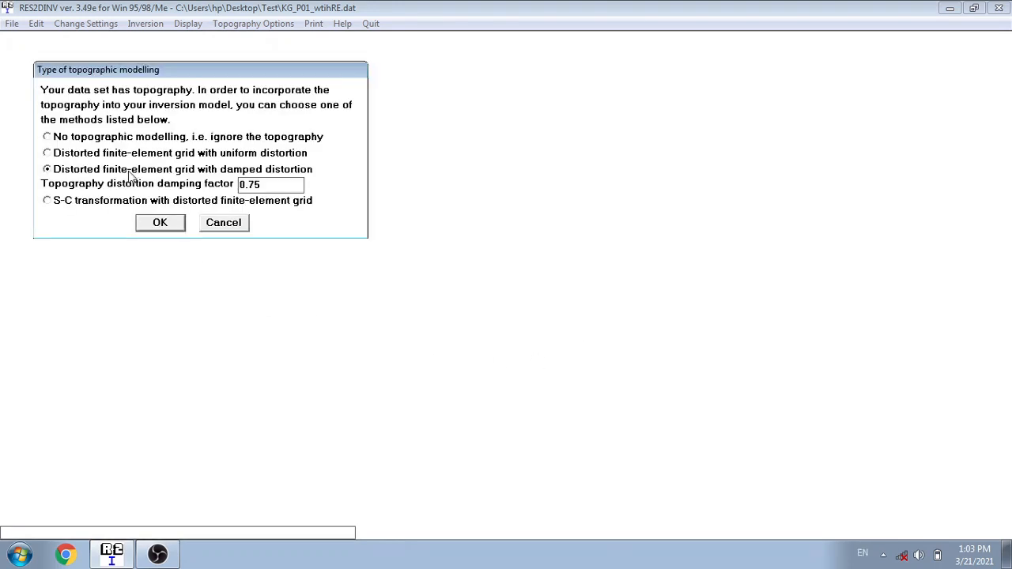
pyautogui.moveTo(61, 181)
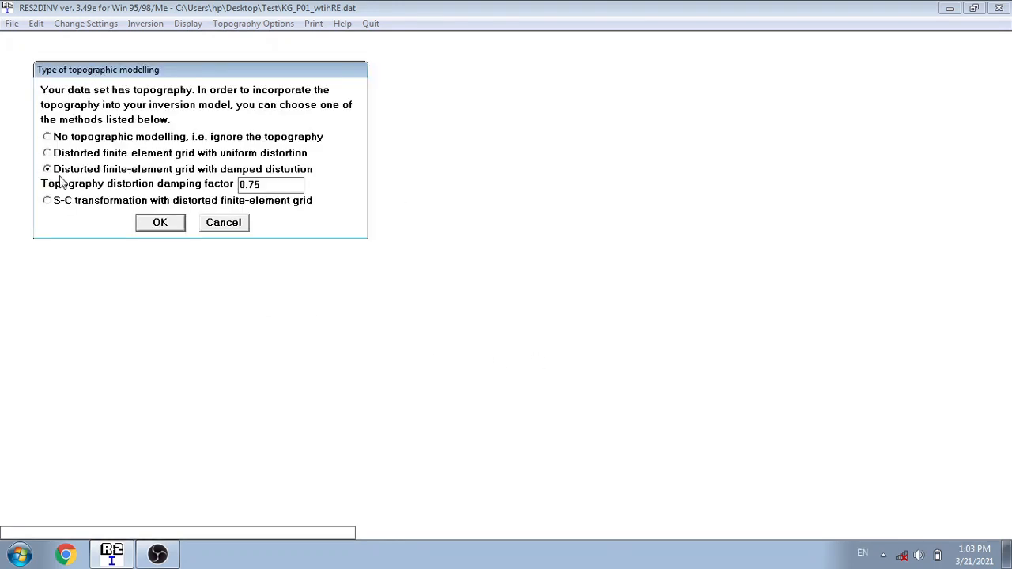
pyautogui.moveTo(139, 212)
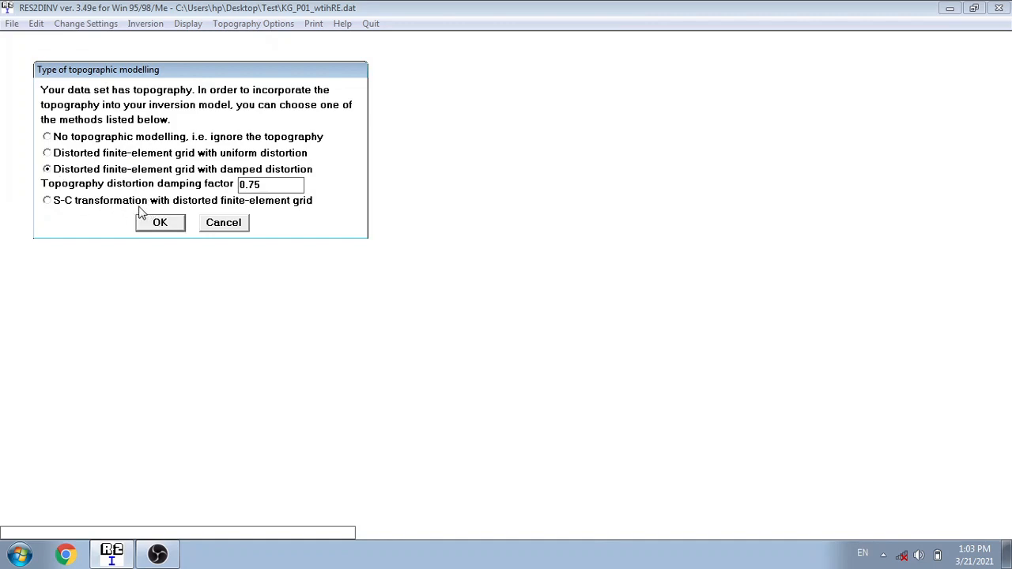
pyautogui.moveTo(169, 222)
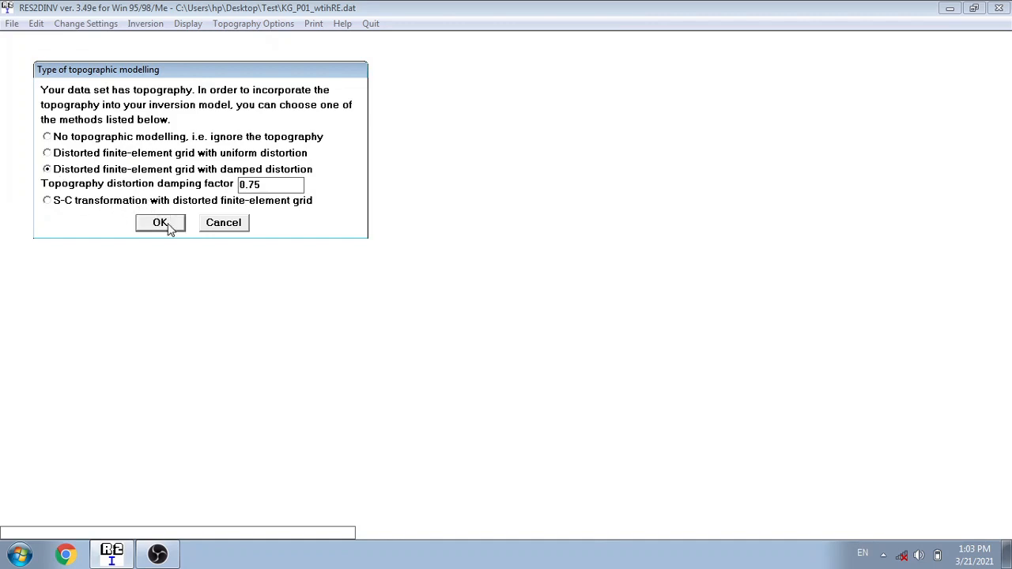
pyautogui.click(159, 222)
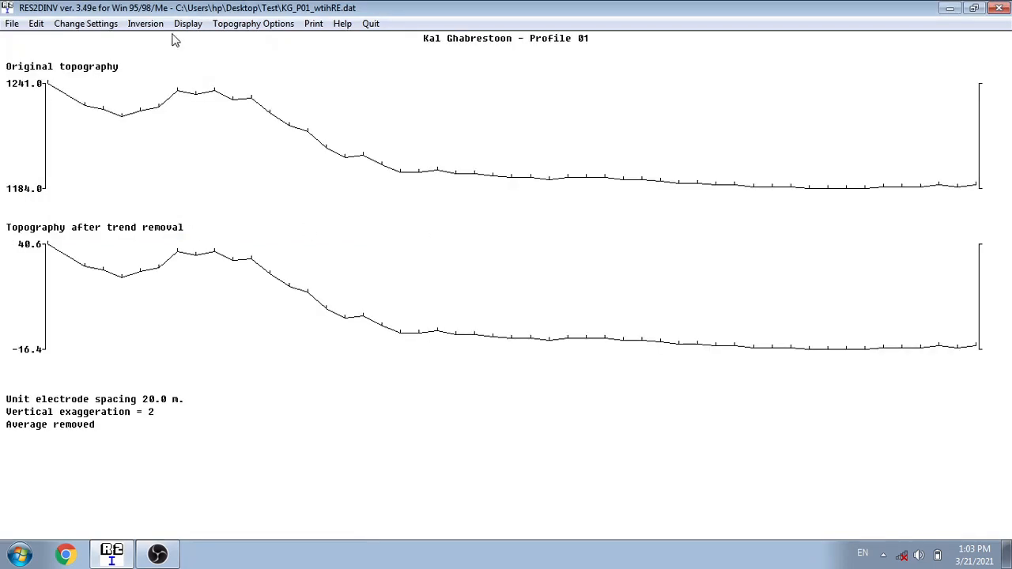
pyautogui.click(85, 23)
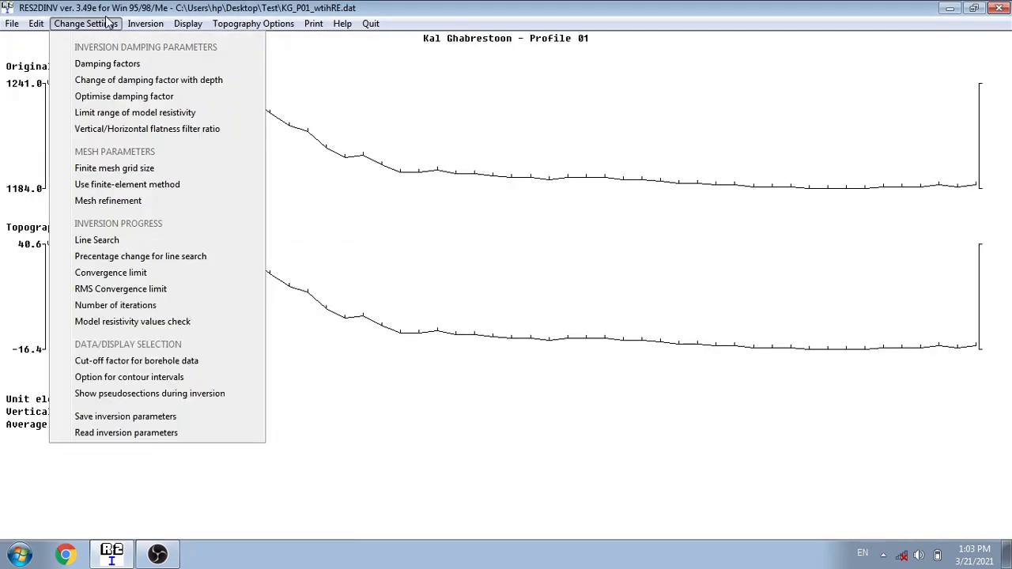
pyautogui.click(253, 23)
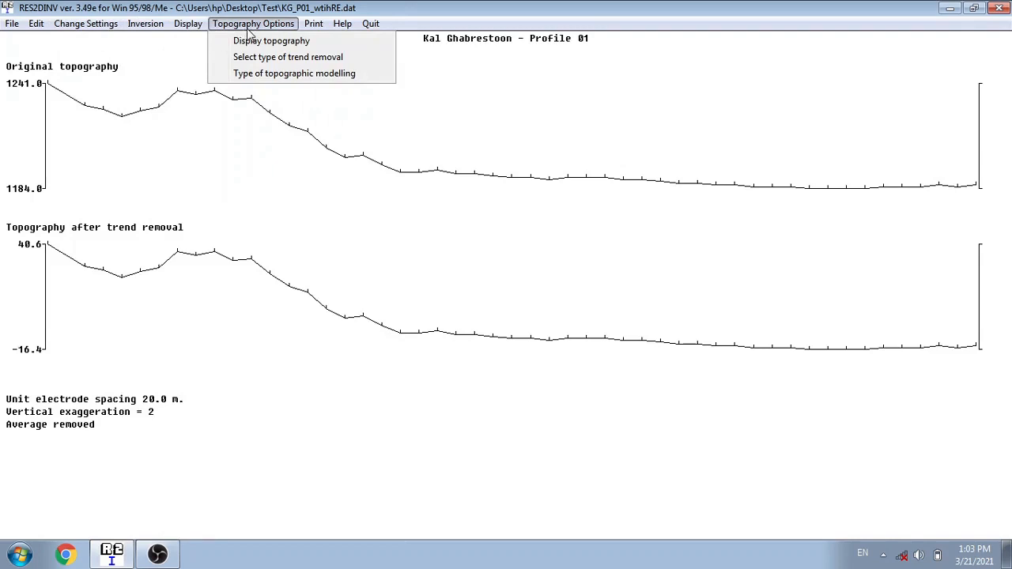
pyautogui.moveTo(246, 37)
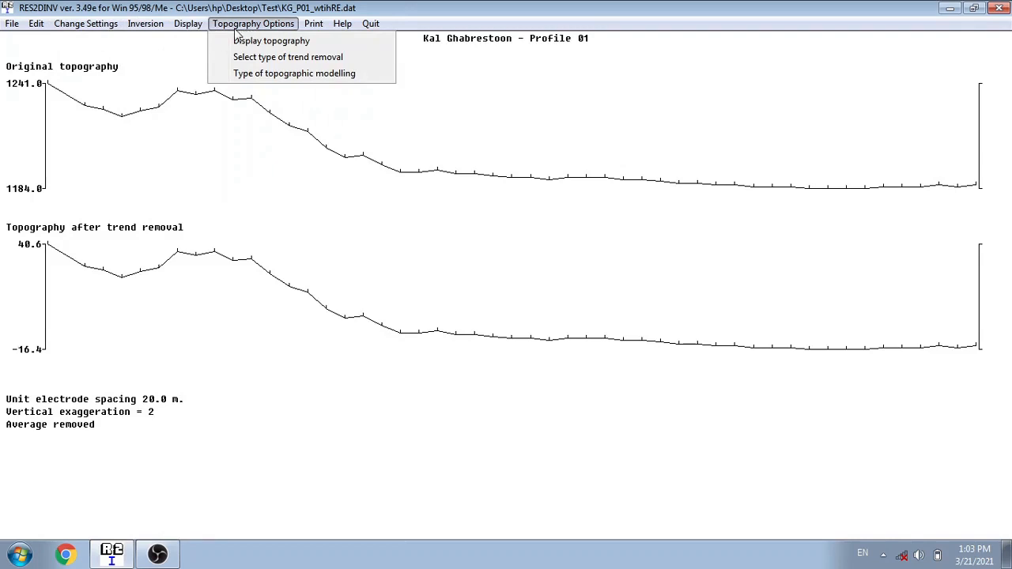
pyautogui.moveTo(288, 56)
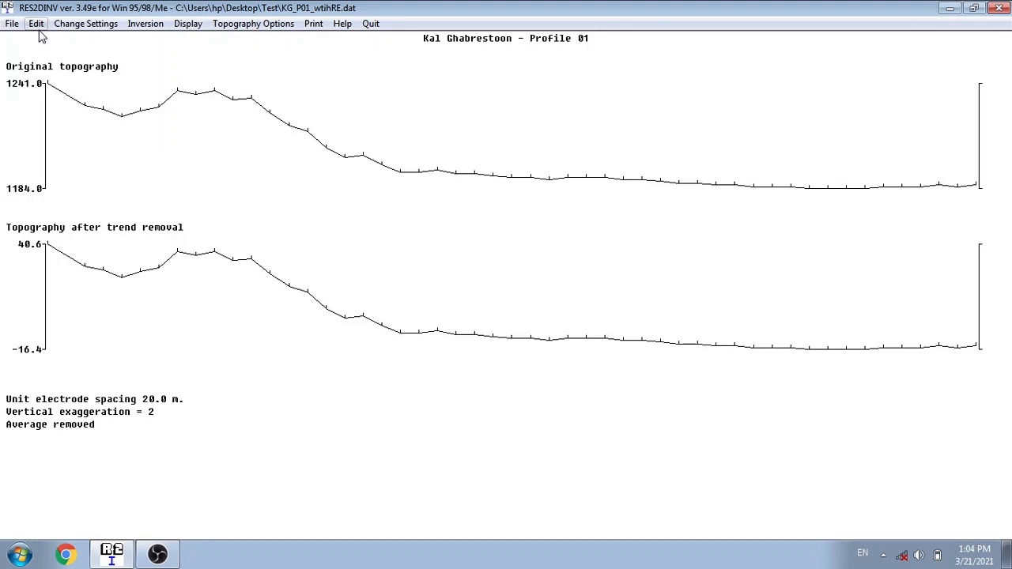
pyautogui.moveTo(146, 23)
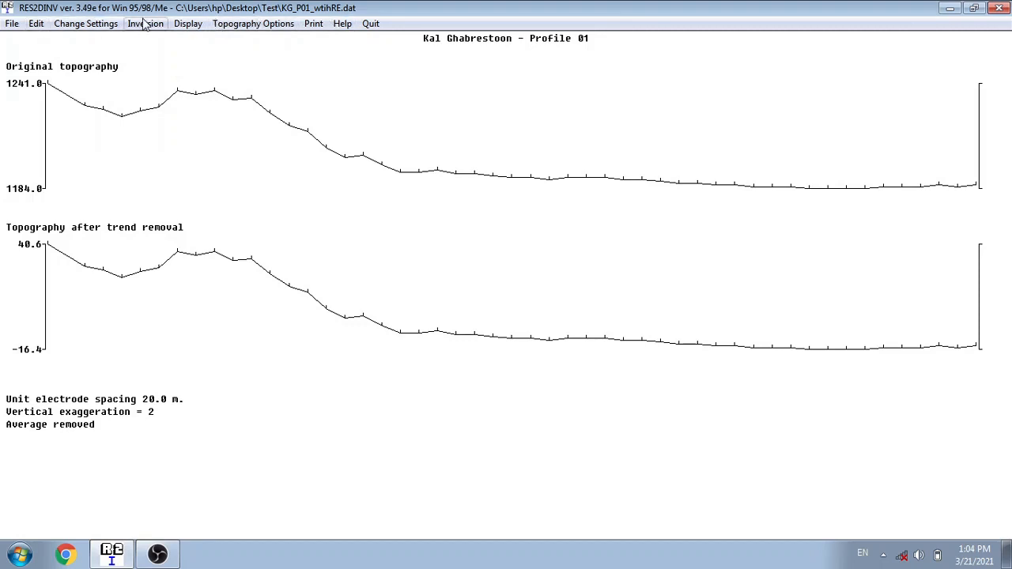
# Browse the Inversion menu, then reveal Show inversion results under Display
pyautogui.click(145, 23)
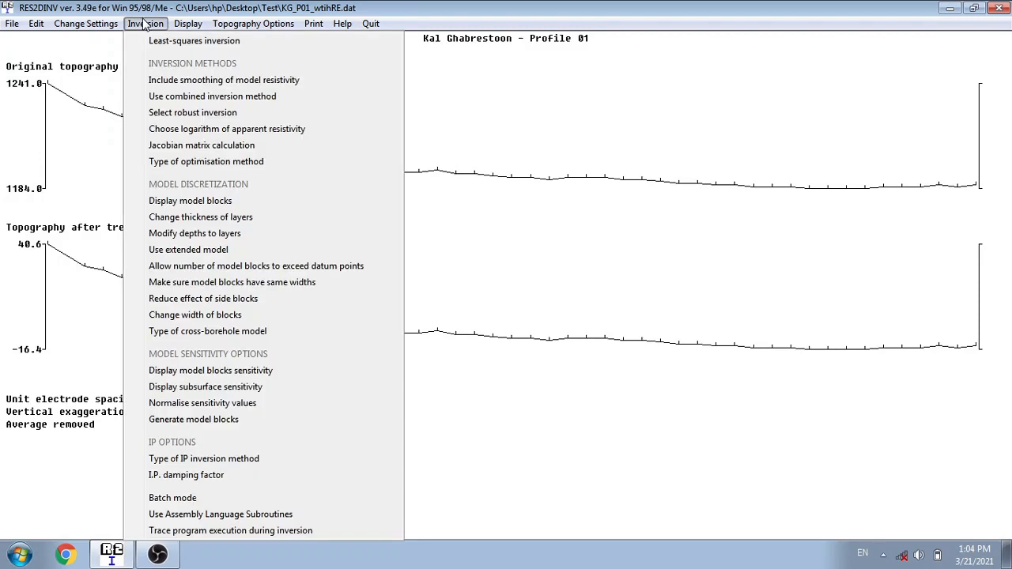
pyautogui.moveTo(194, 41)
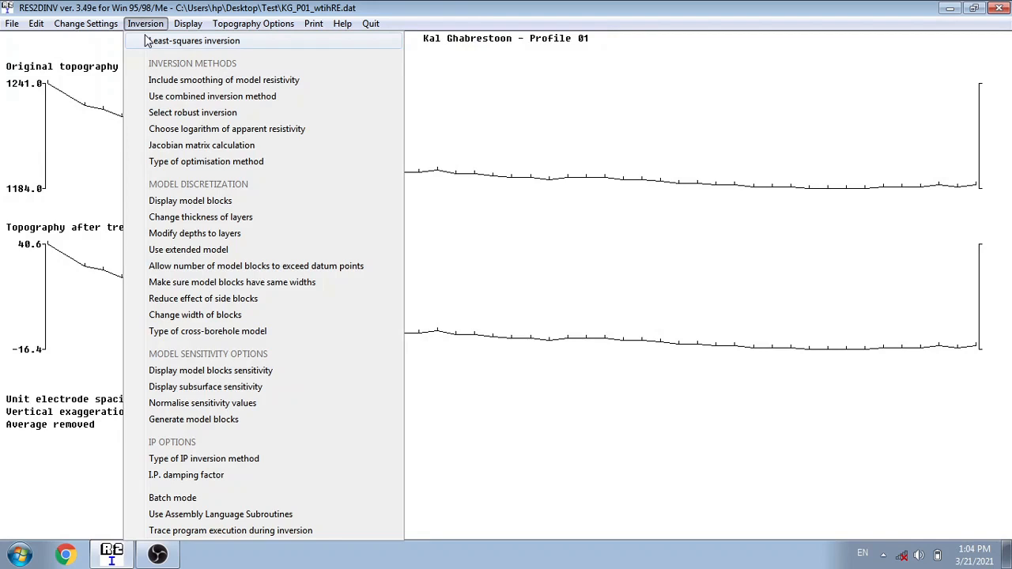
pyautogui.click(188, 23)
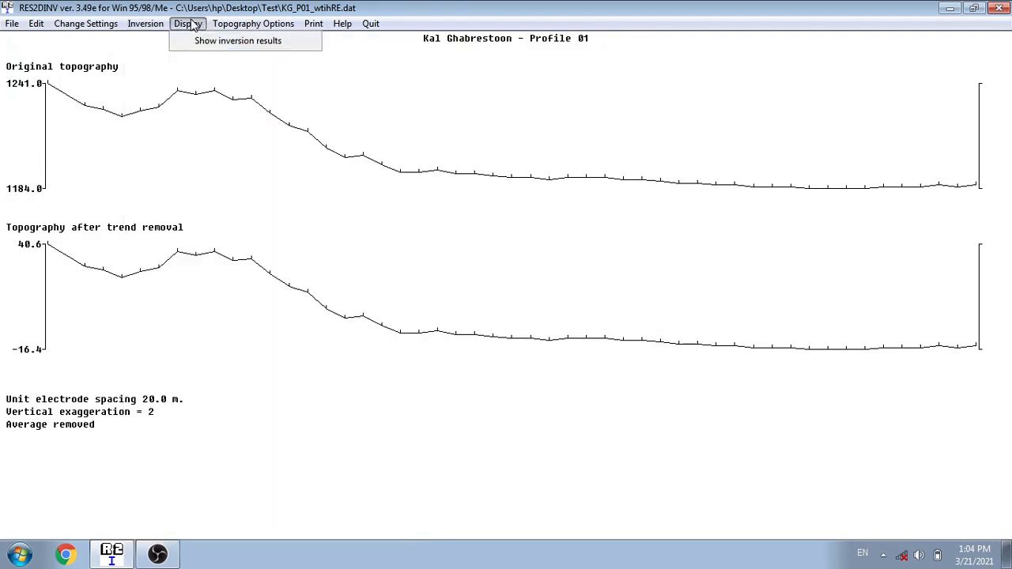
pyautogui.click(146, 23)
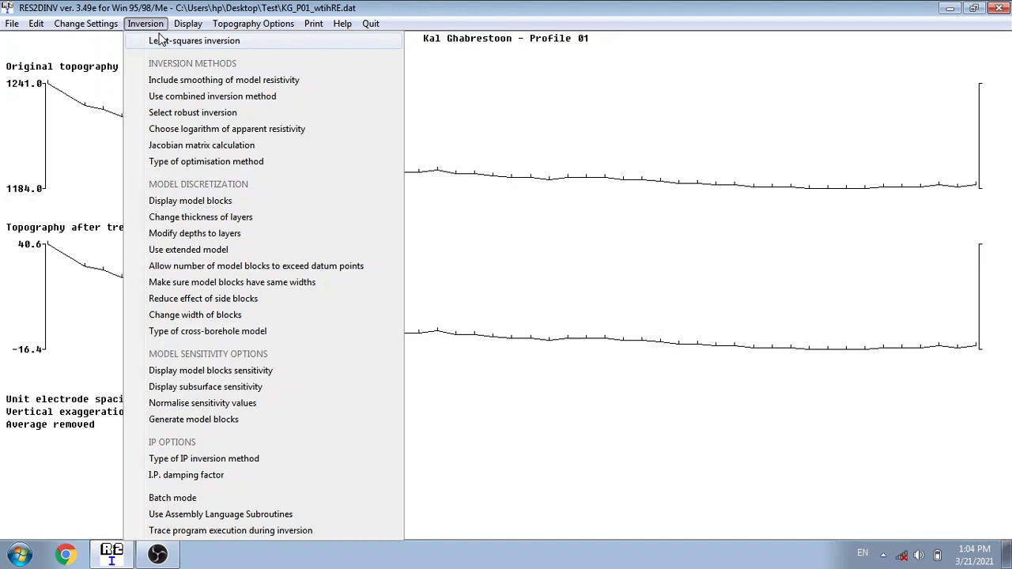
pyautogui.click(12, 23)
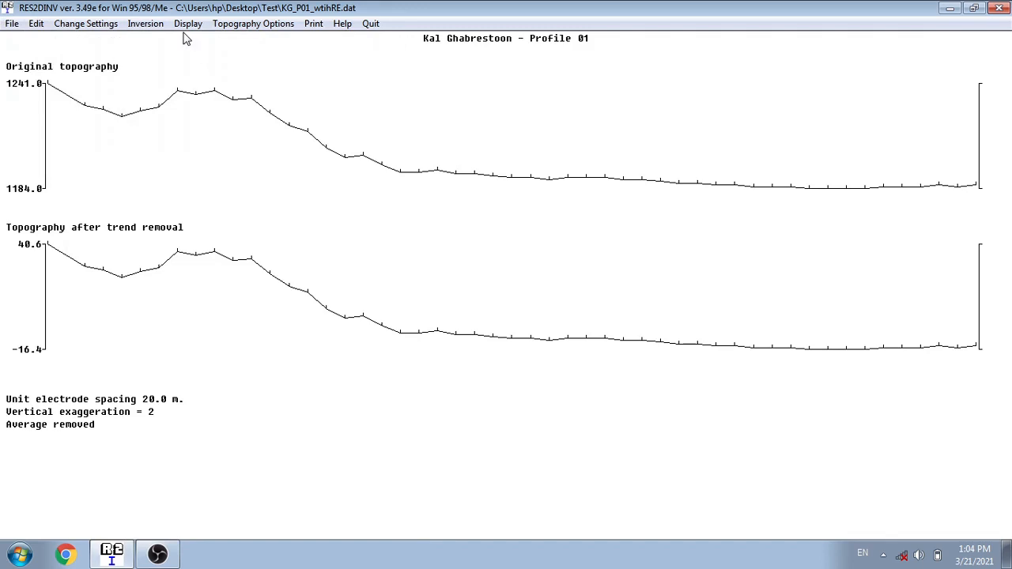
pyautogui.moveTo(186, 11)
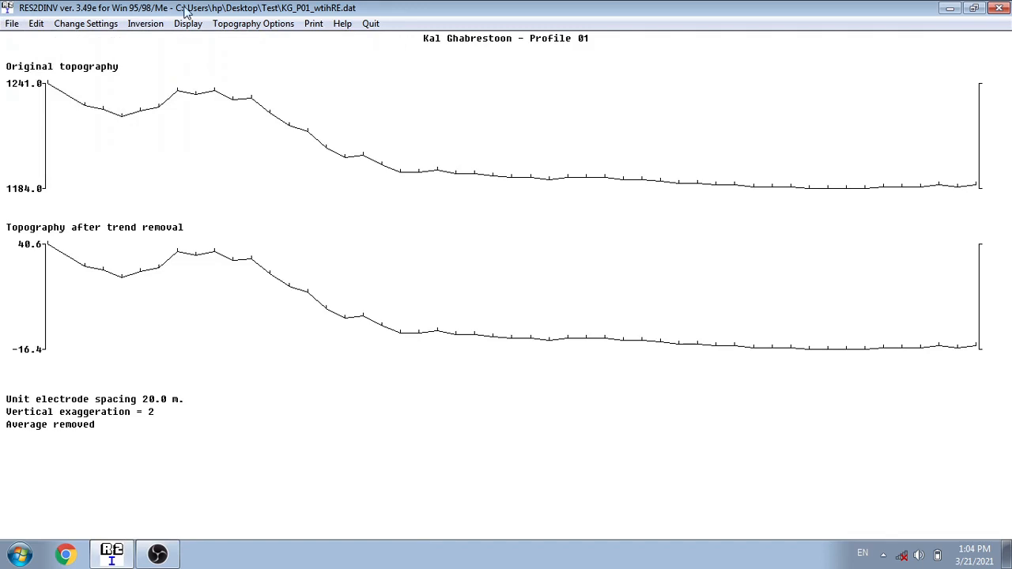
pyautogui.moveTo(176, 42)
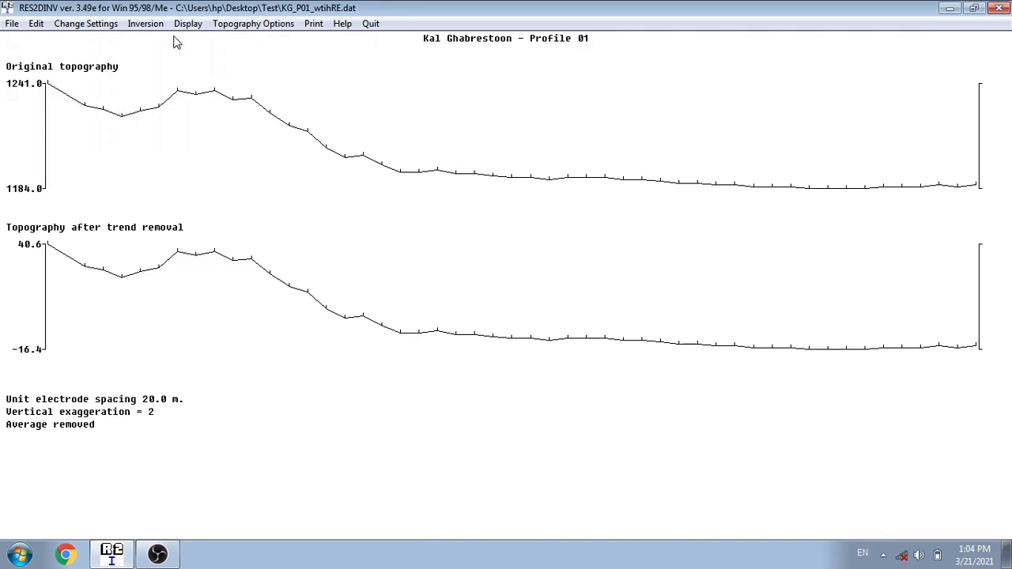
pyautogui.moveTo(208, 143)
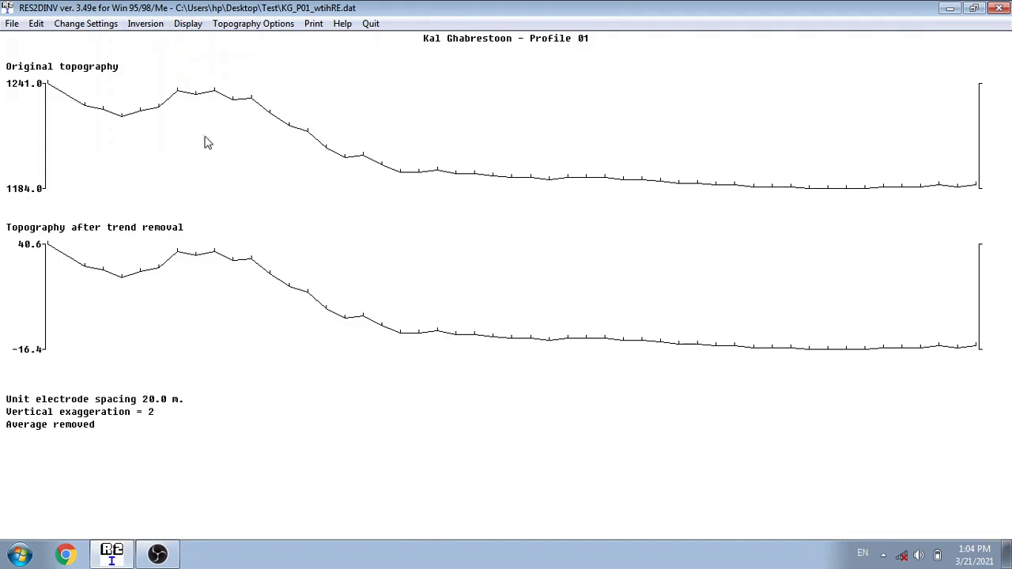
pyautogui.moveTo(188, 23)
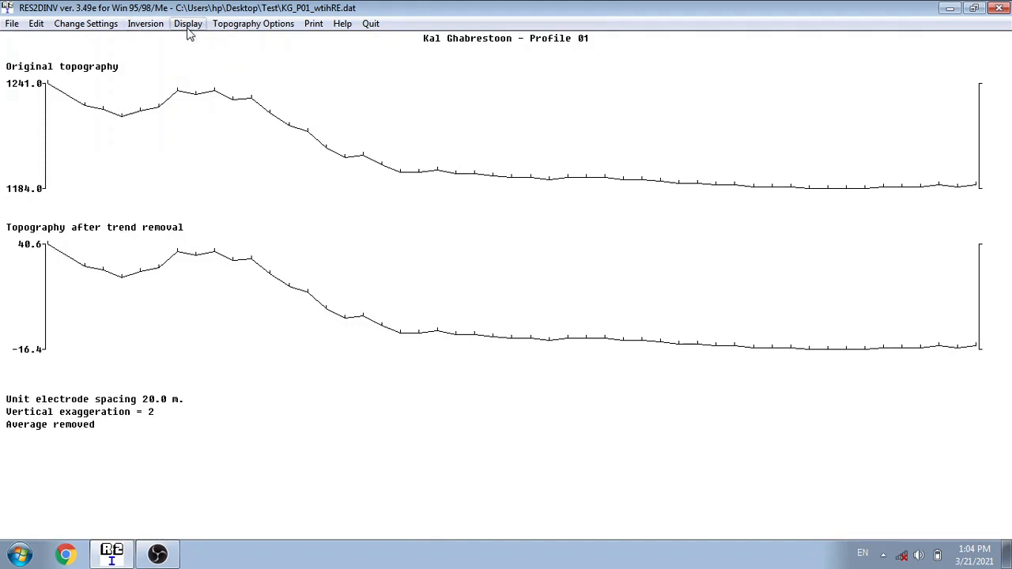
pyautogui.moveTo(145, 23)
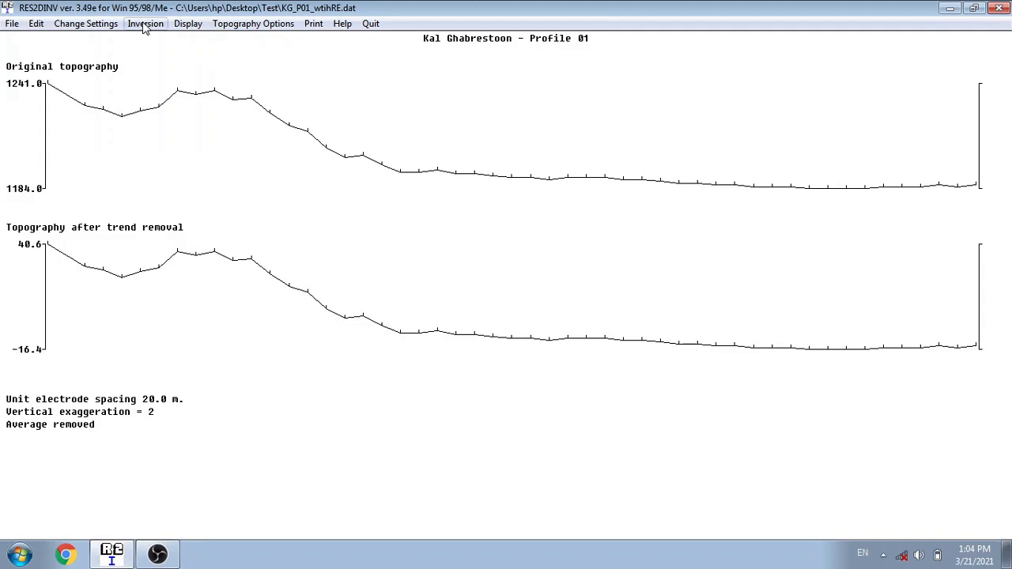
pyautogui.click(145, 22)
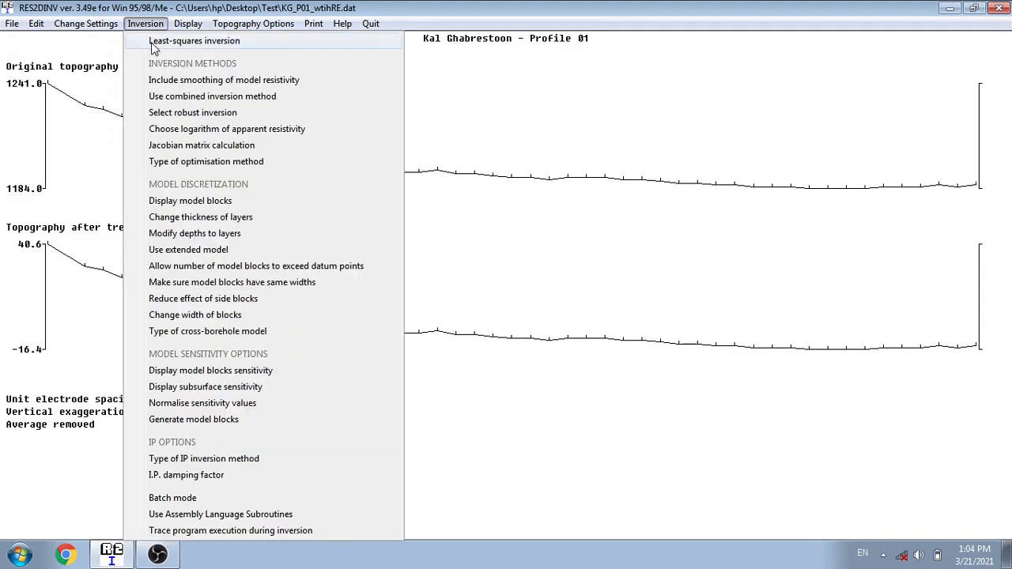
pyautogui.click(188, 23)
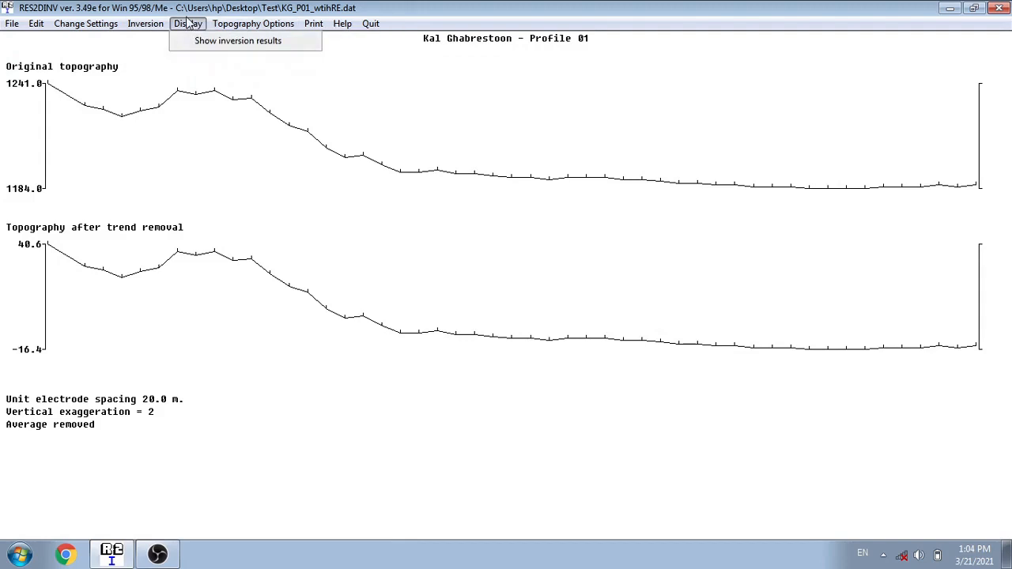
pyautogui.moveTo(196, 40)
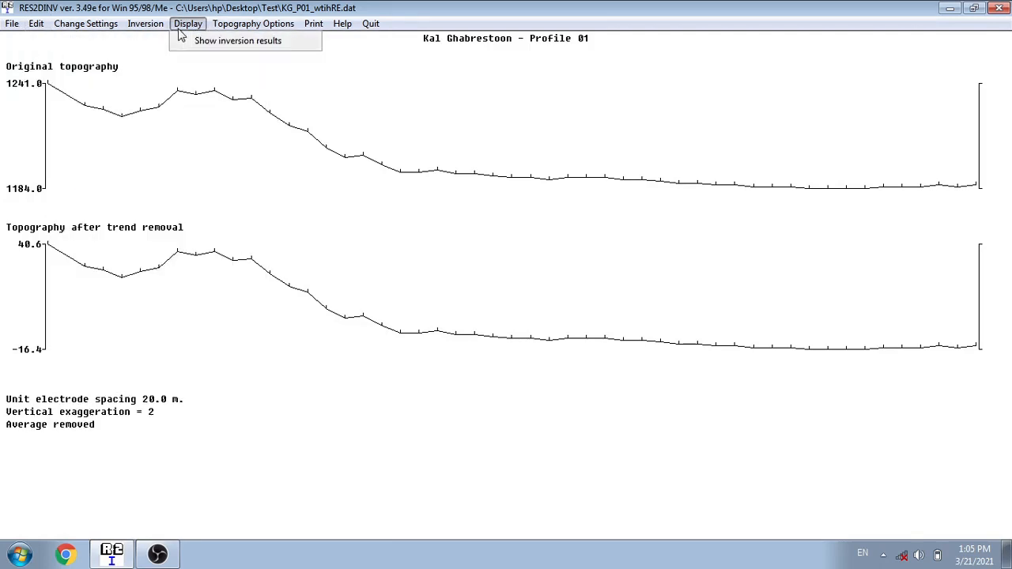
# Open Show inversion results, dismiss the welcome message, and pick KG_P01_wtihRE
pyautogui.click(237, 41)
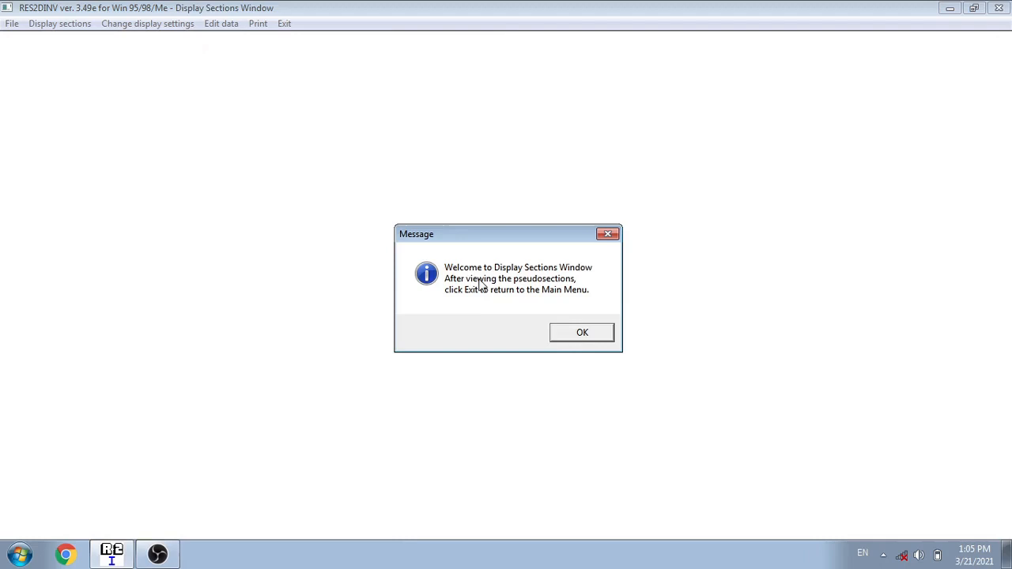
pyautogui.moveTo(475, 281)
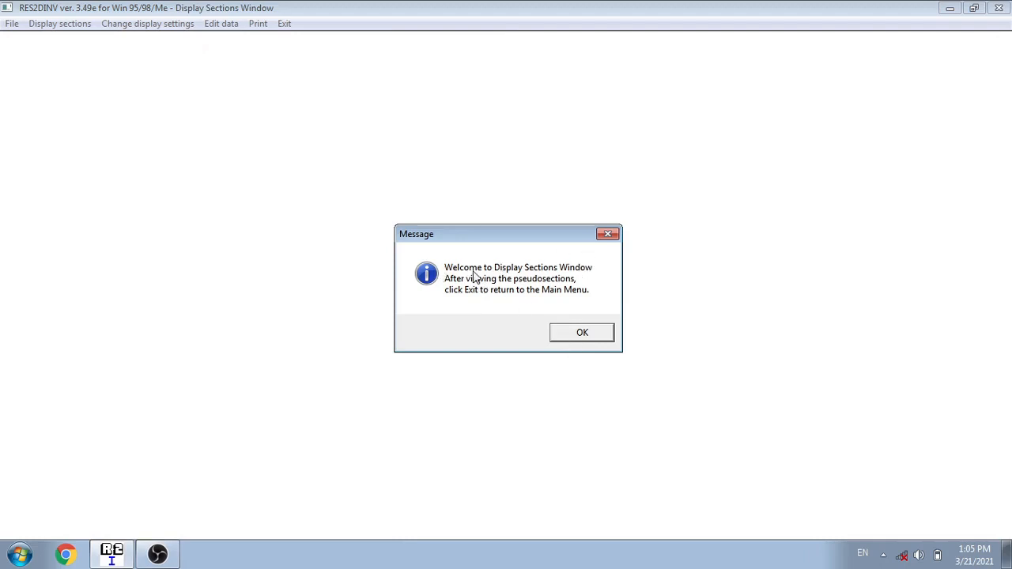
pyautogui.click(581, 332)
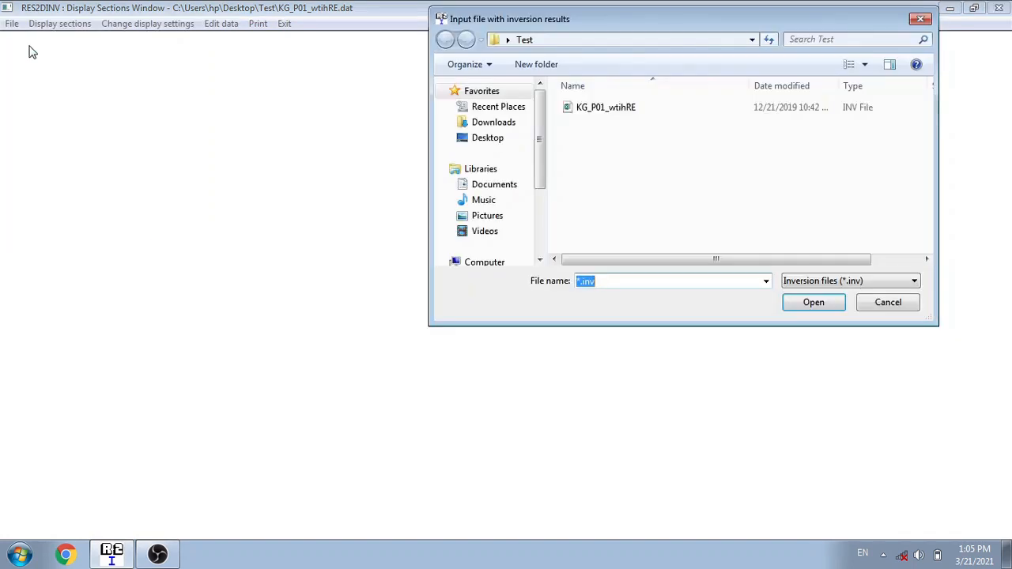
pyautogui.click(607, 107)
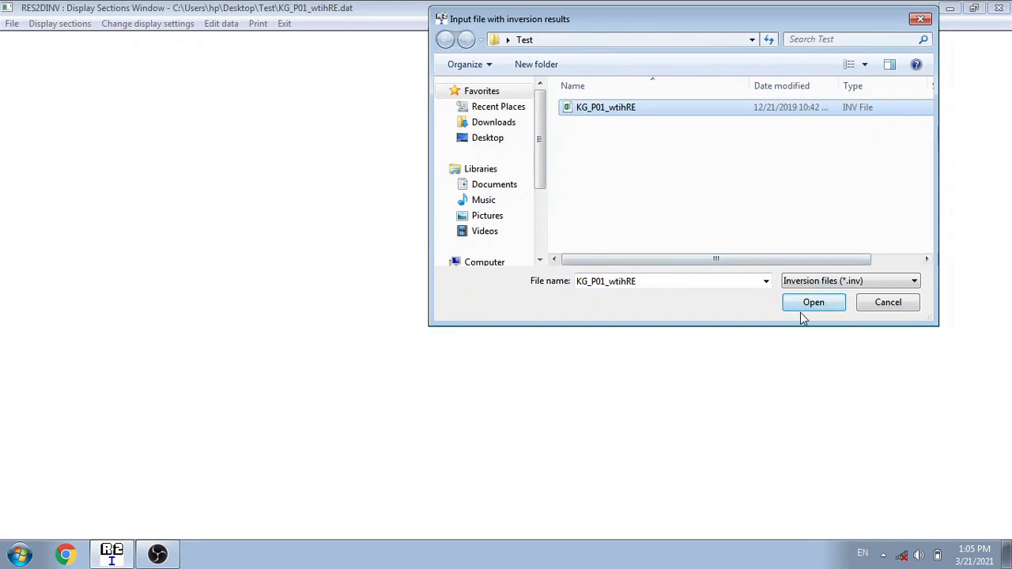
pyautogui.click(814, 302)
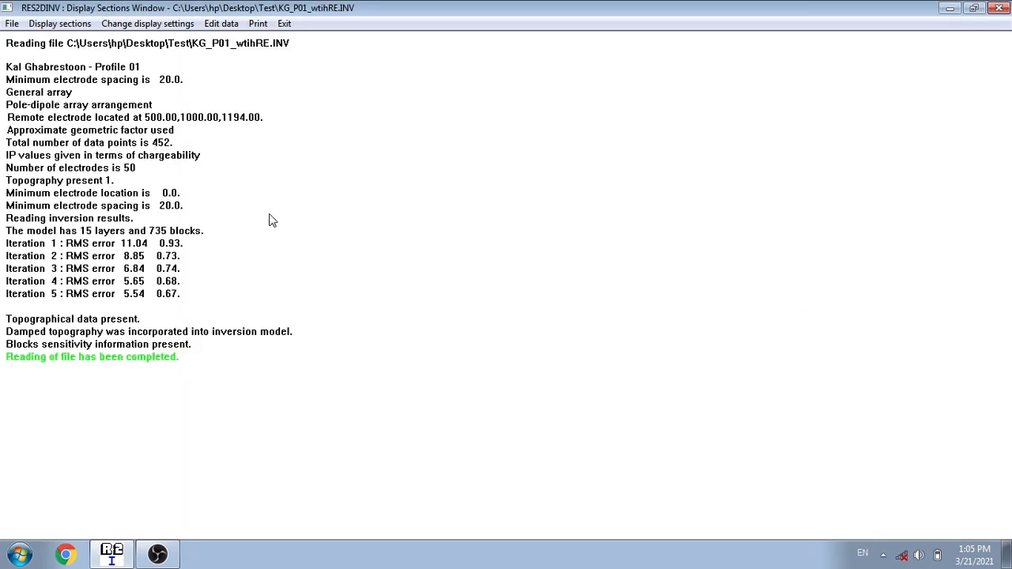
pyautogui.moveTo(37, 74)
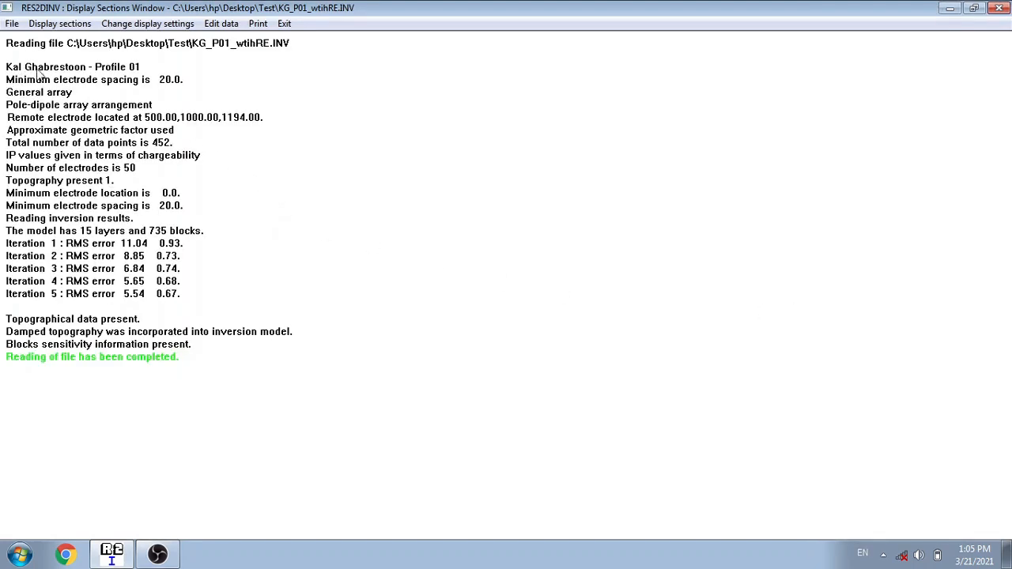
pyautogui.moveTo(225, 188)
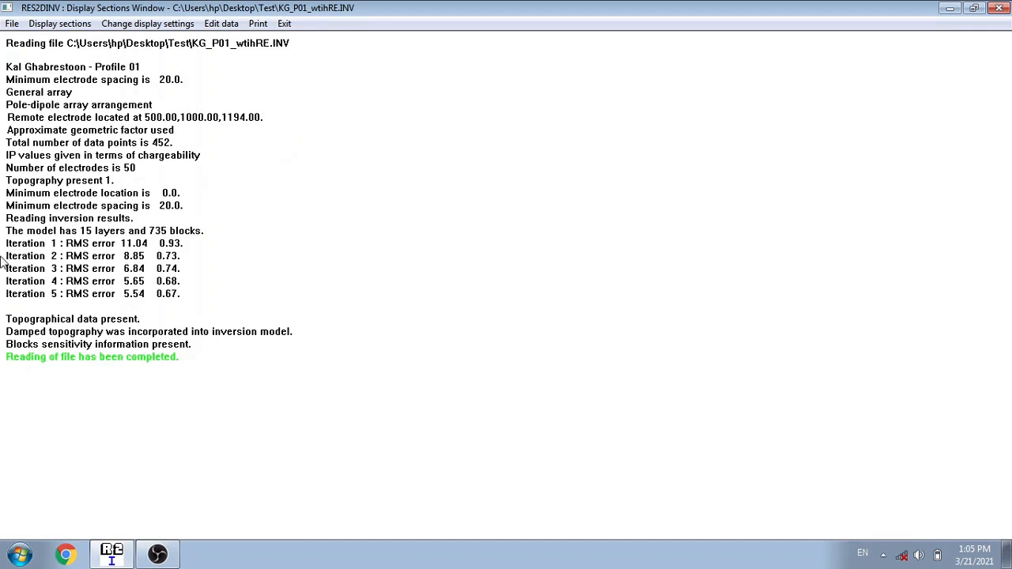
pyautogui.moveTo(5, 307)
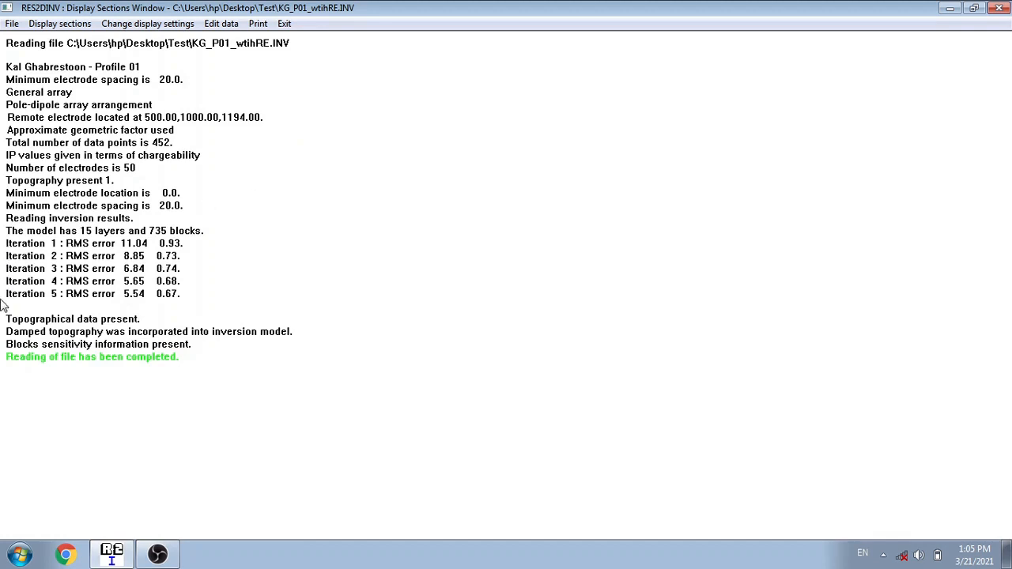
pyautogui.moveTo(69, 253)
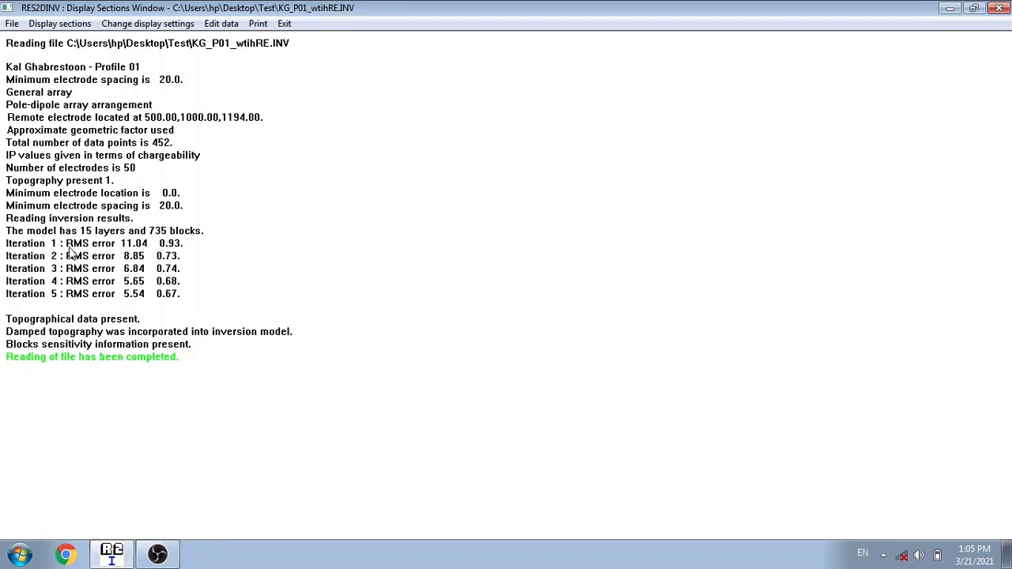
pyautogui.moveTo(130, 255)
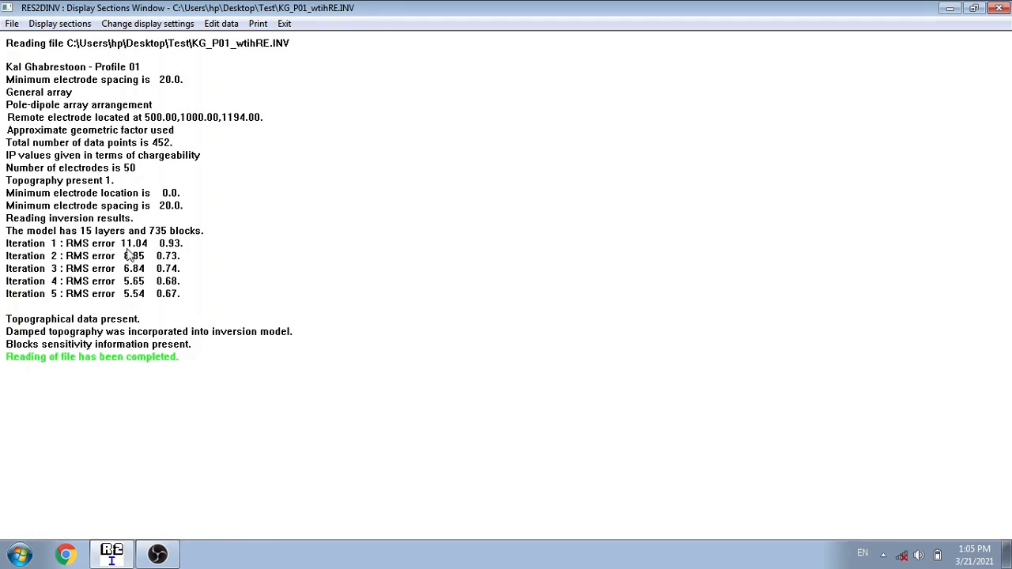
pyautogui.moveTo(169, 252)
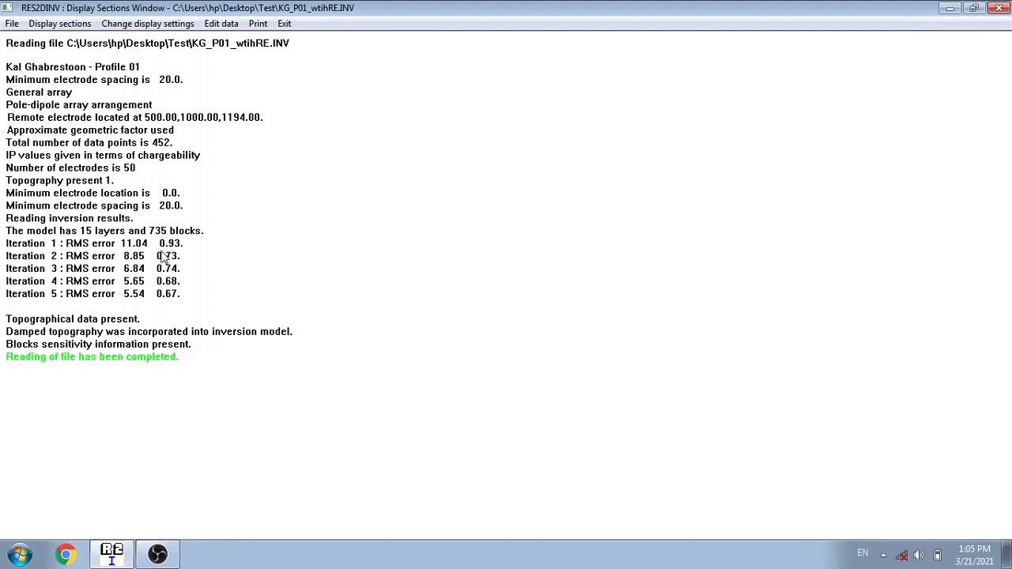
pyautogui.moveTo(193, 257)
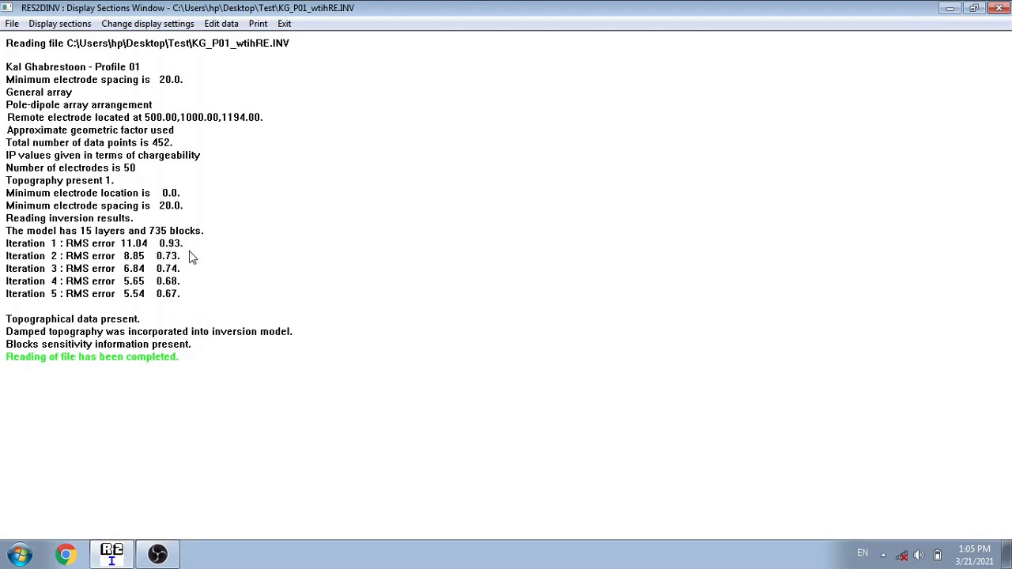
pyautogui.moveTo(133, 249)
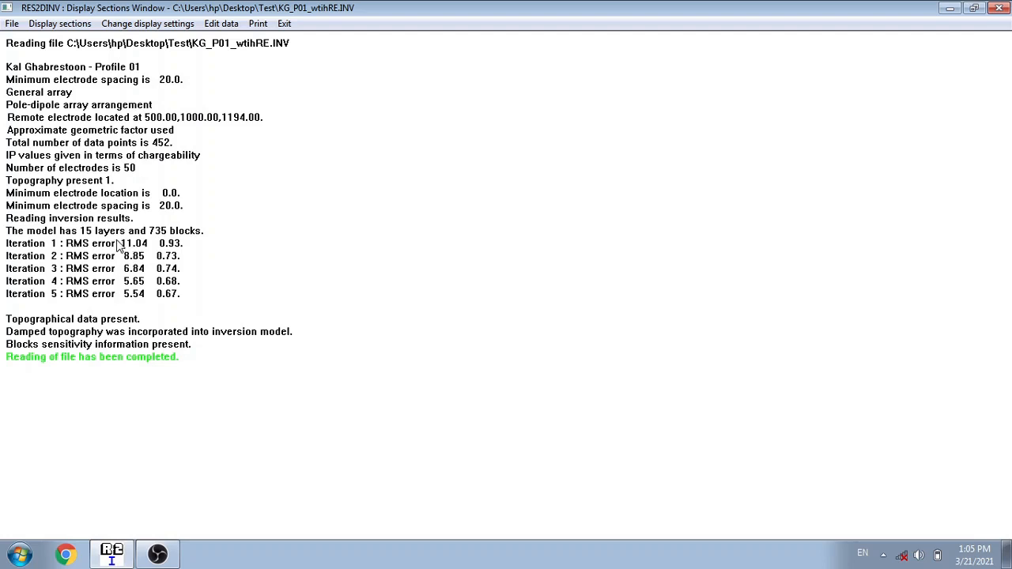
pyautogui.moveTo(127, 293)
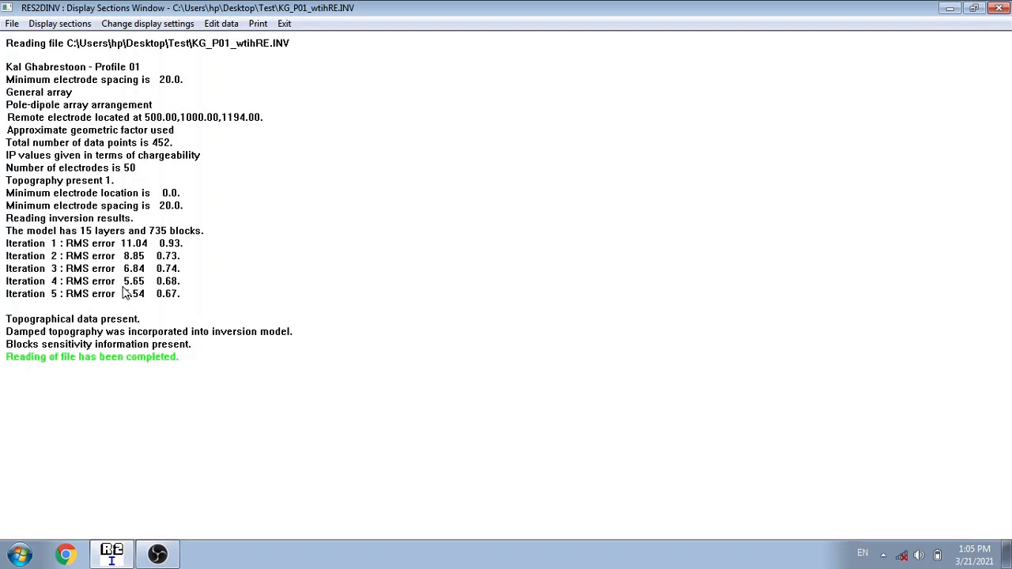
pyautogui.moveTo(125, 295)
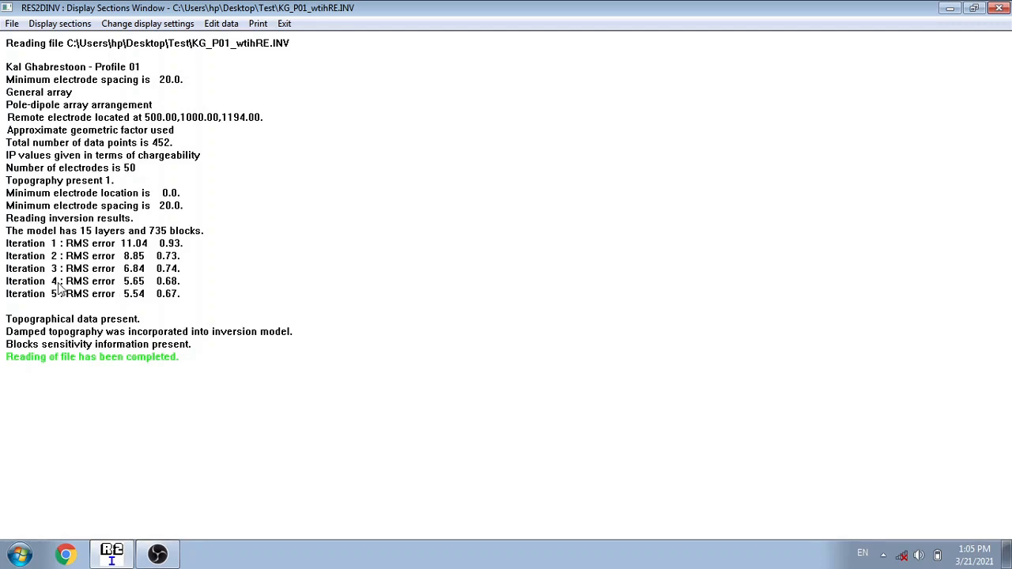
pyautogui.moveTo(109, 293)
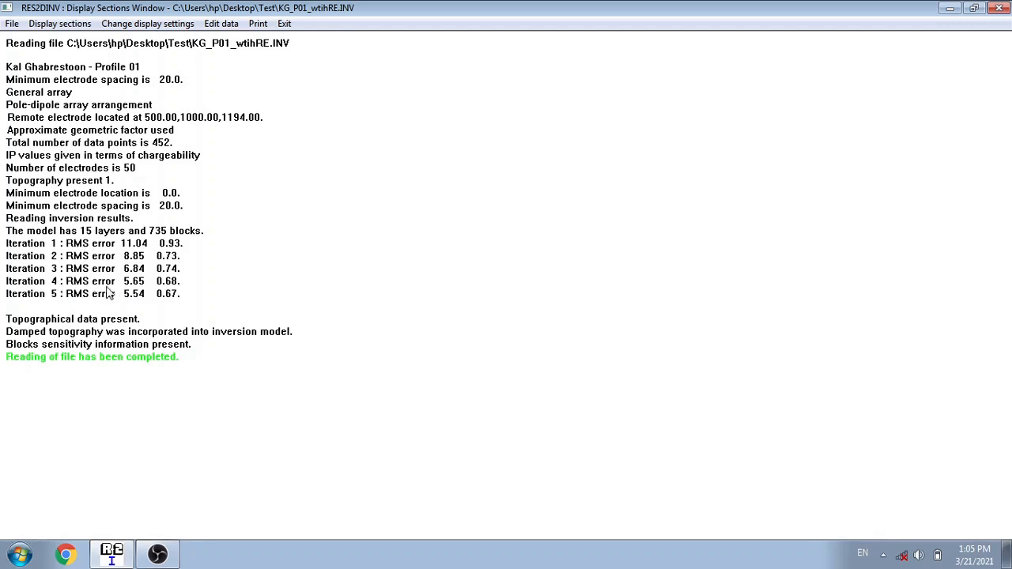
pyautogui.moveTo(130, 301)
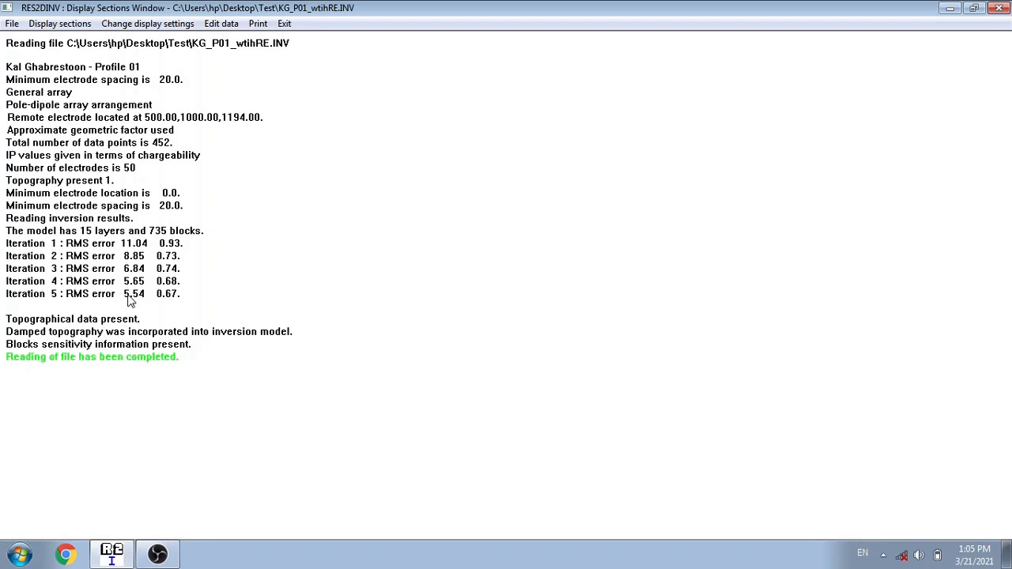
pyautogui.moveTo(150, 298)
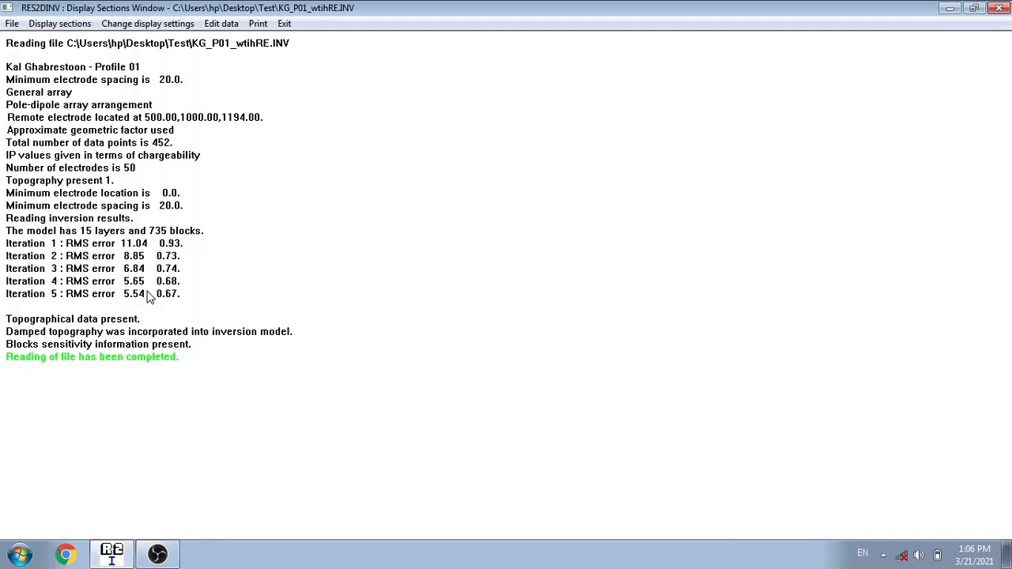
pyautogui.moveTo(143, 311)
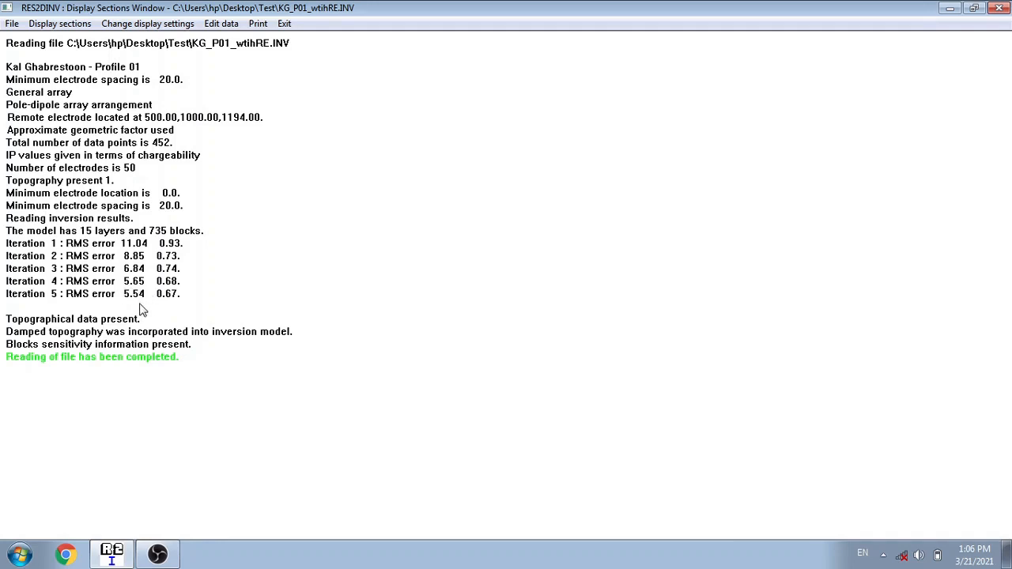
pyautogui.moveTo(150, 302)
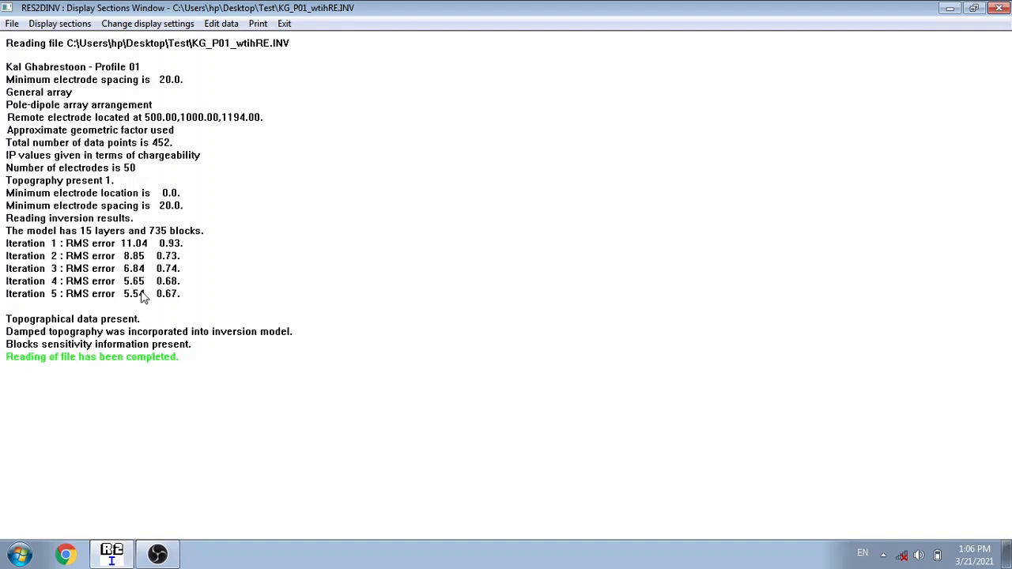
pyautogui.moveTo(140, 282)
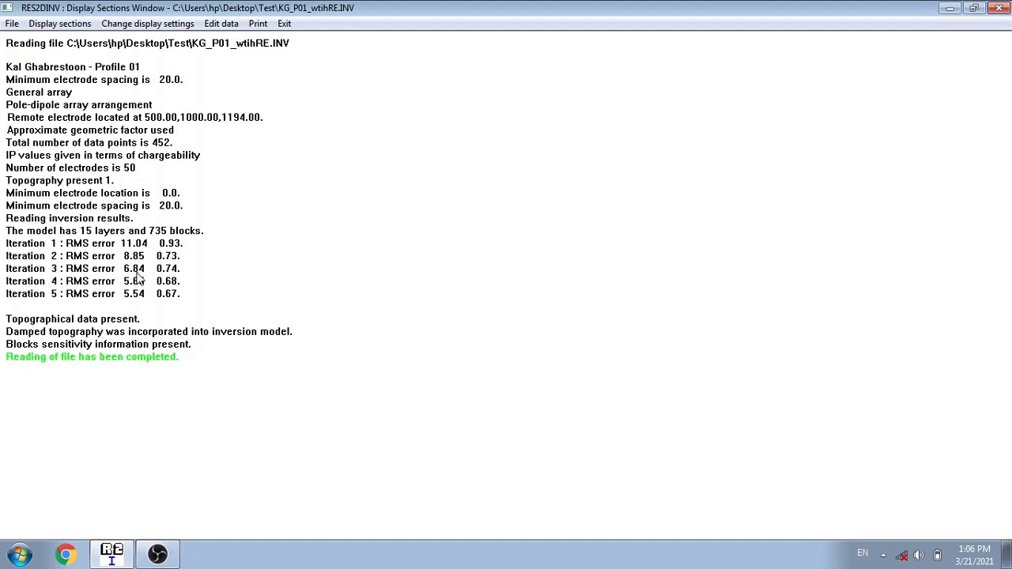
pyautogui.moveTo(142, 308)
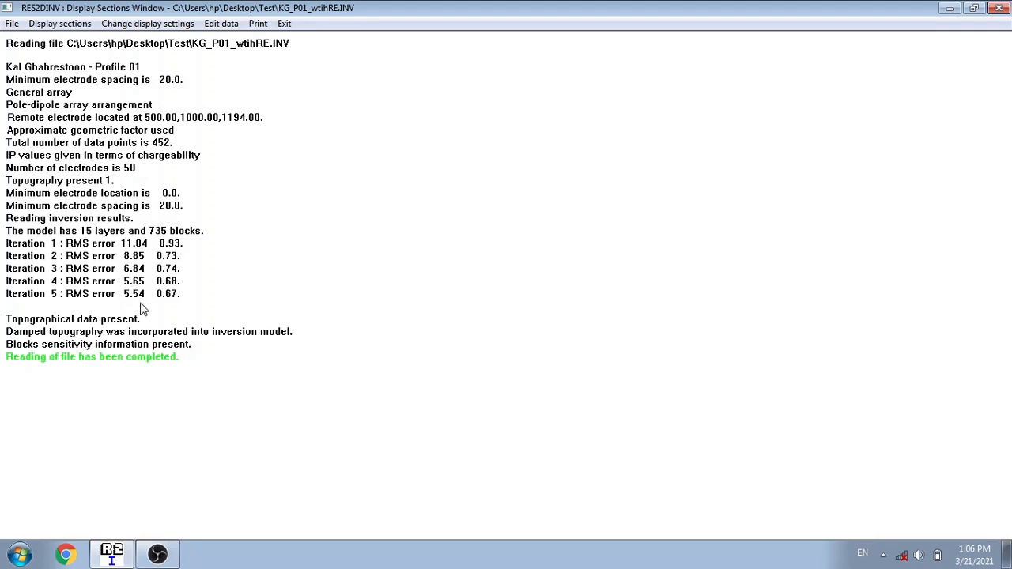
pyautogui.moveTo(132, 309)
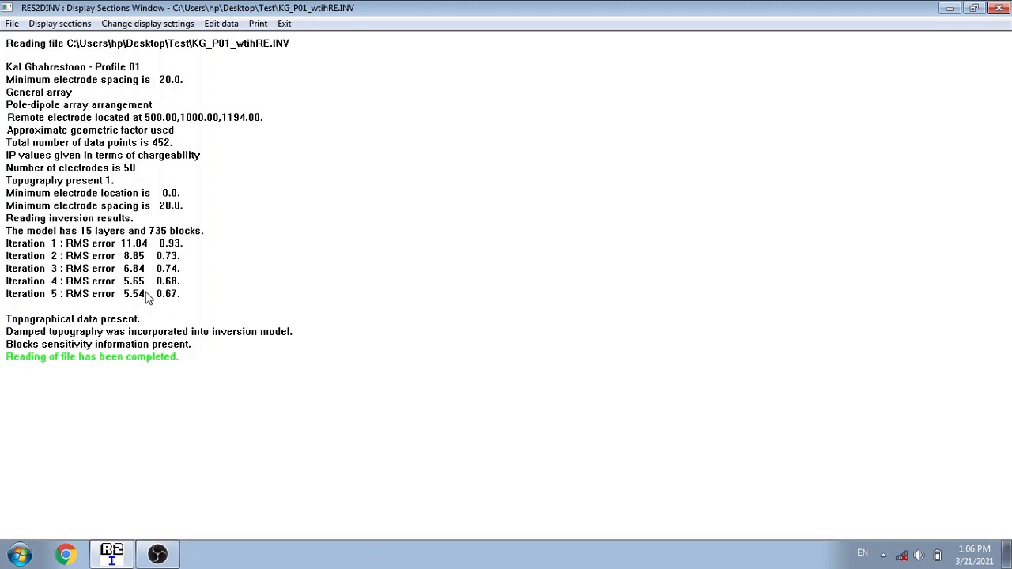
pyautogui.moveTo(154, 292)
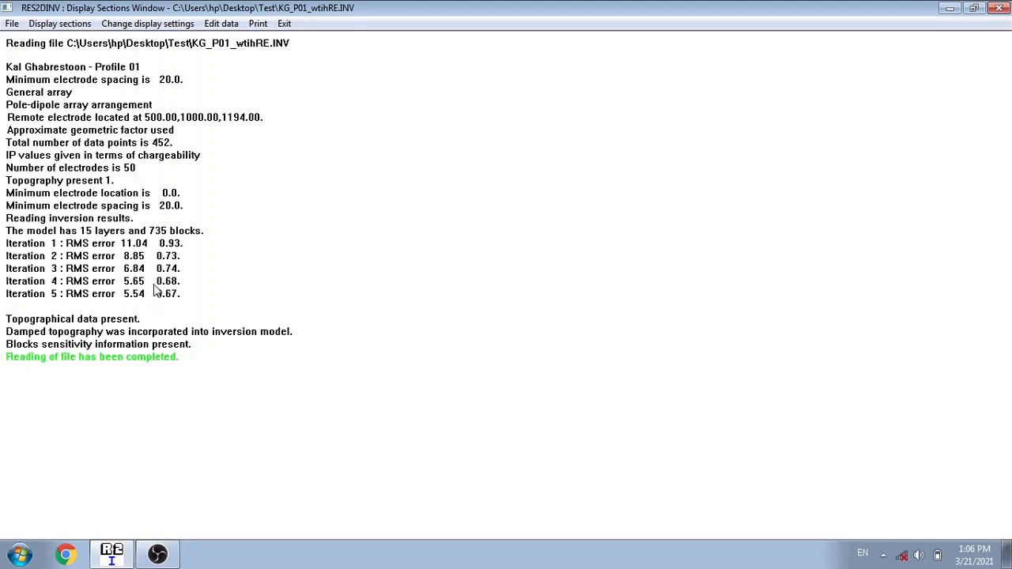
pyautogui.moveTo(186, 299)
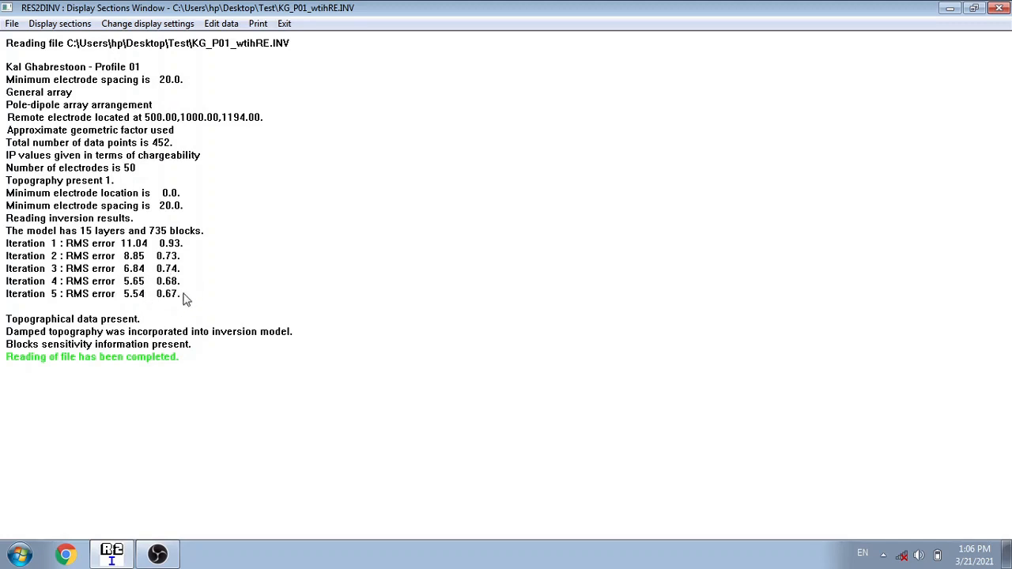
pyautogui.moveTo(135, 291)
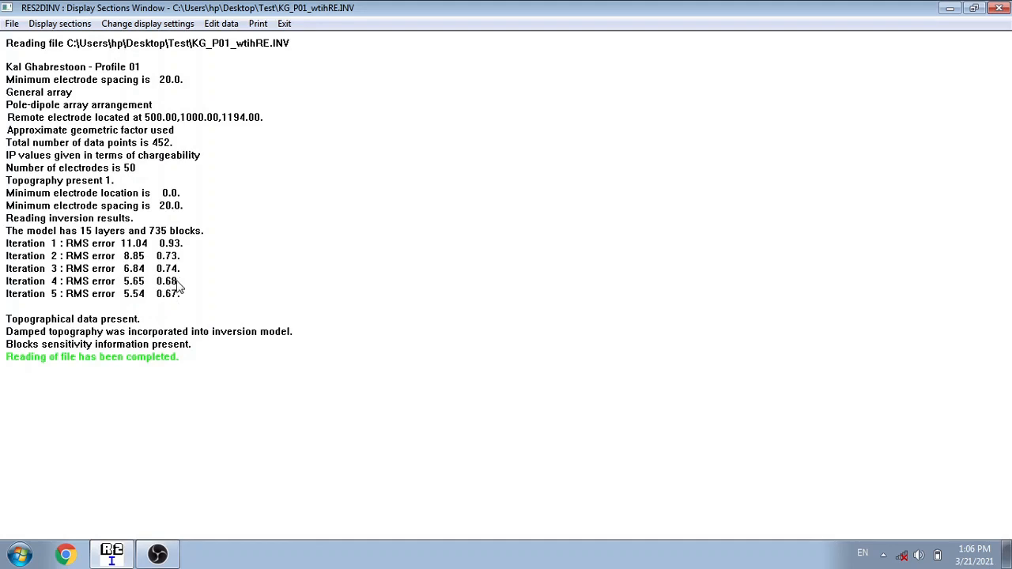
pyautogui.moveTo(162, 289)
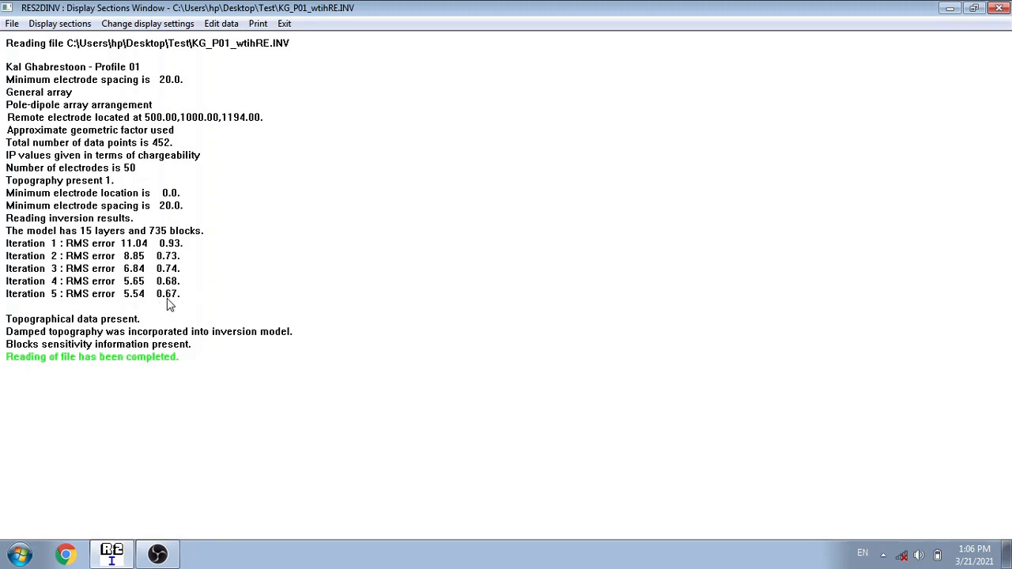
pyautogui.moveTo(88, 279)
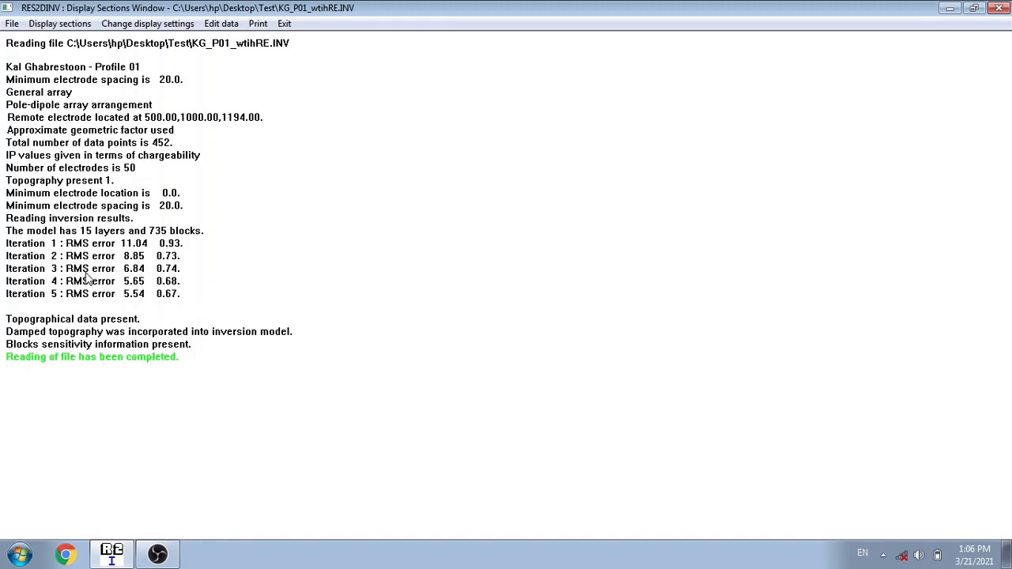
pyautogui.moveTo(184, 297)
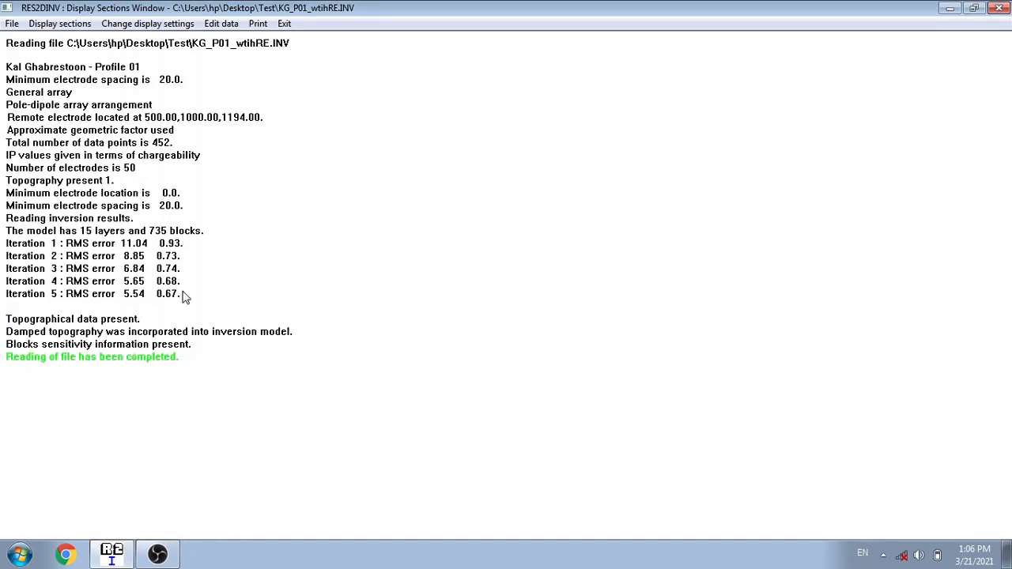
pyautogui.moveTo(4, 289)
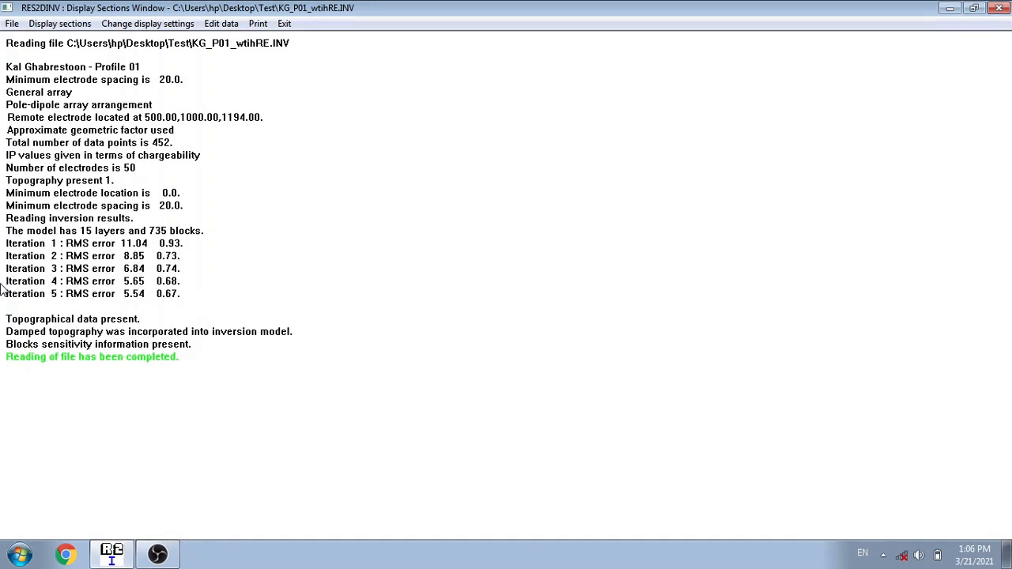
pyautogui.moveTo(86, 283)
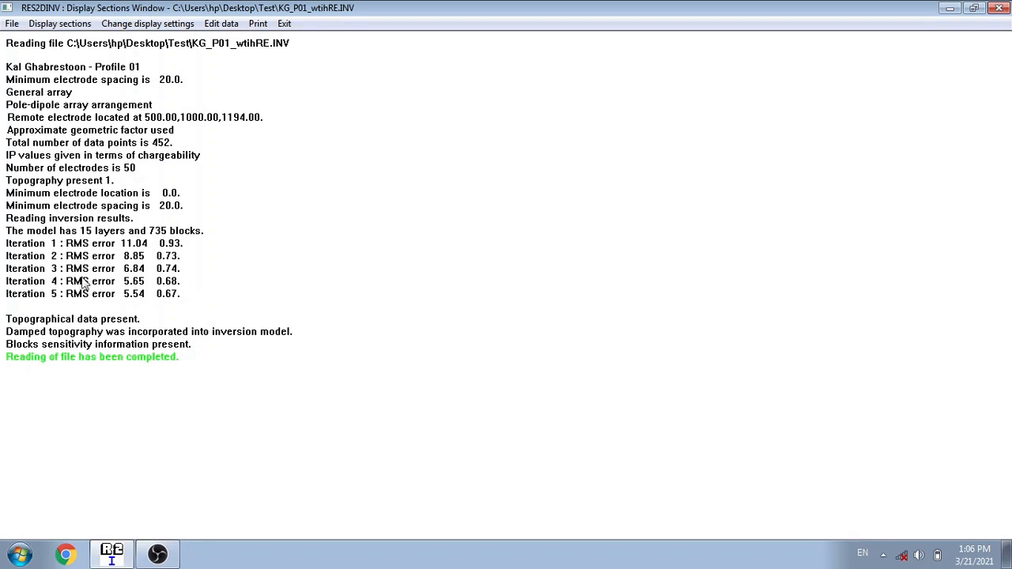
pyautogui.moveTo(49, 249)
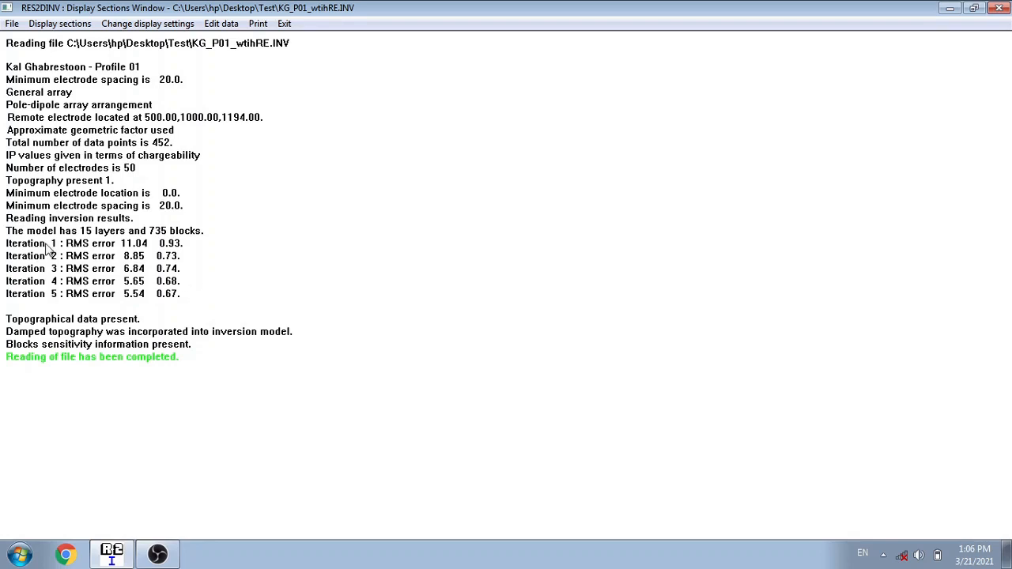
pyautogui.moveTo(132, 250)
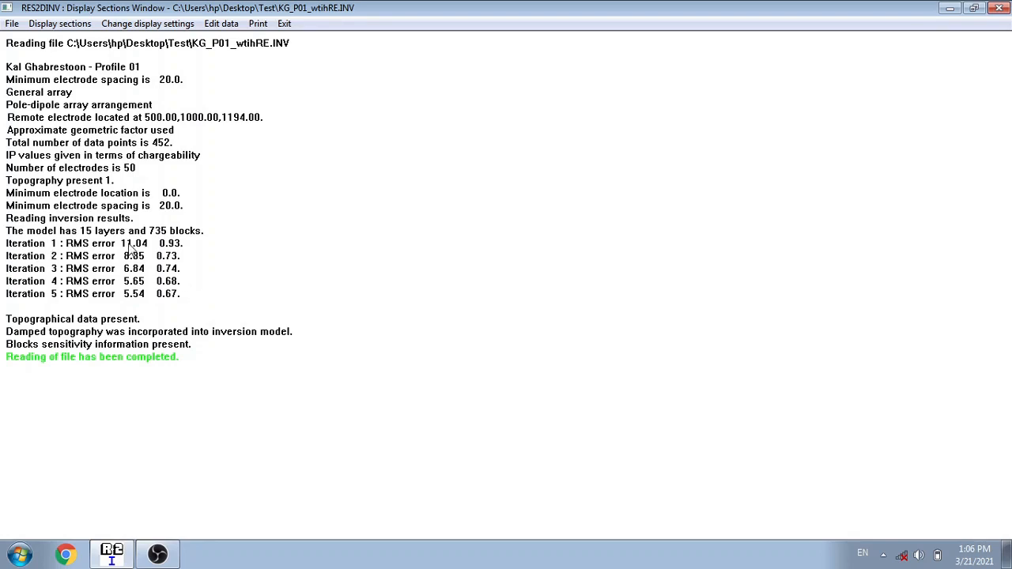
pyautogui.moveTo(122, 300)
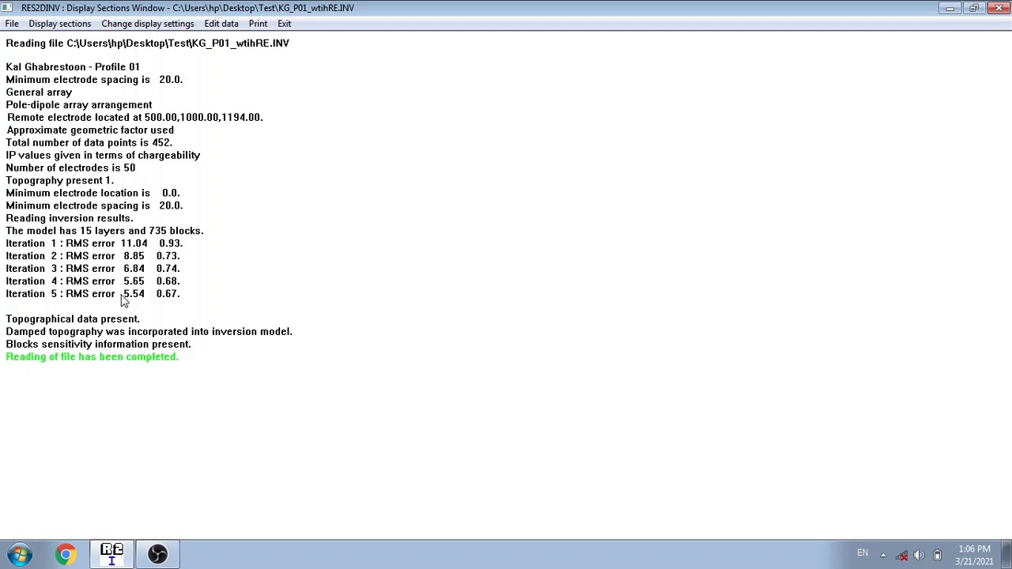
pyautogui.moveTo(141, 320)
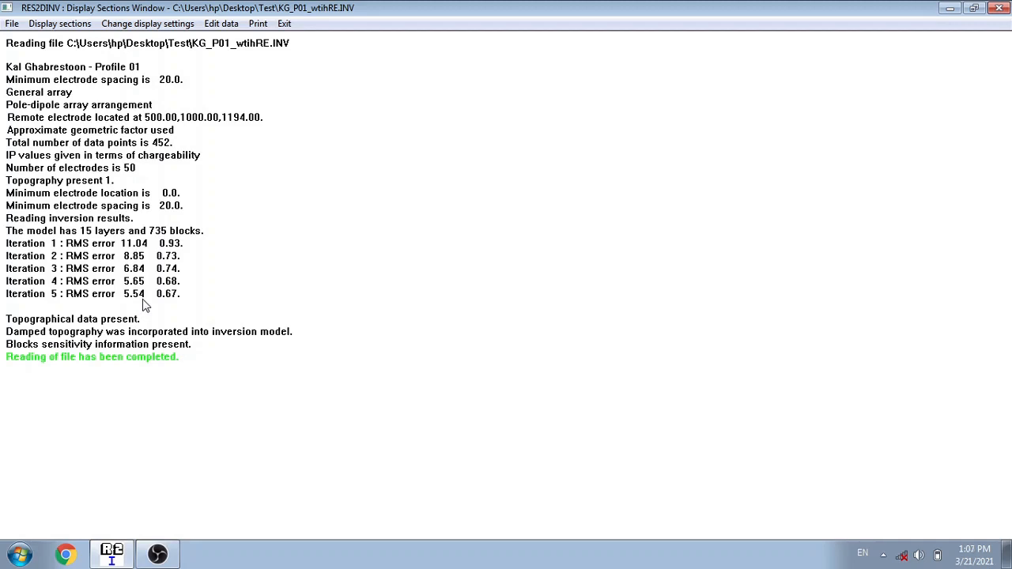
pyautogui.moveTo(165, 303)
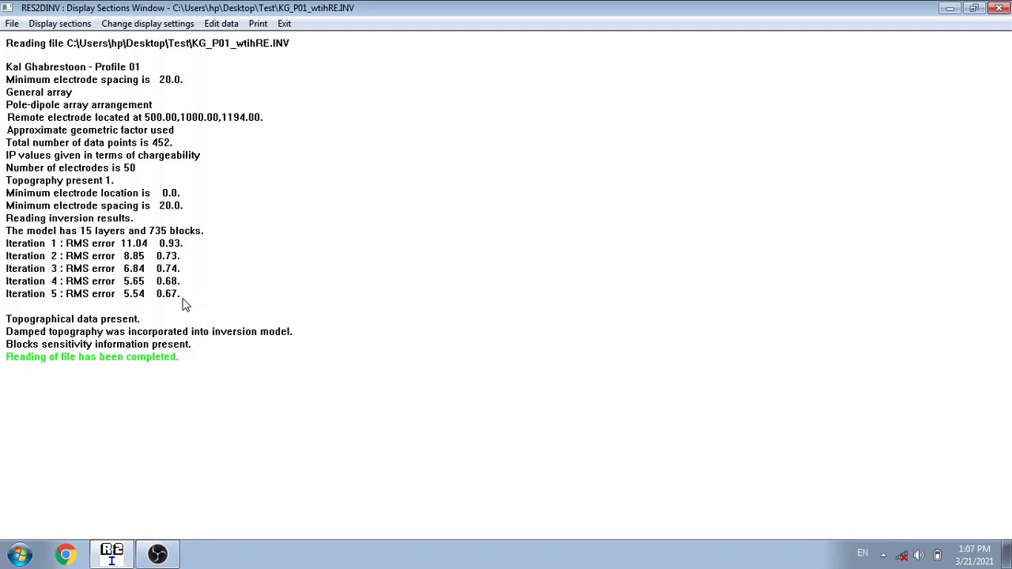
pyautogui.moveTo(130, 297)
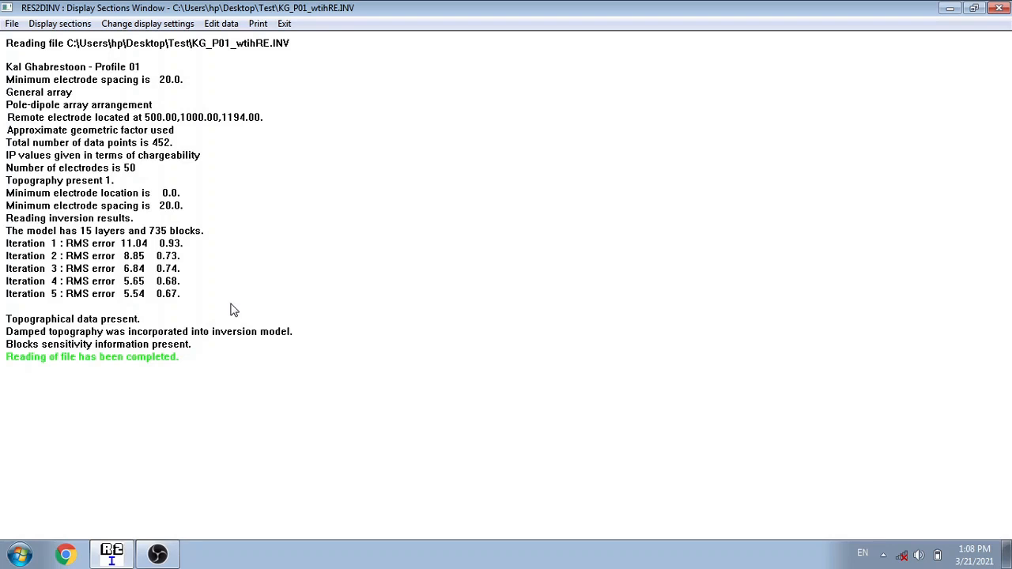
pyautogui.moveTo(201, 307)
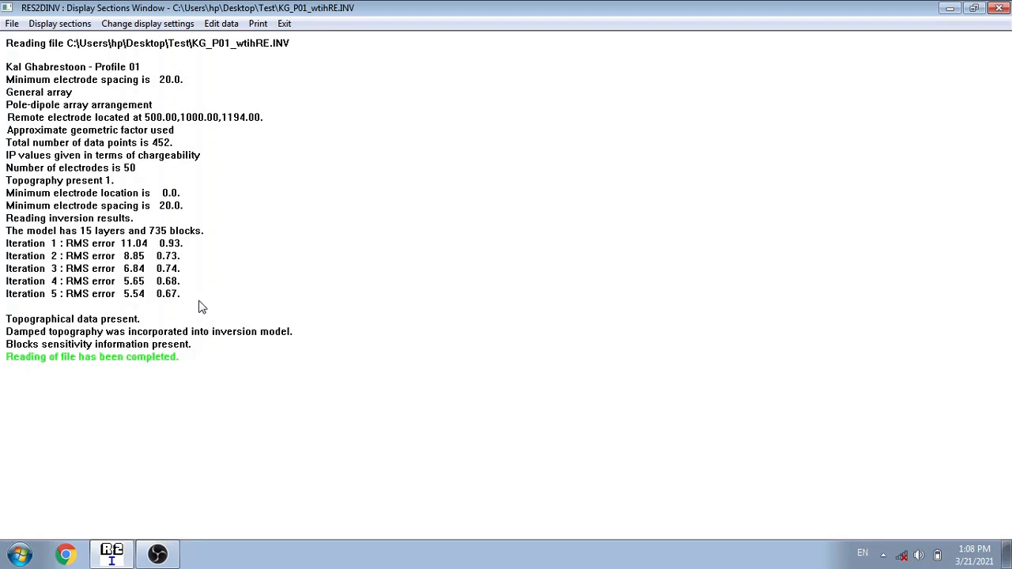
pyautogui.moveTo(221, 302)
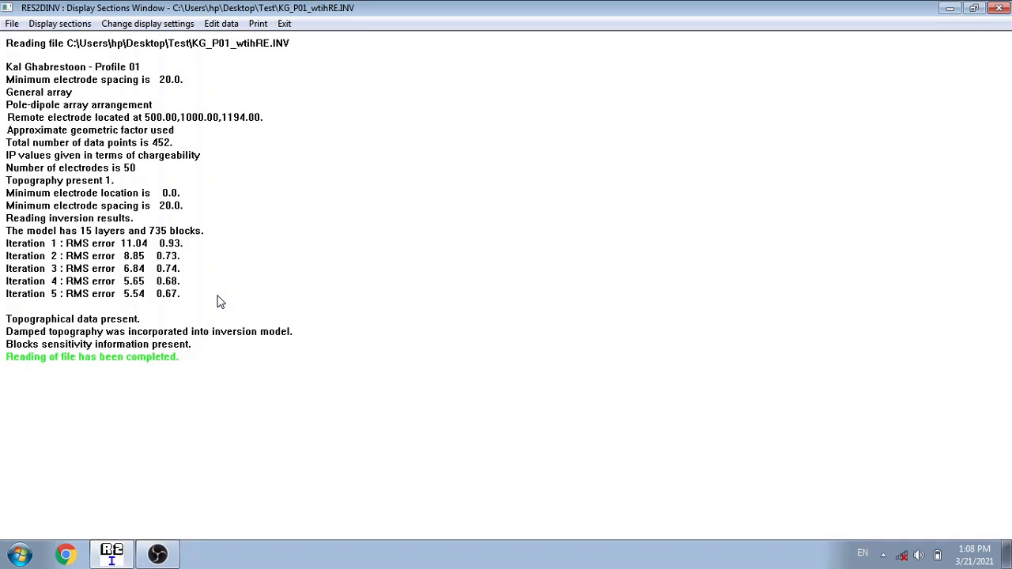
pyautogui.moveTo(41, 307)
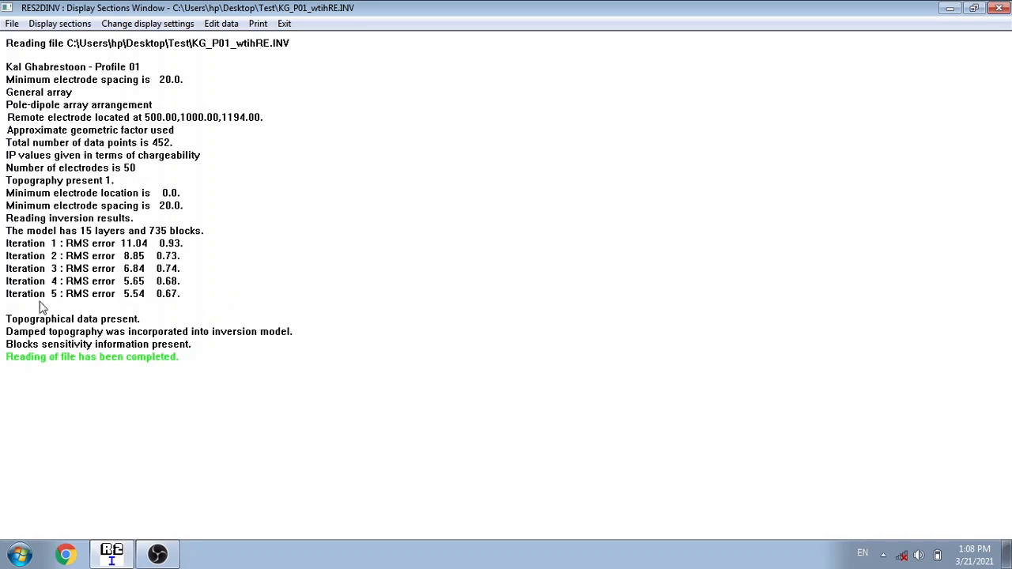
pyautogui.moveTo(61, 434)
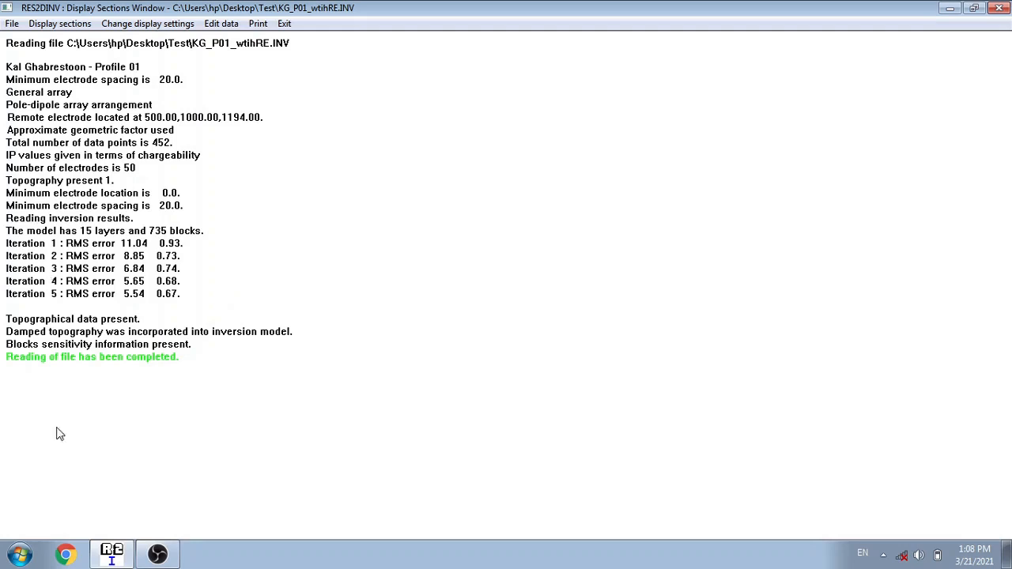
pyautogui.moveTo(126, 410)
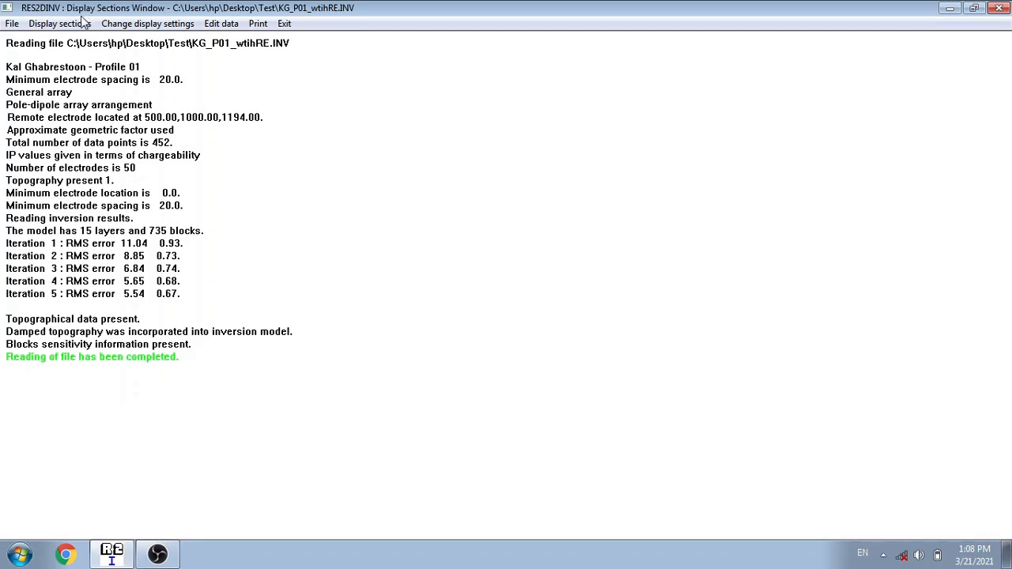
pyautogui.click(60, 23)
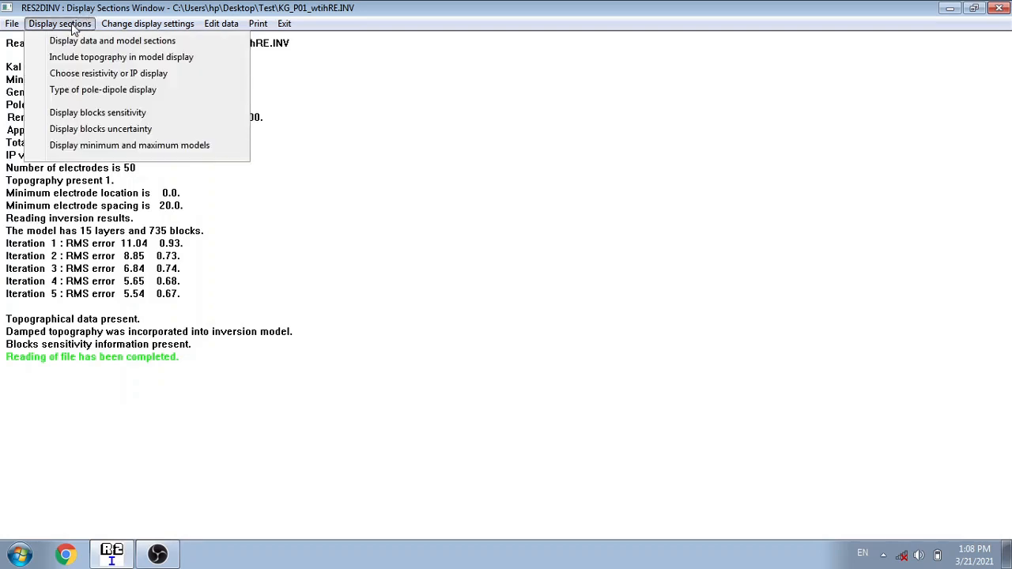
pyautogui.click(12, 23)
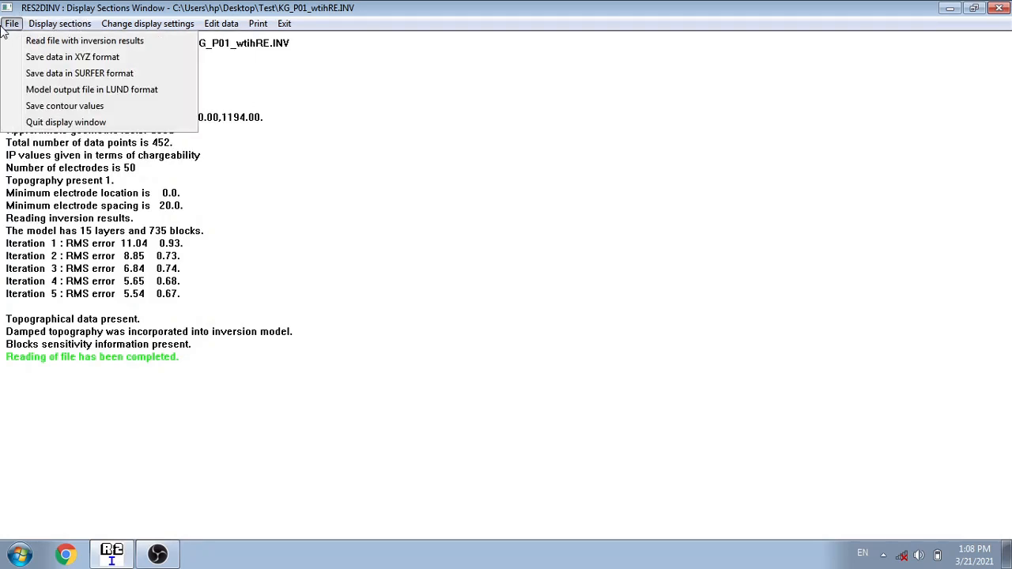
pyautogui.click(60, 22)
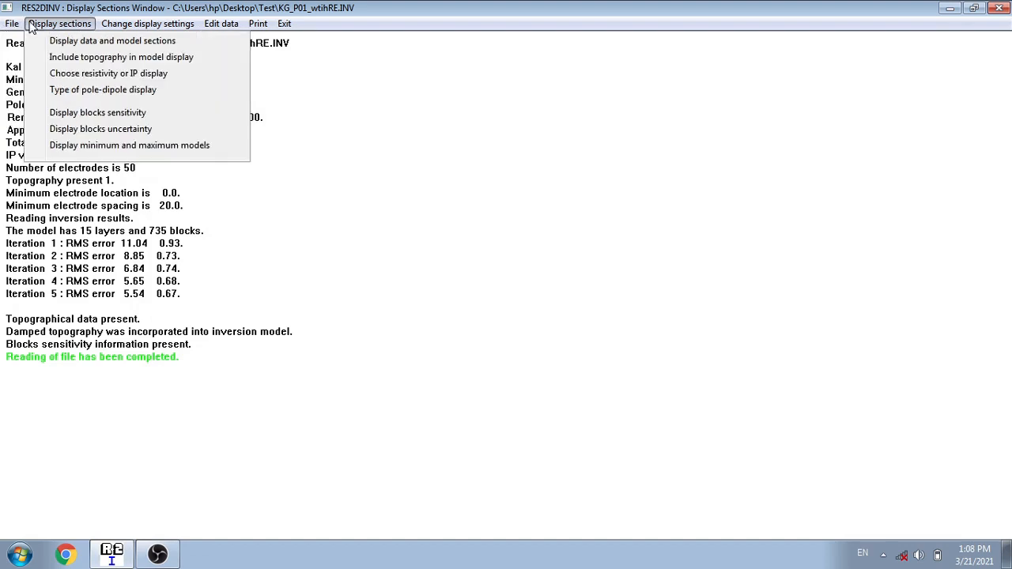
pyautogui.moveTo(112, 41)
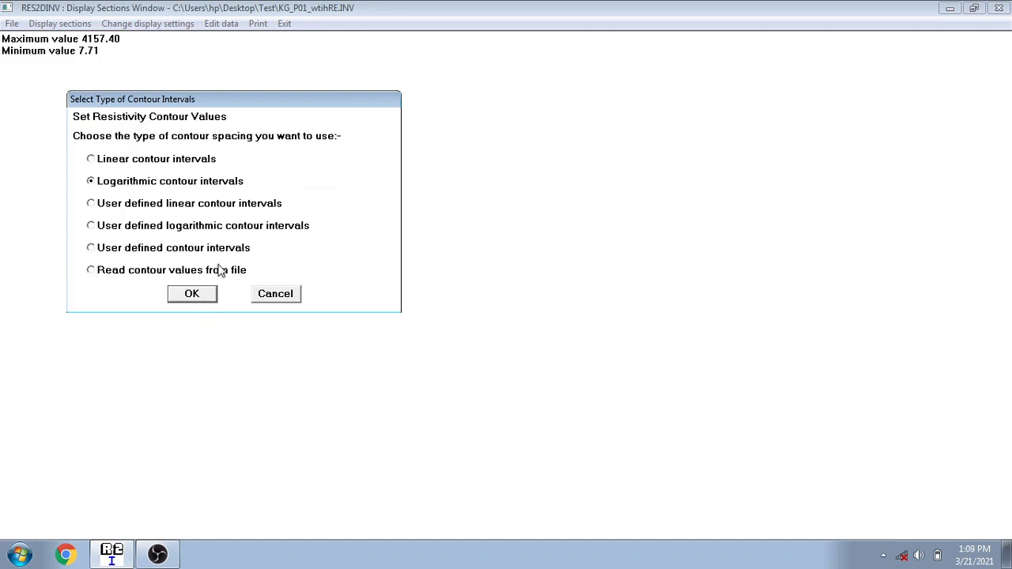
pyautogui.click(191, 293)
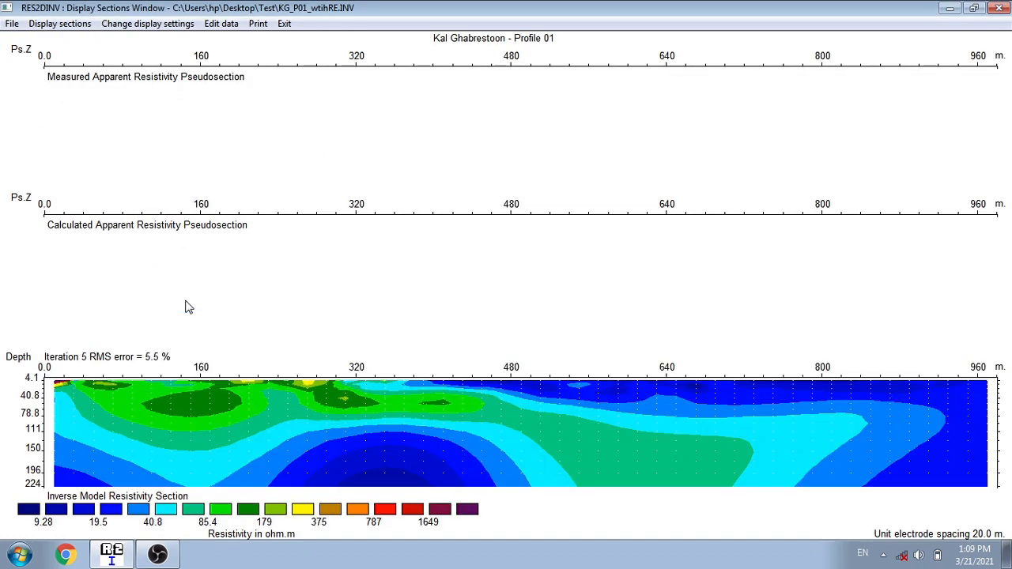
pyautogui.moveTo(783, 533)
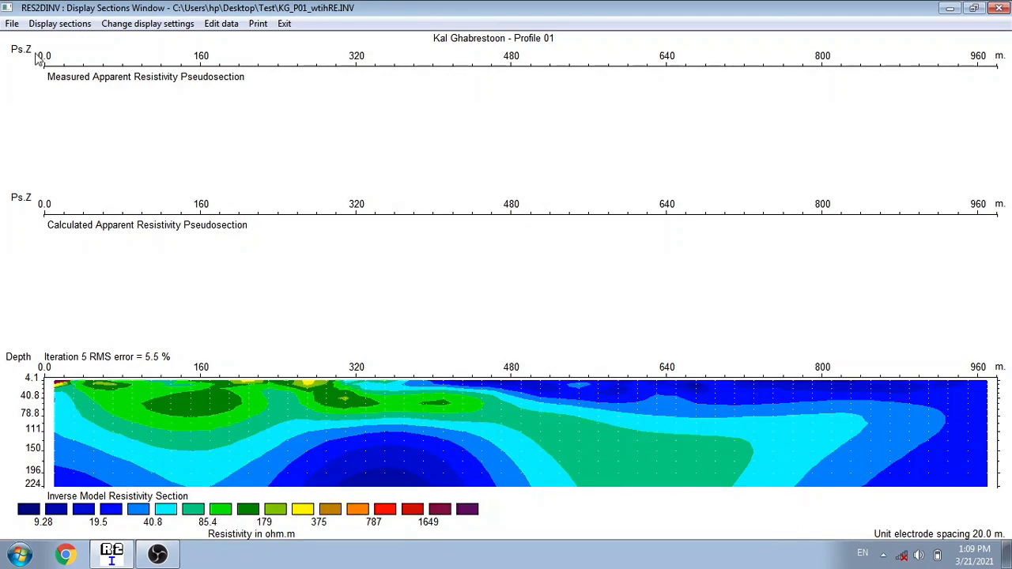
pyautogui.moveTo(79, 159)
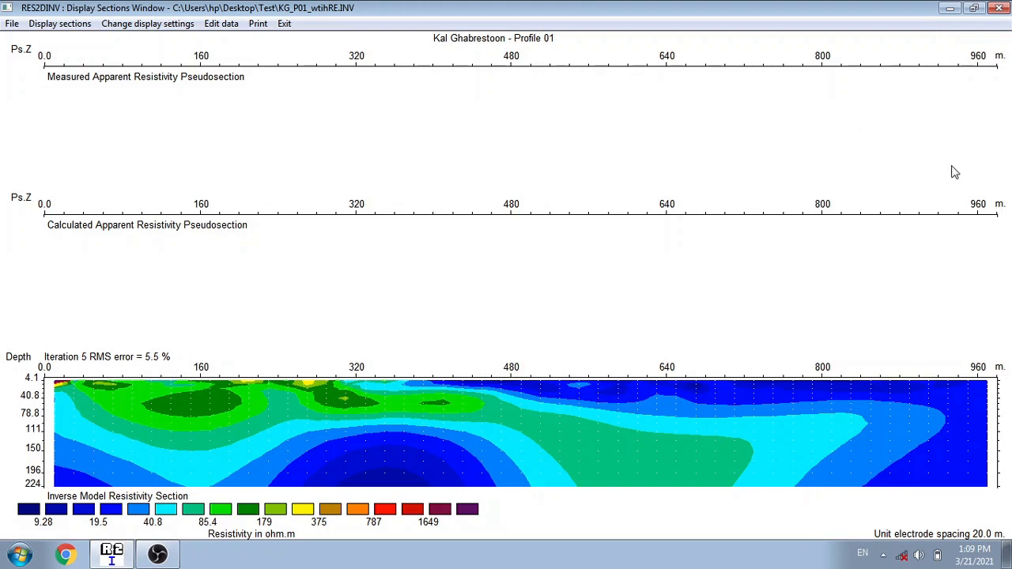
pyautogui.moveTo(708, 214)
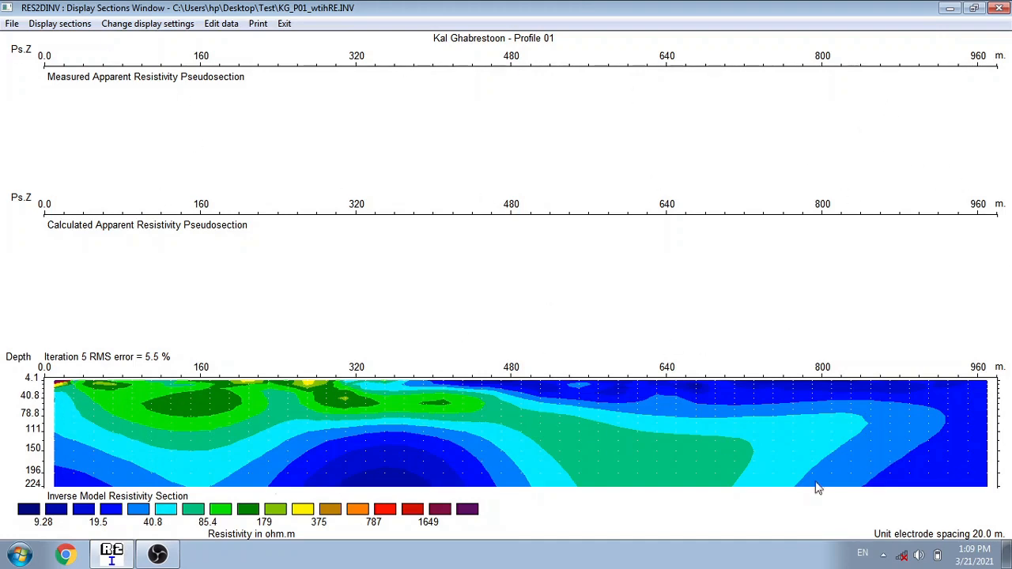
pyautogui.moveTo(908, 474)
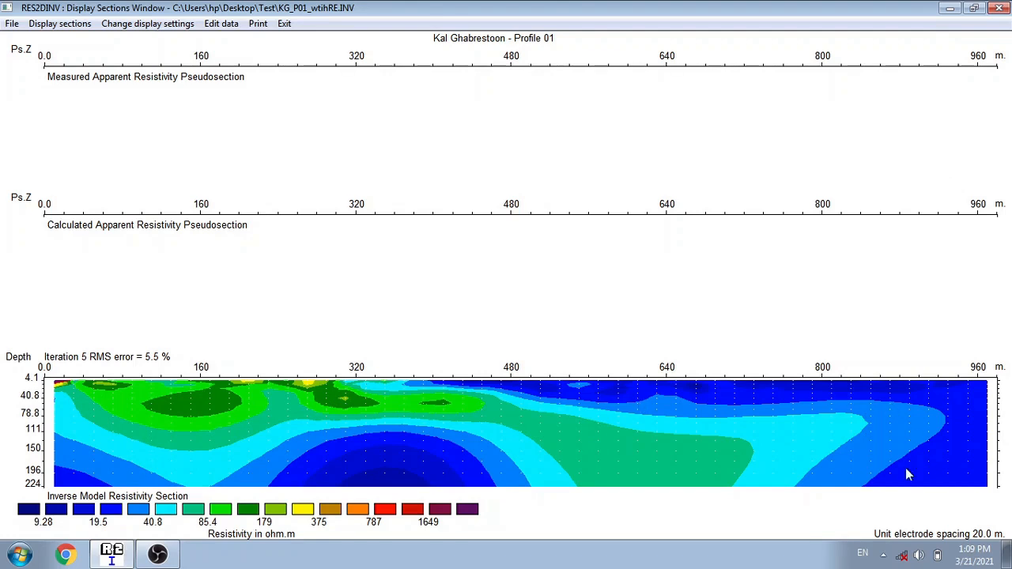
pyautogui.moveTo(99, 367)
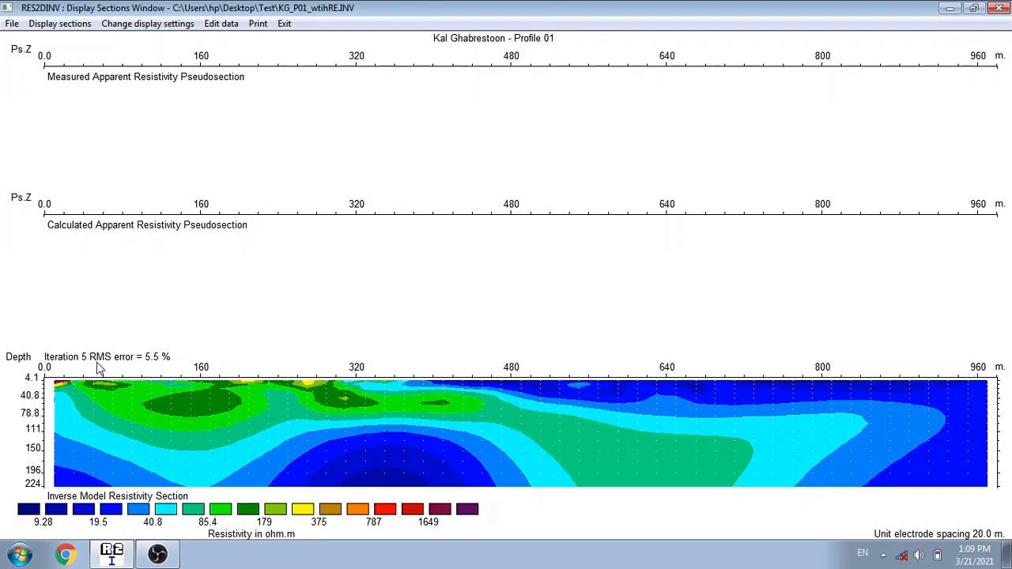
pyautogui.moveTo(156, 365)
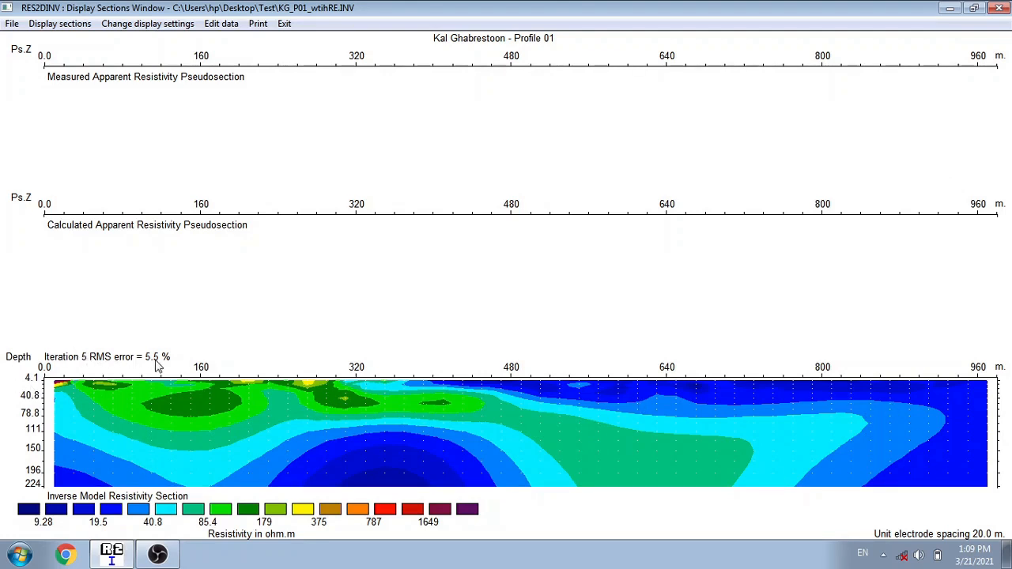
pyautogui.moveTo(150, 419)
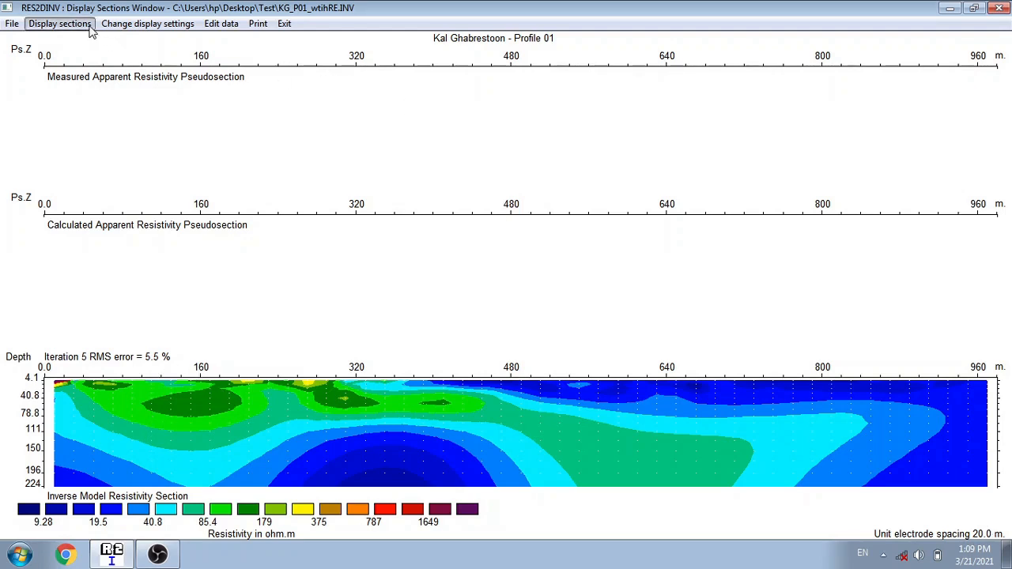
# Display resistivity and IP models with topography, accepting logarithmic resistivity contours
pyautogui.click(59, 23)
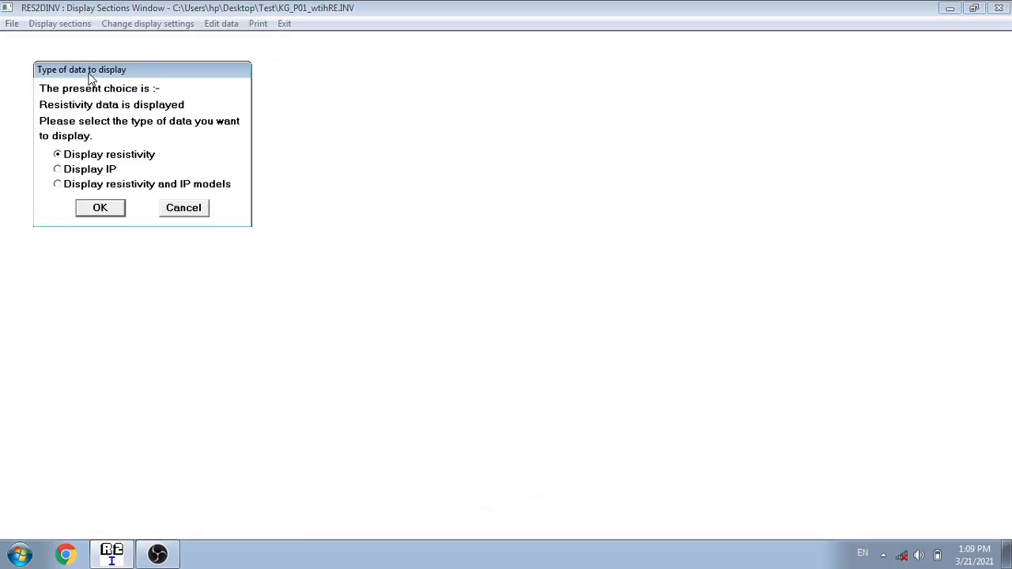
pyautogui.click(60, 23)
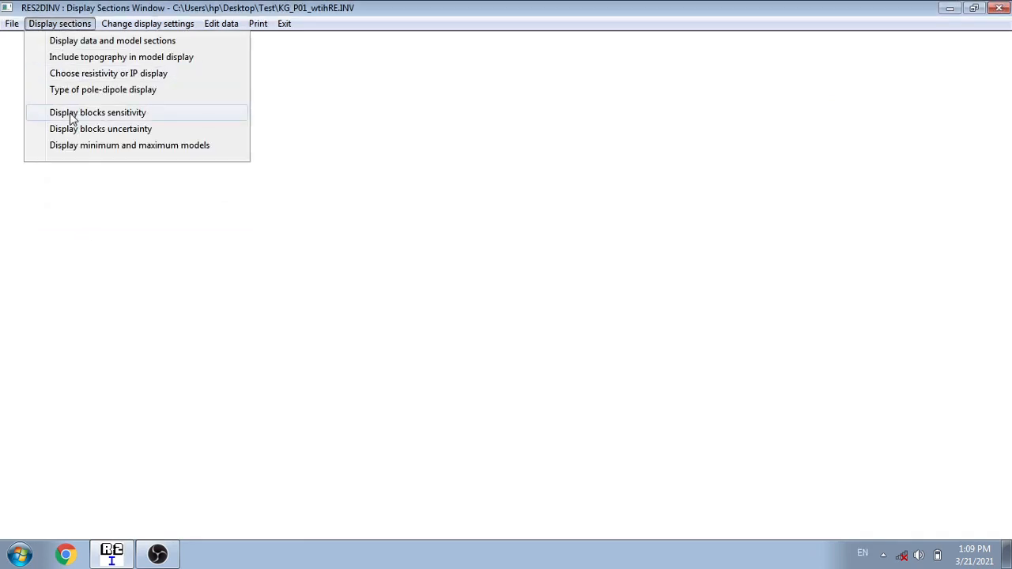
pyautogui.moveTo(112, 41)
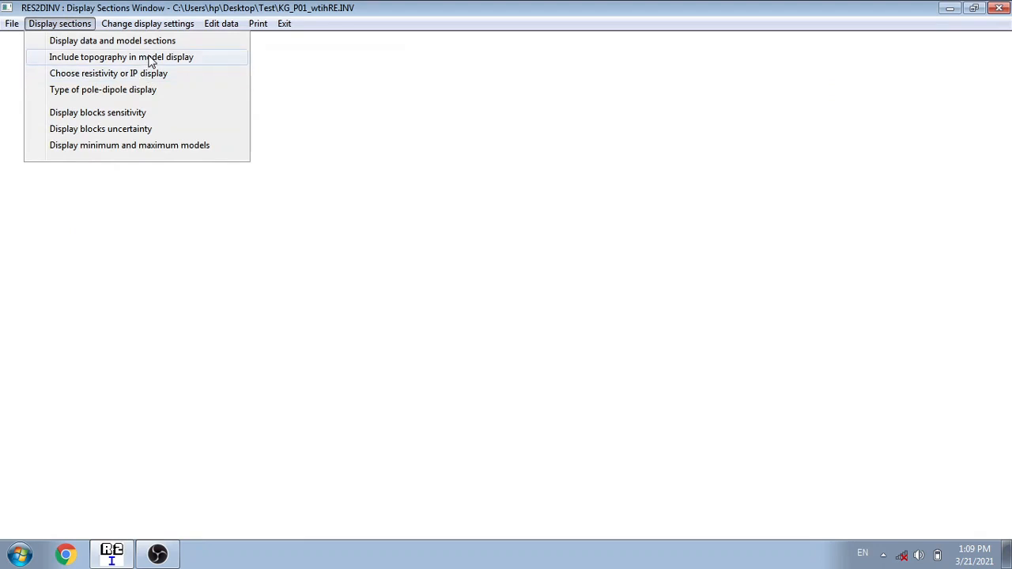
pyautogui.click(112, 40)
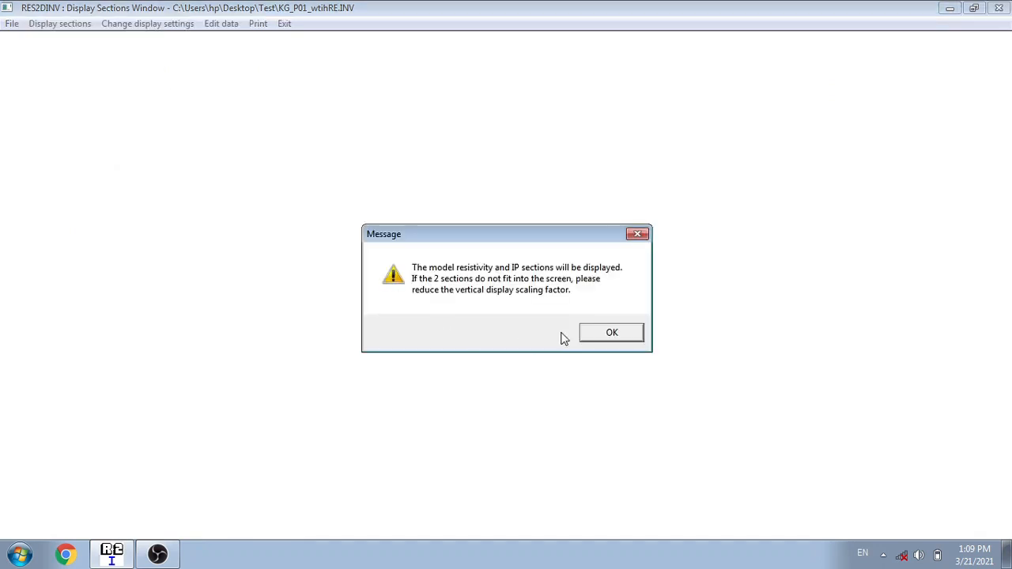
pyautogui.click(611, 332)
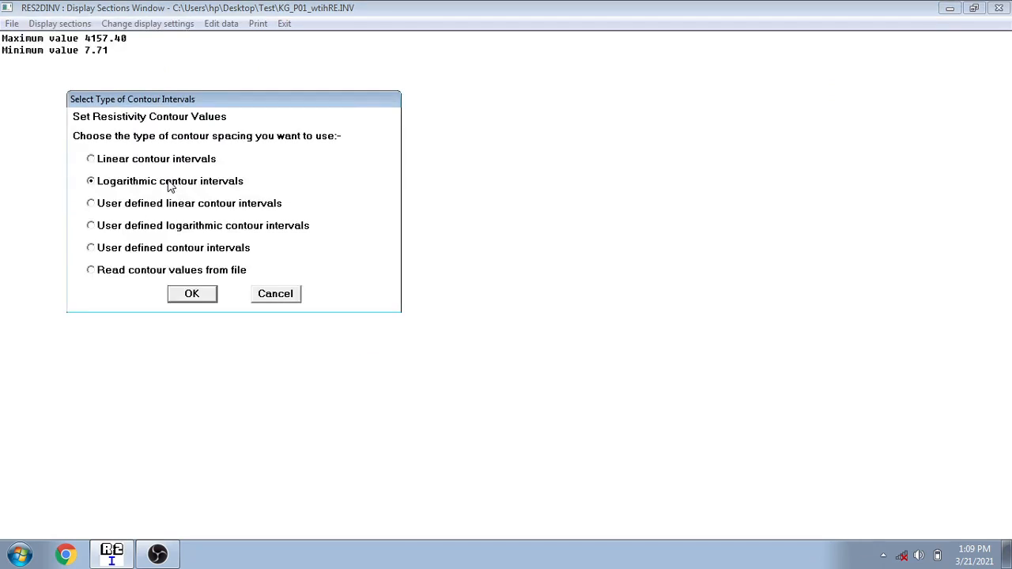
pyautogui.click(192, 293)
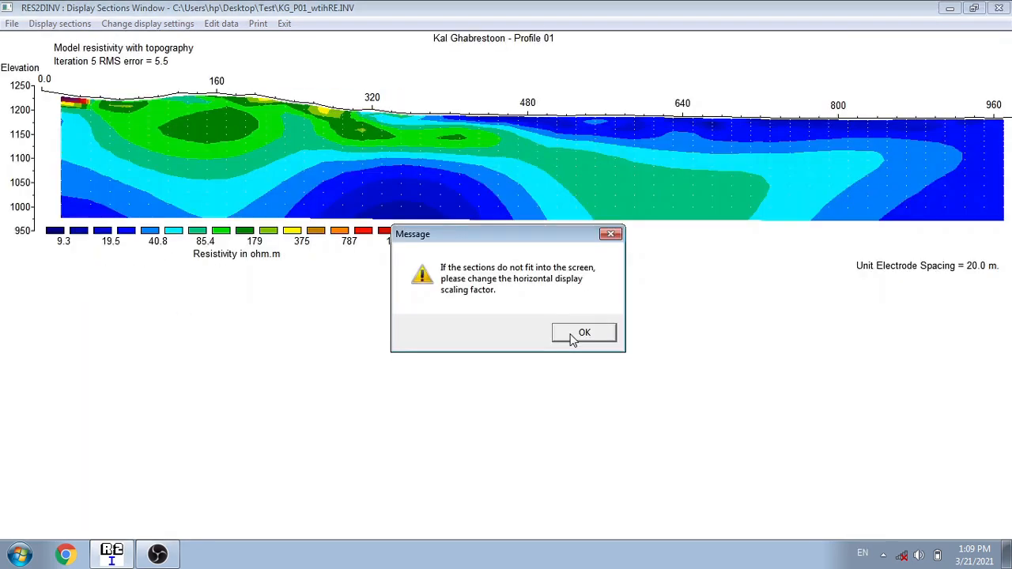
# Acknowledge the screen-fit notice so the IP chargeability section draws below
pyautogui.click(584, 332)
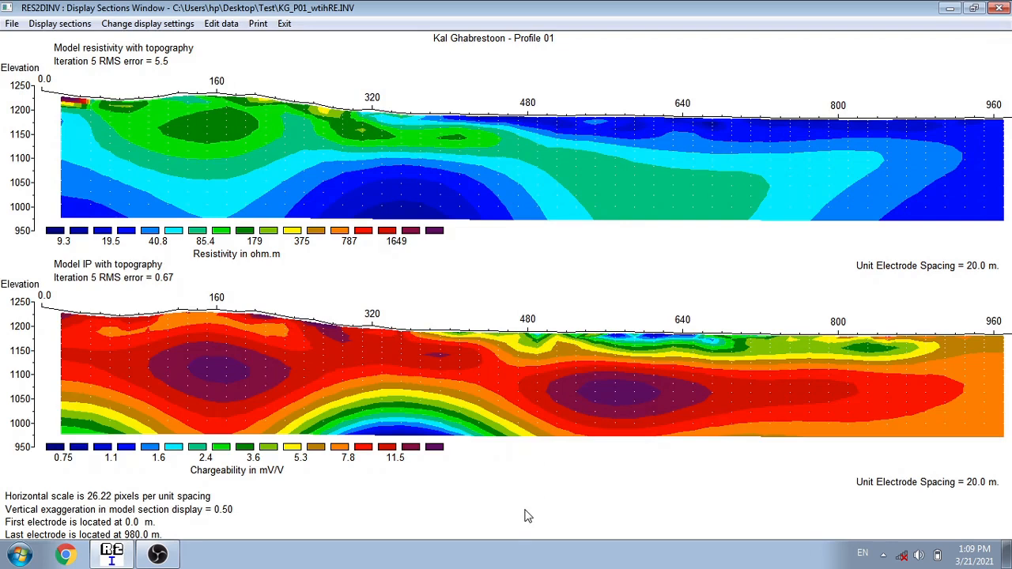
pyautogui.moveTo(868, 192)
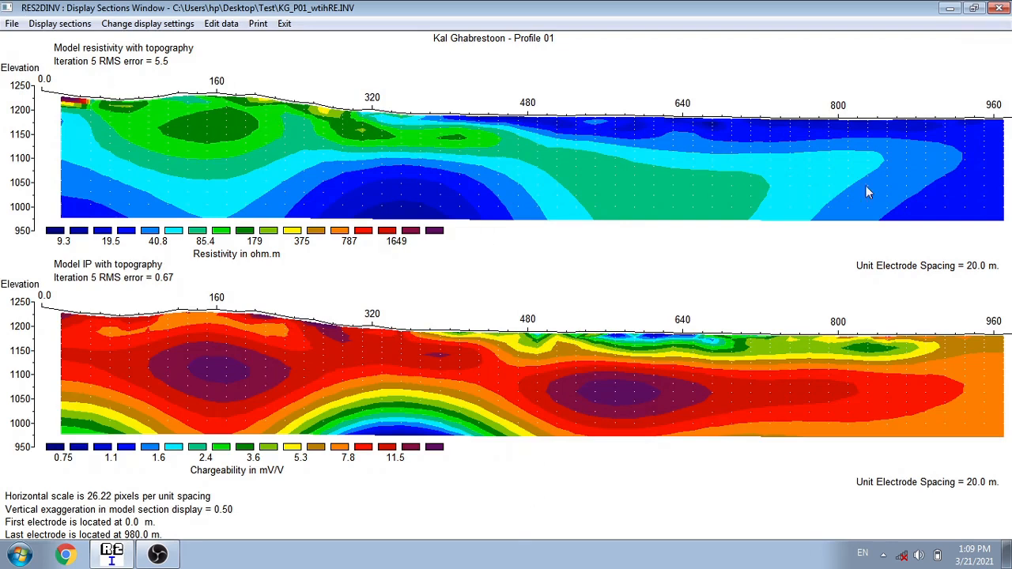
pyautogui.moveTo(376, 552)
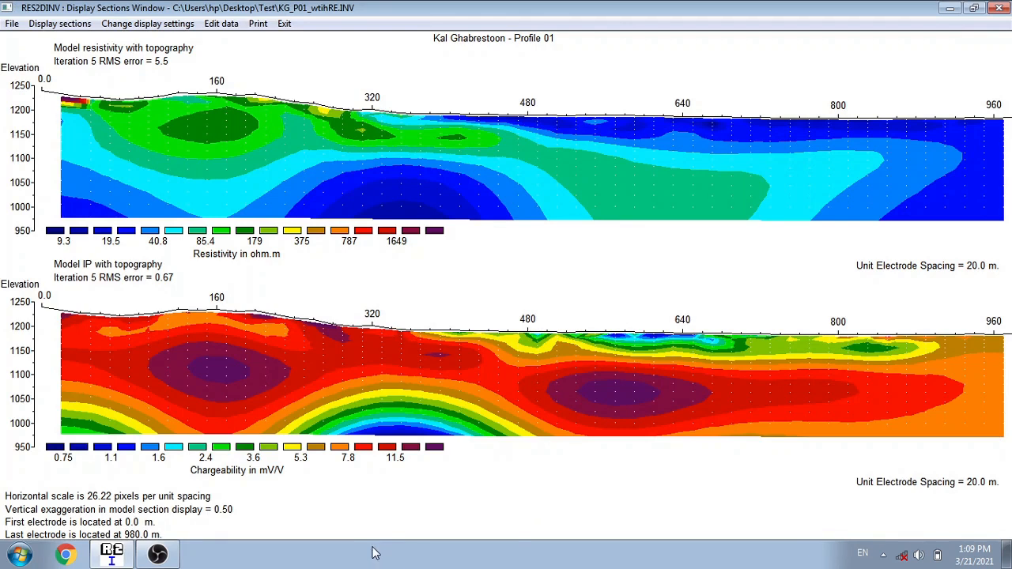
pyautogui.moveTo(220, 507)
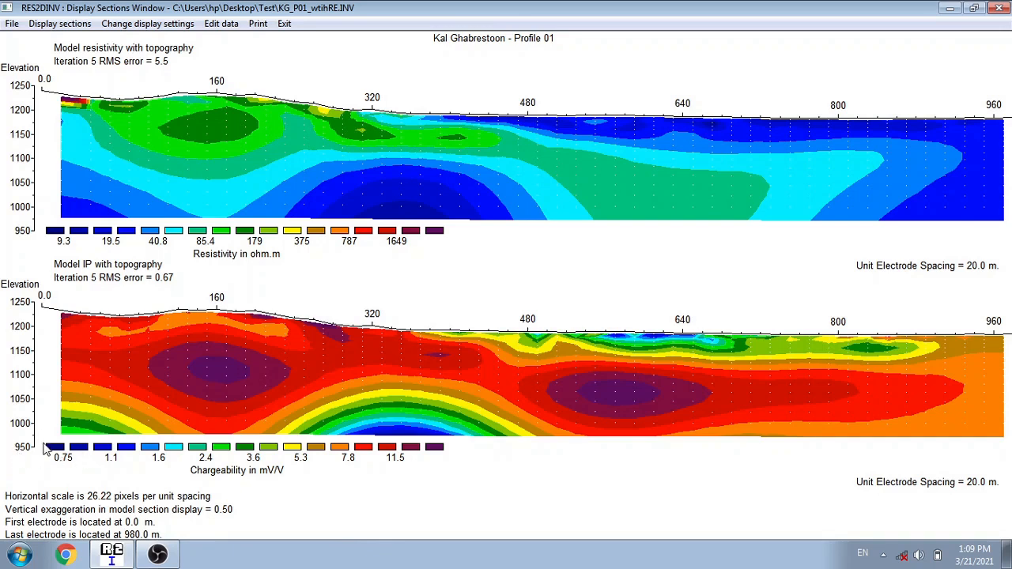
pyautogui.moveTo(520, 479)
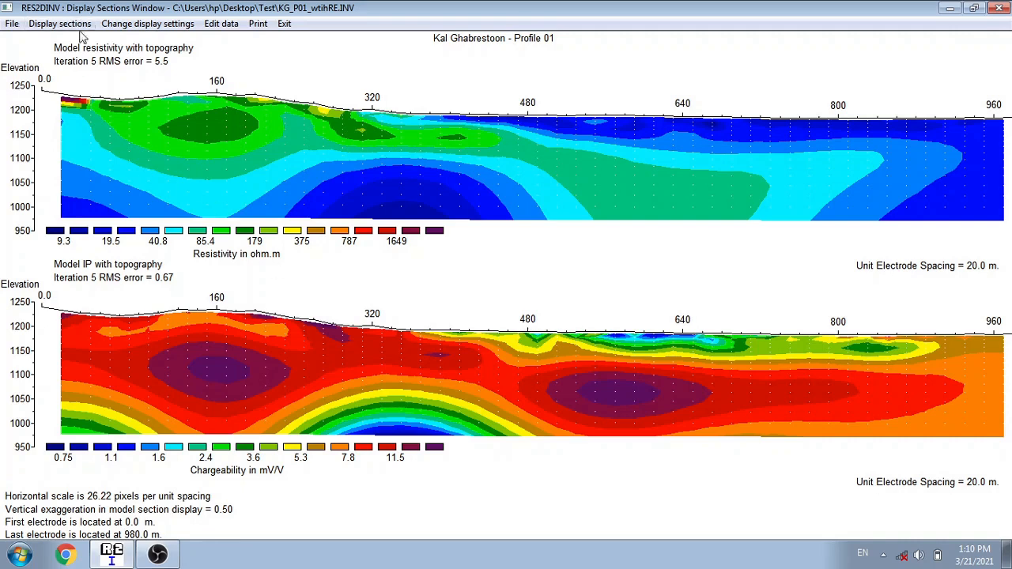
pyautogui.moveTo(123, 52)
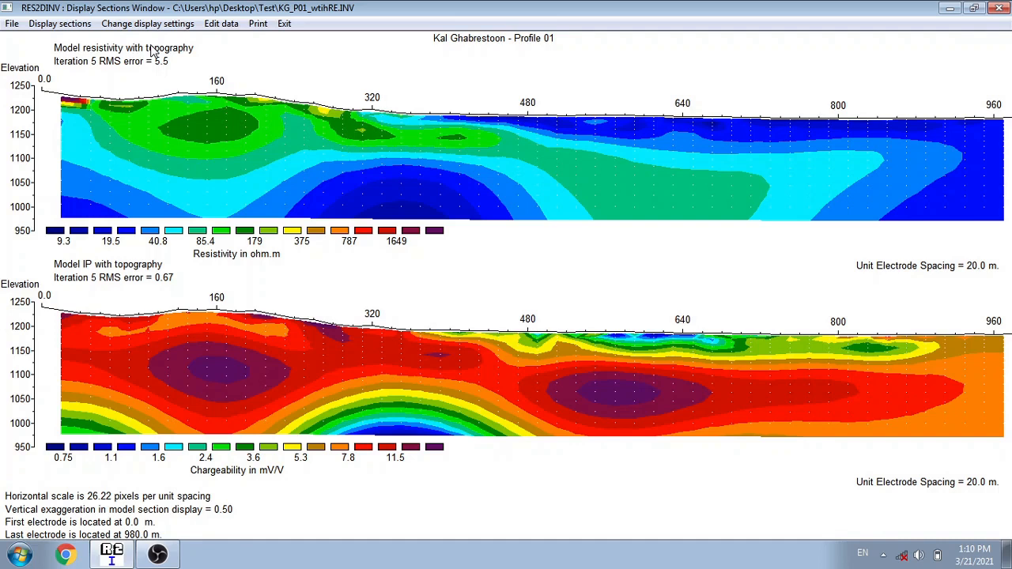
pyautogui.moveTo(292, 190)
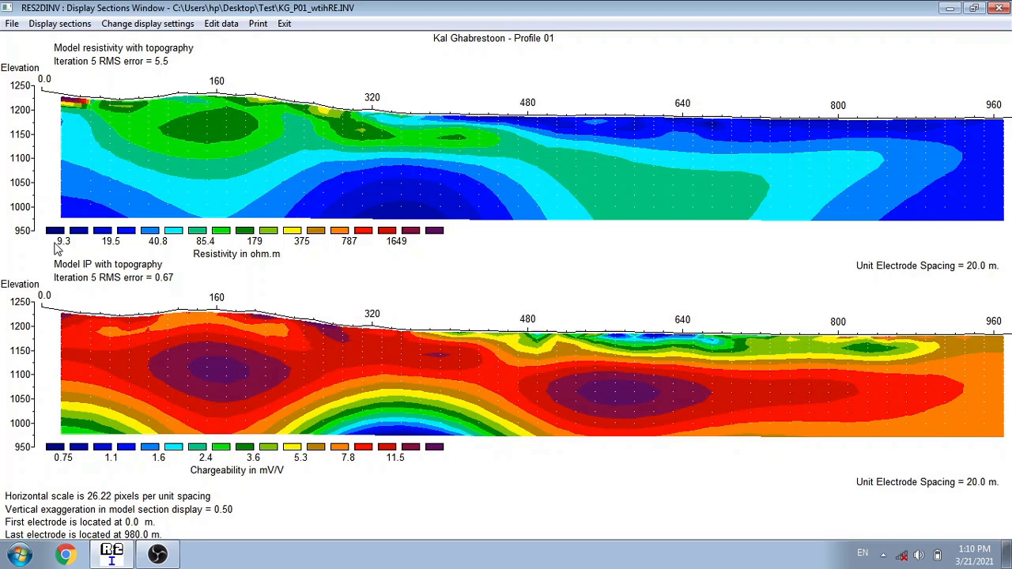
pyautogui.moveTo(452, 230)
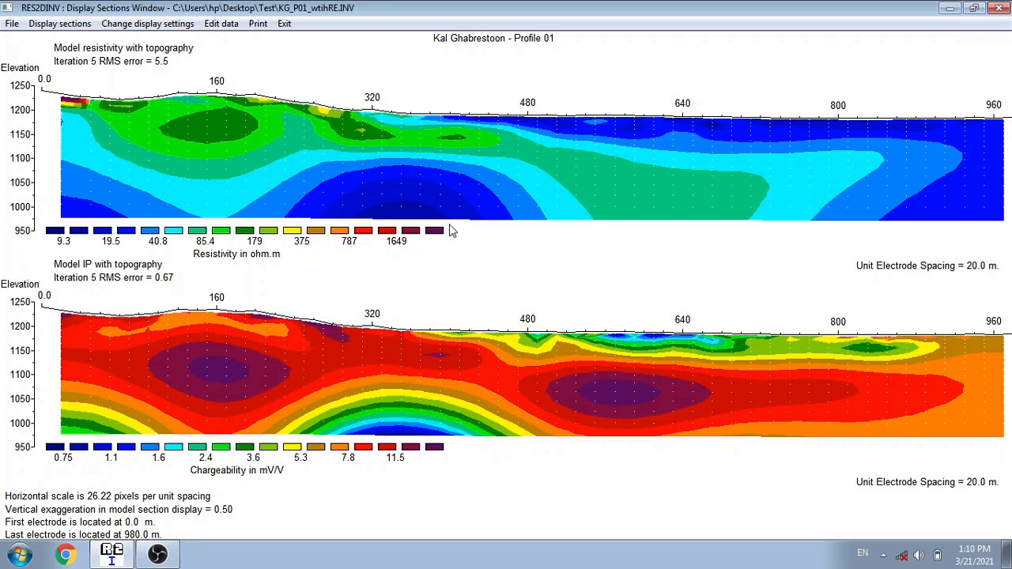
pyautogui.moveTo(461, 119)
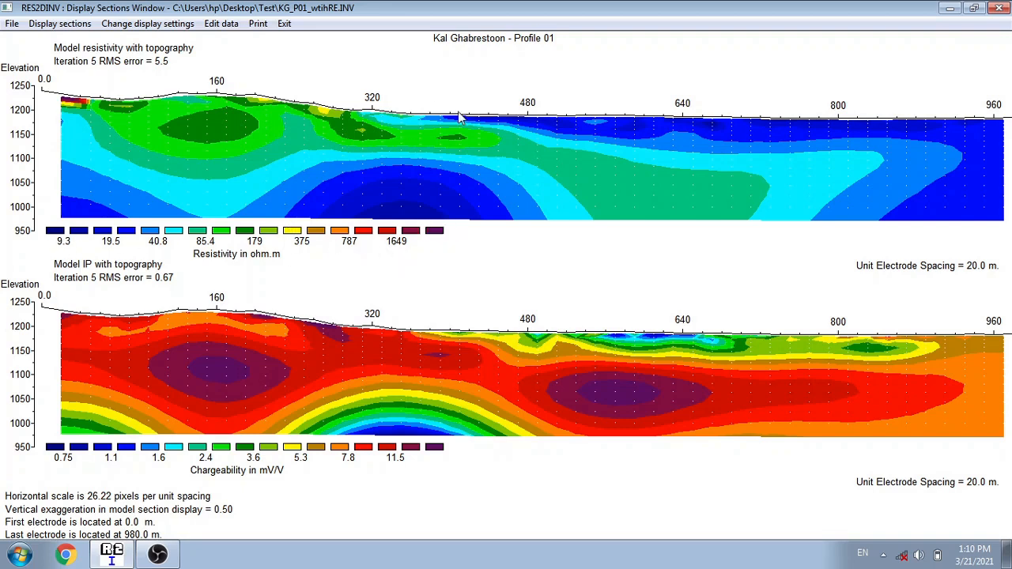
pyautogui.moveTo(552, 301)
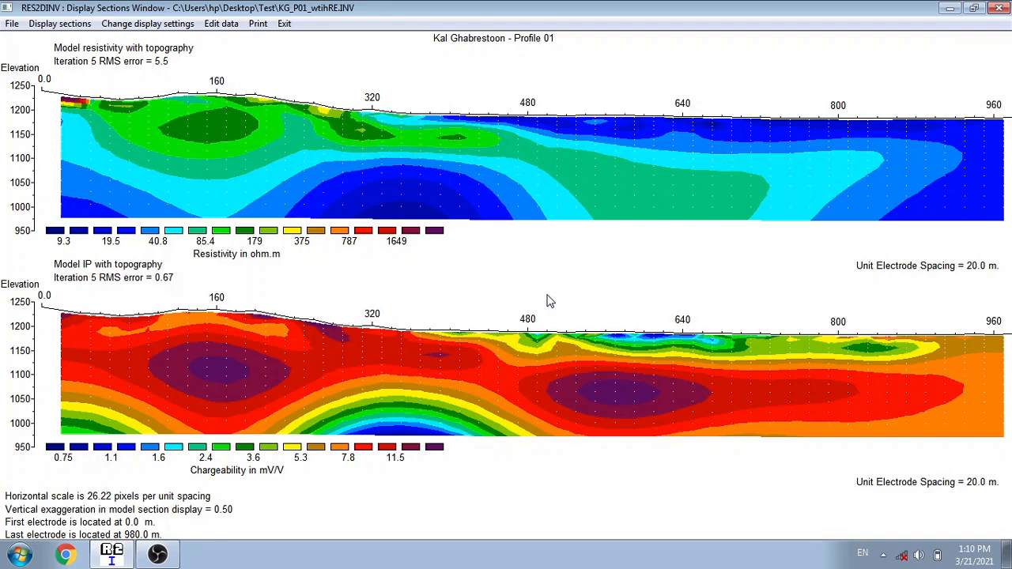
pyautogui.moveTo(5, 228)
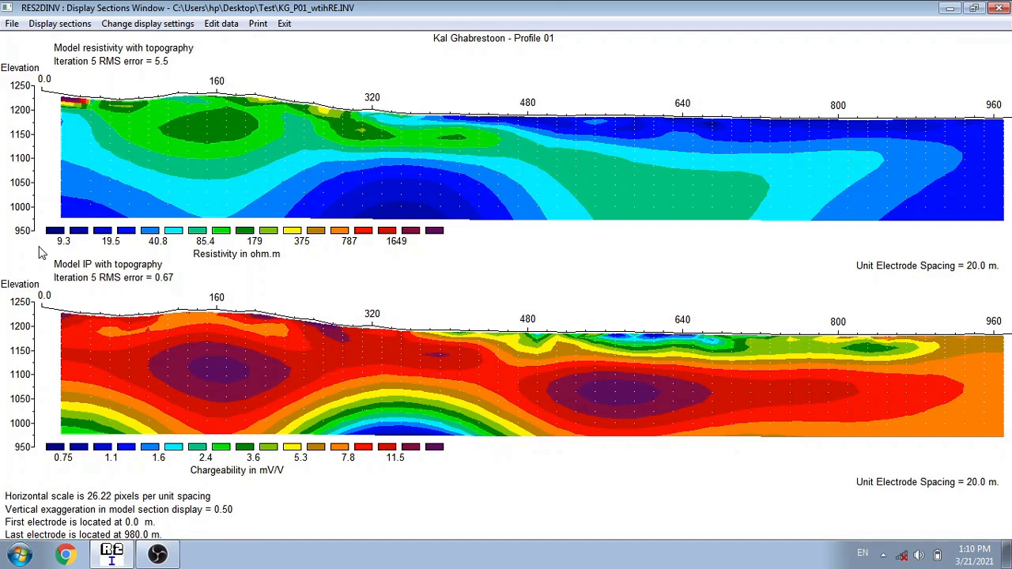
pyautogui.moveTo(182, 262)
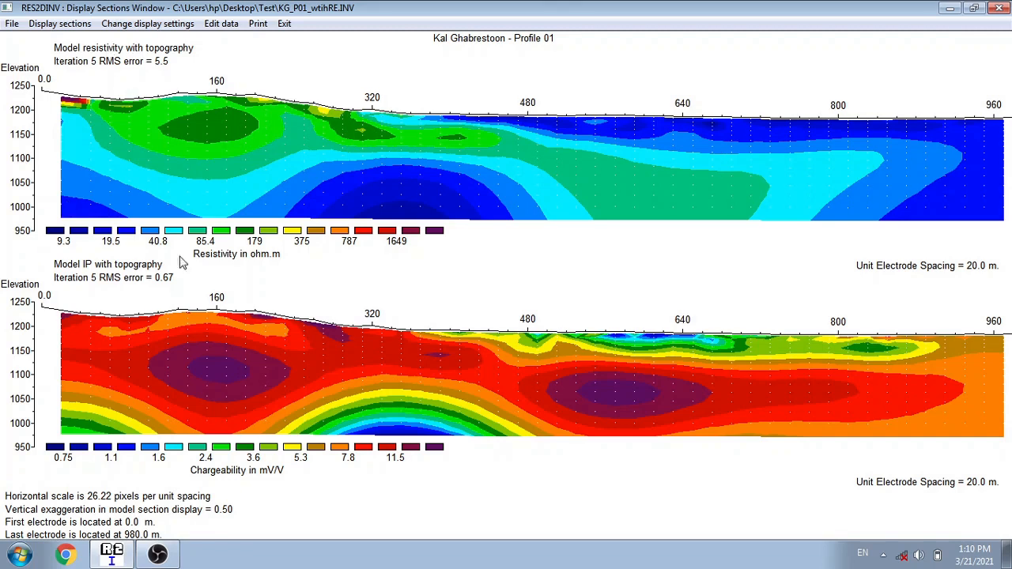
pyautogui.moveTo(237, 427)
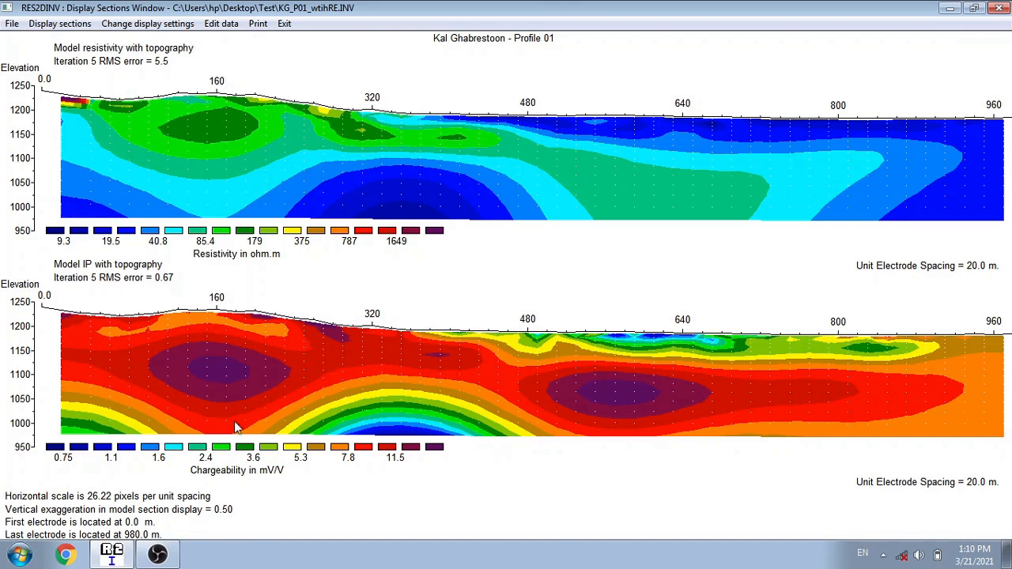
pyautogui.moveTo(271, 485)
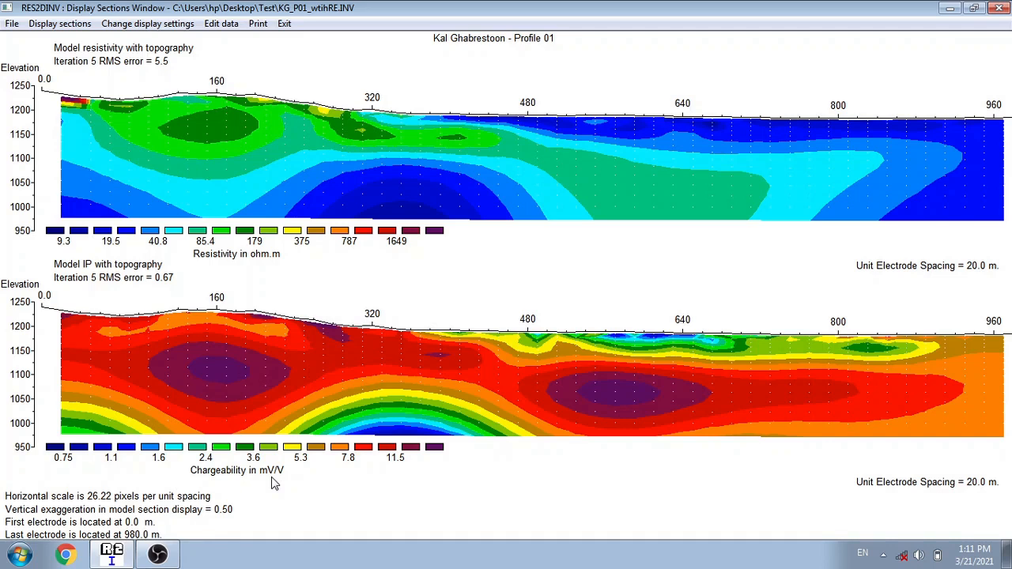
pyautogui.moveTo(226, 372)
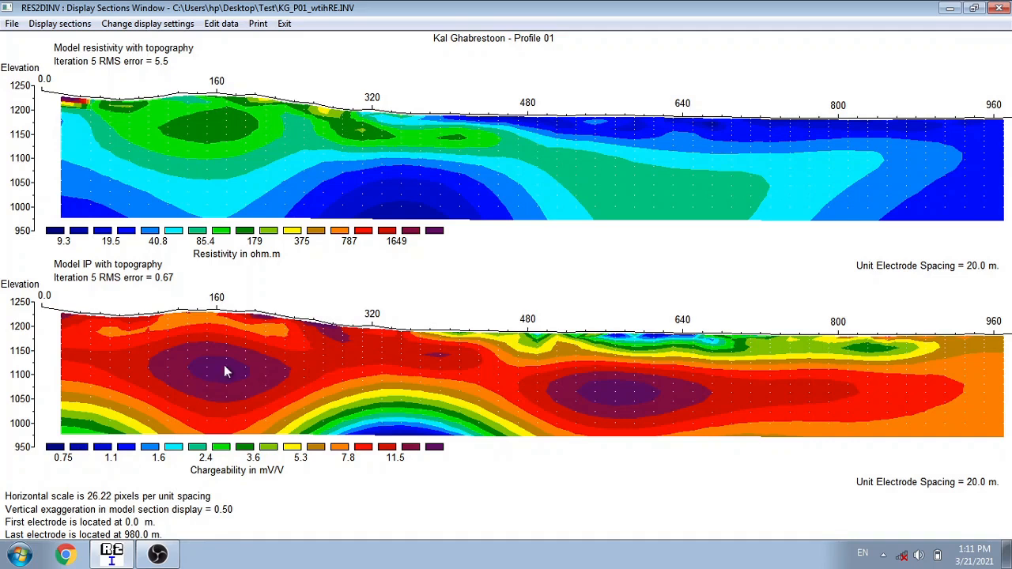
pyautogui.moveTo(640, 433)
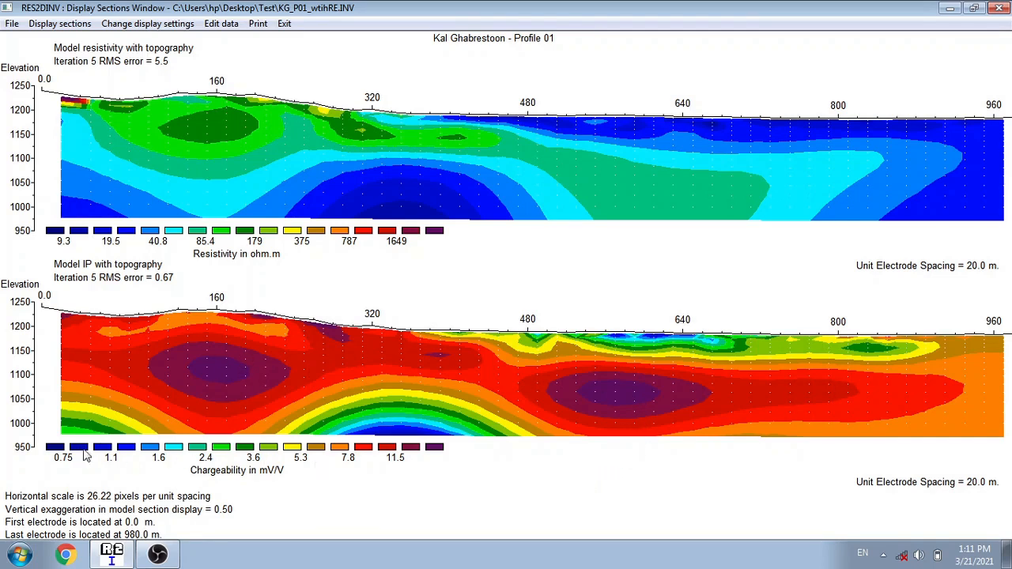
pyautogui.moveTo(371, 310)
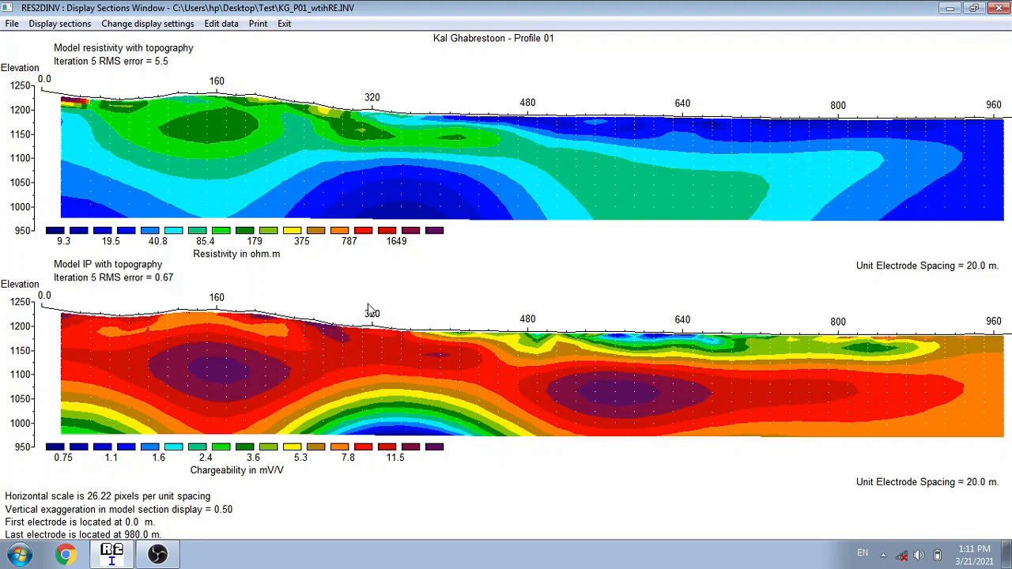
pyautogui.click(59, 23)
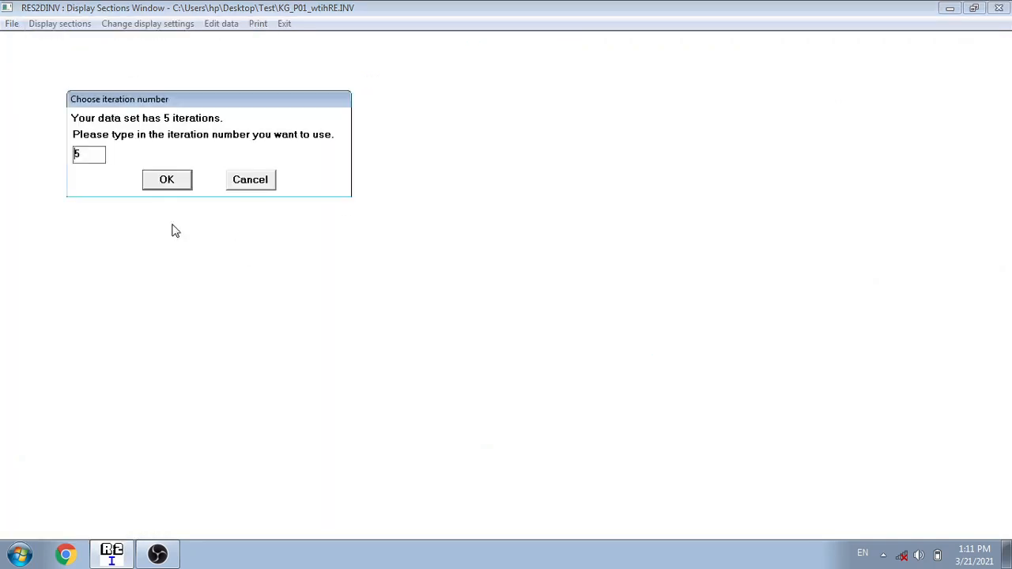
pyautogui.click(167, 179)
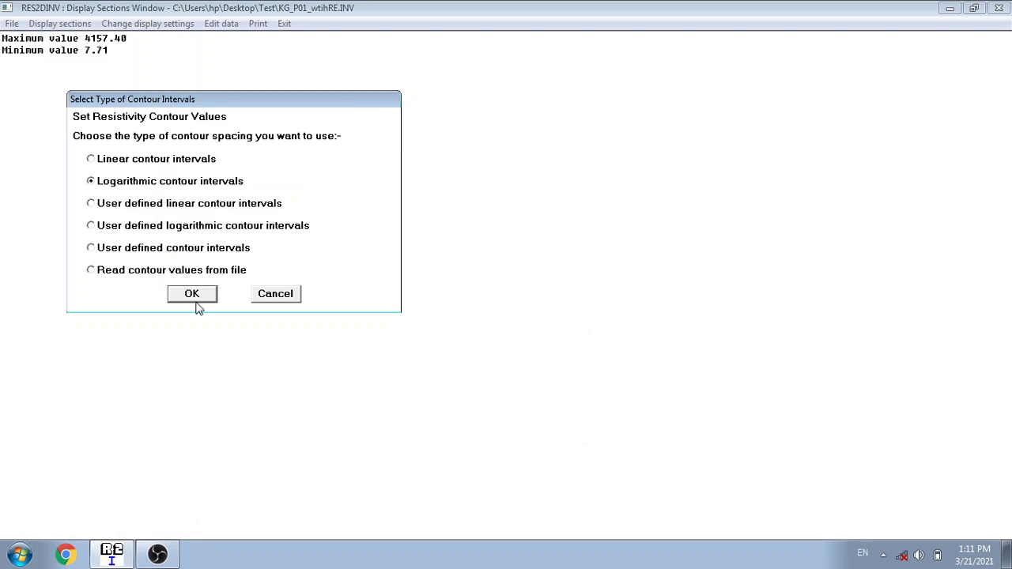
pyautogui.click(192, 293)
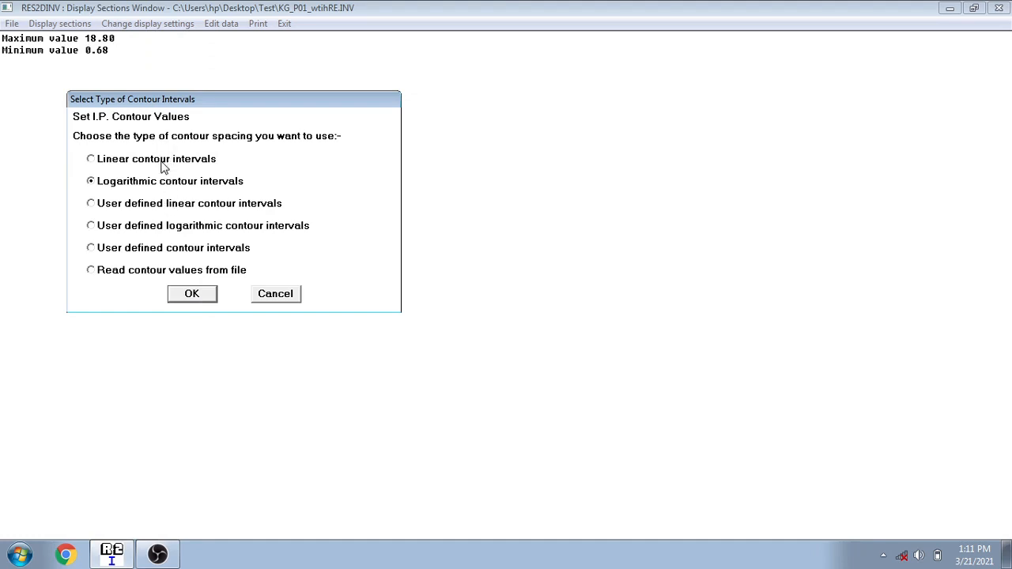
pyautogui.click(191, 293)
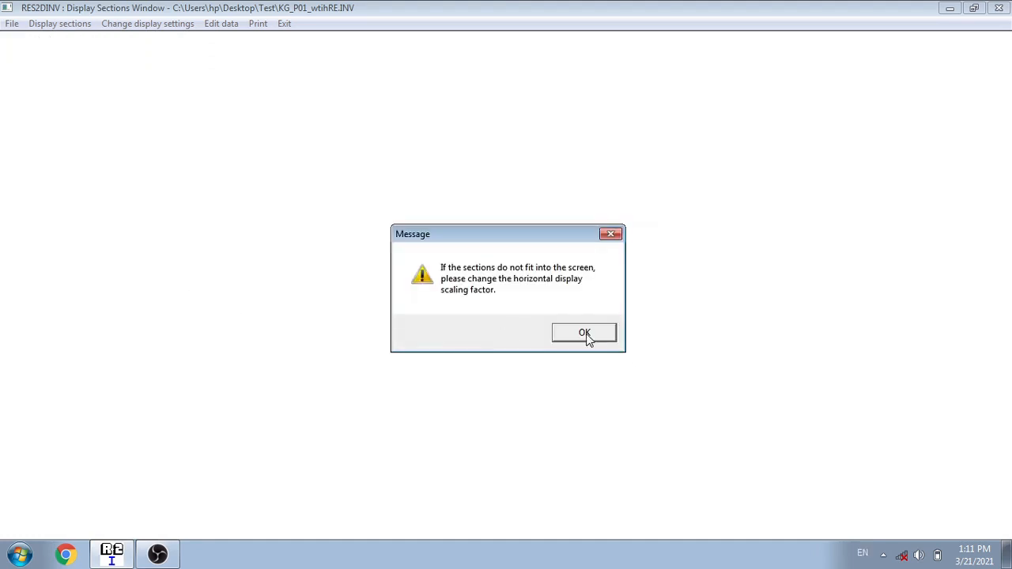
pyautogui.click(584, 333)
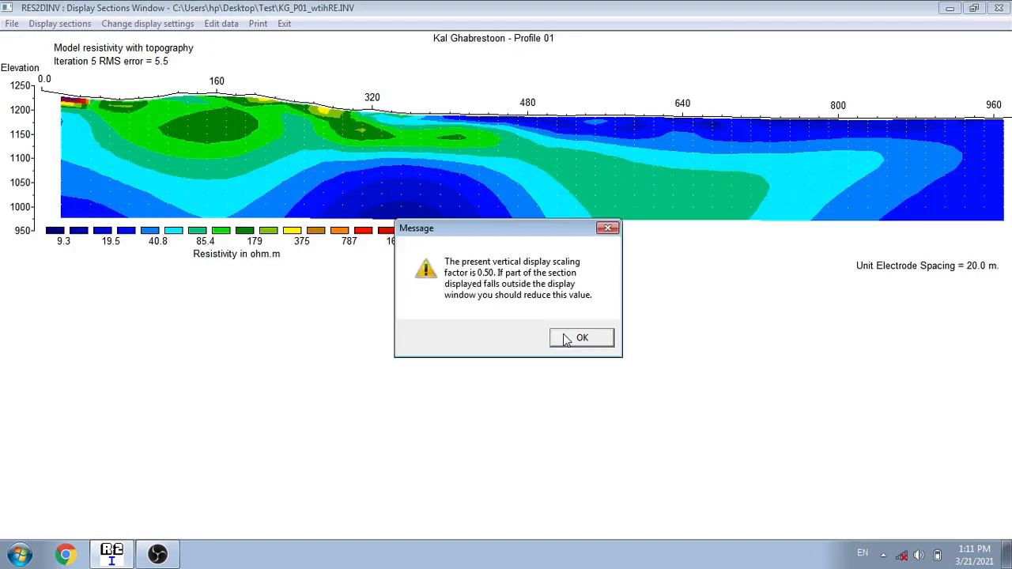
pyautogui.click(582, 338)
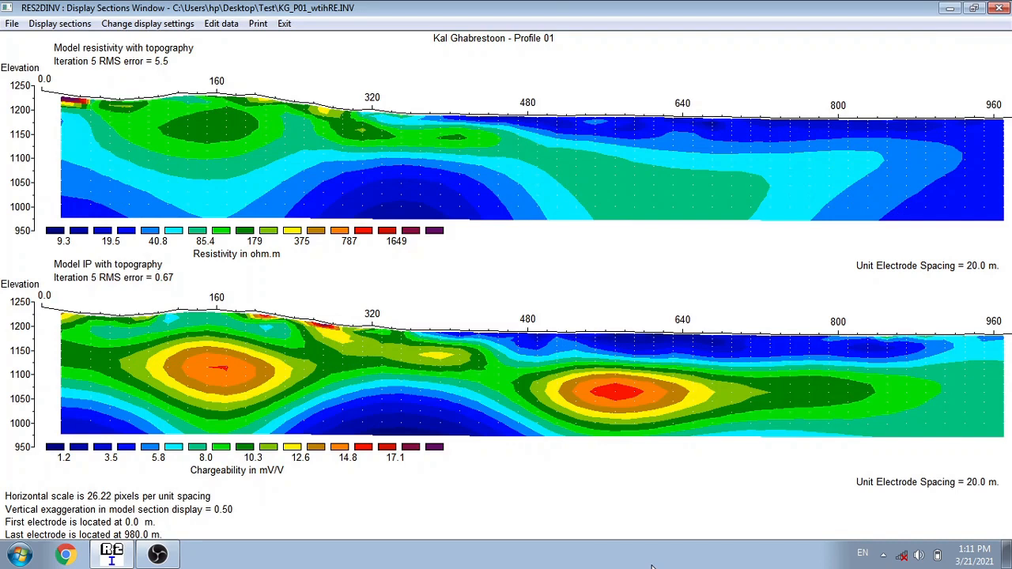
pyautogui.moveTo(467, 107)
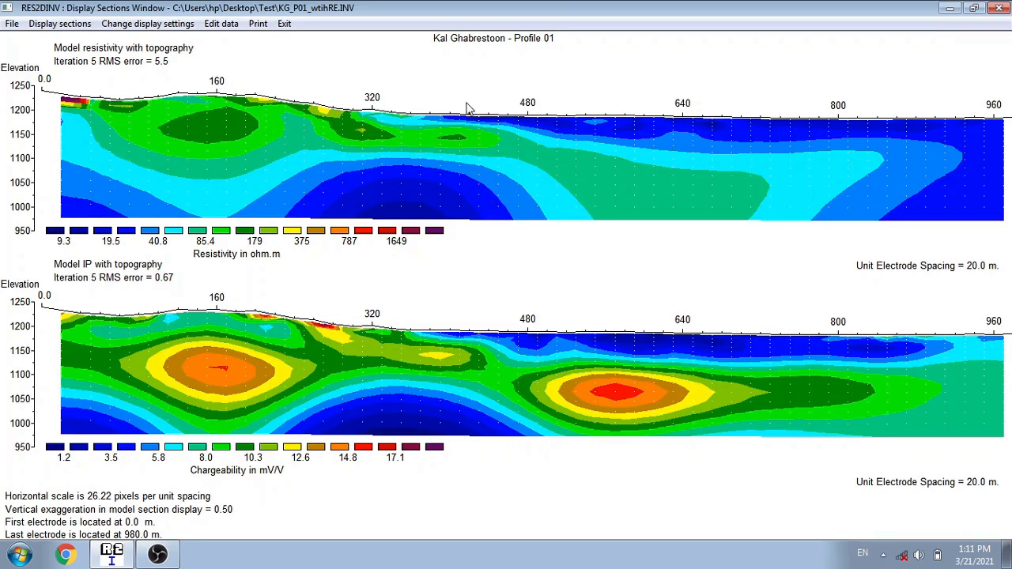
pyautogui.moveTo(451, 235)
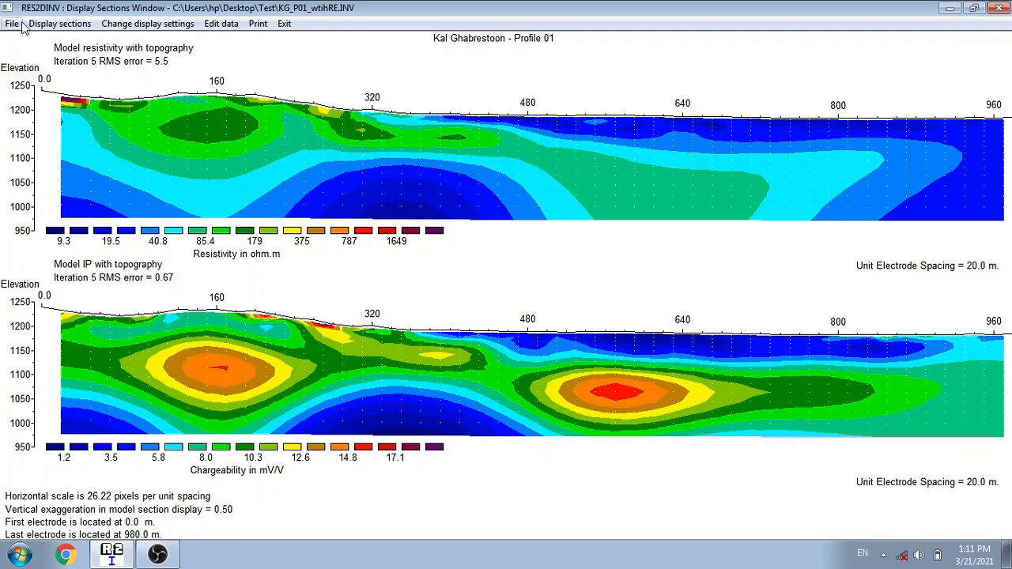
# Open the SURFER format export settings from File, then cancel without saving
pyautogui.click(12, 23)
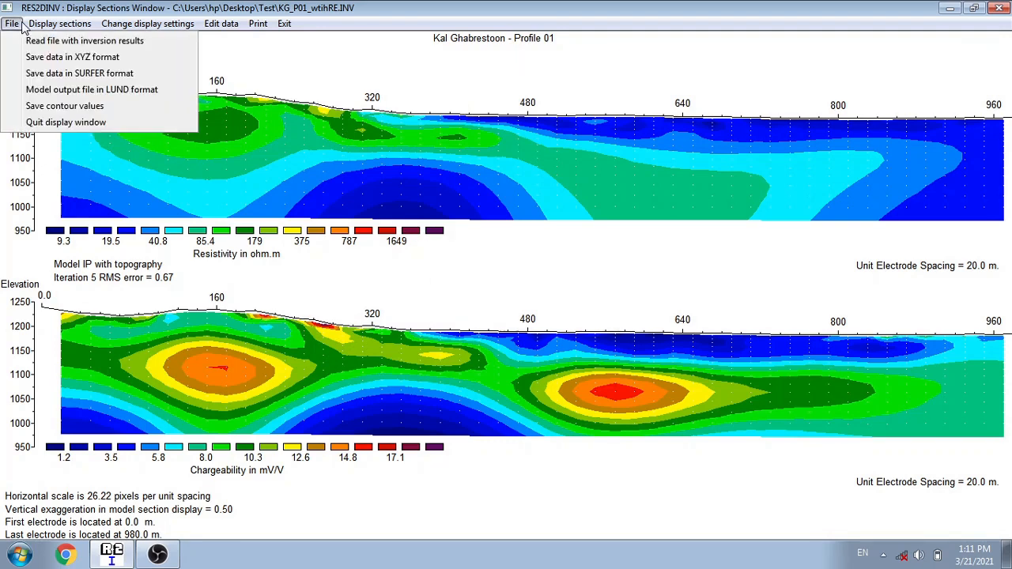
pyautogui.moveTo(72, 57)
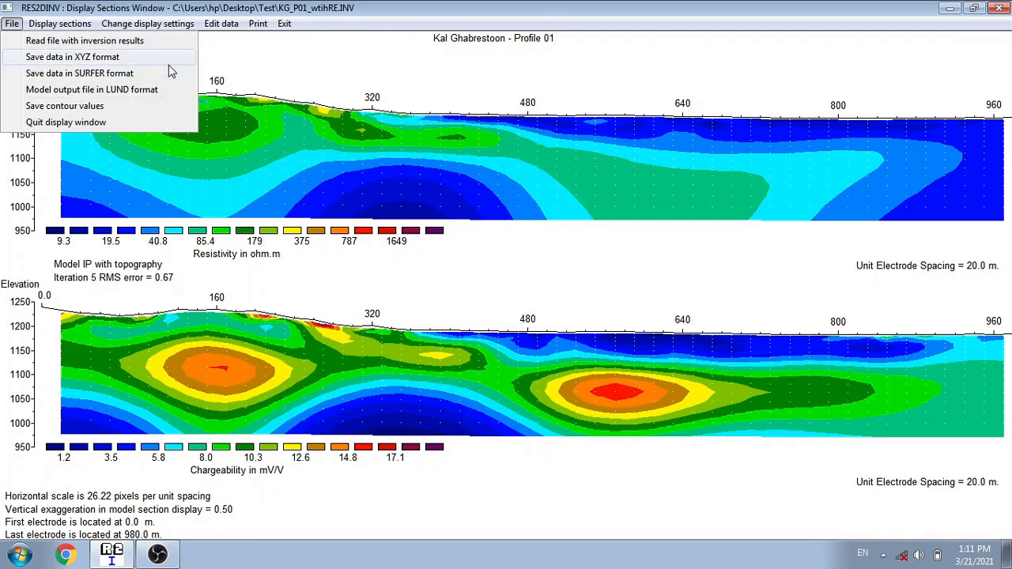
pyautogui.moveTo(133, 62)
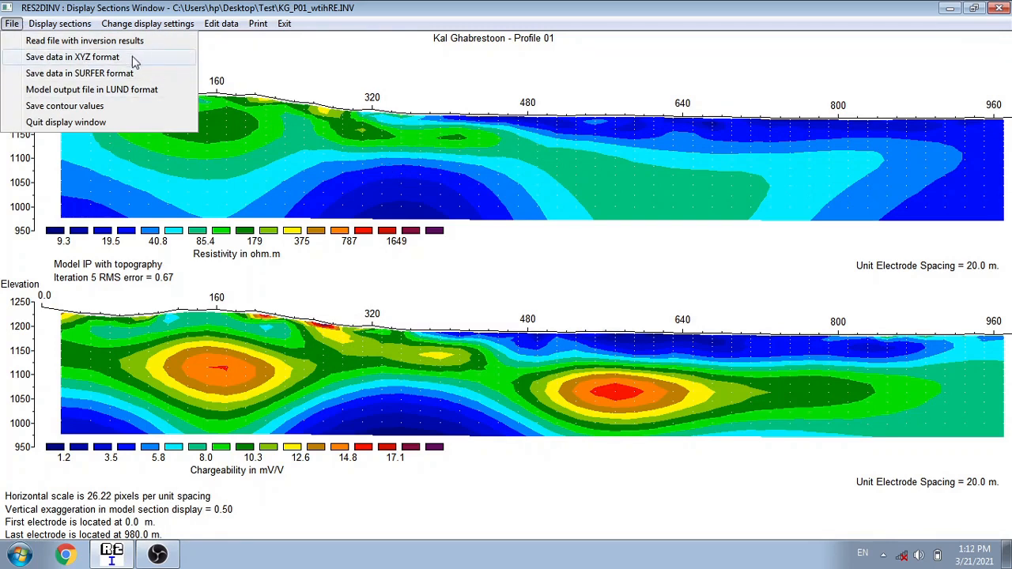
pyautogui.moveTo(65, 106)
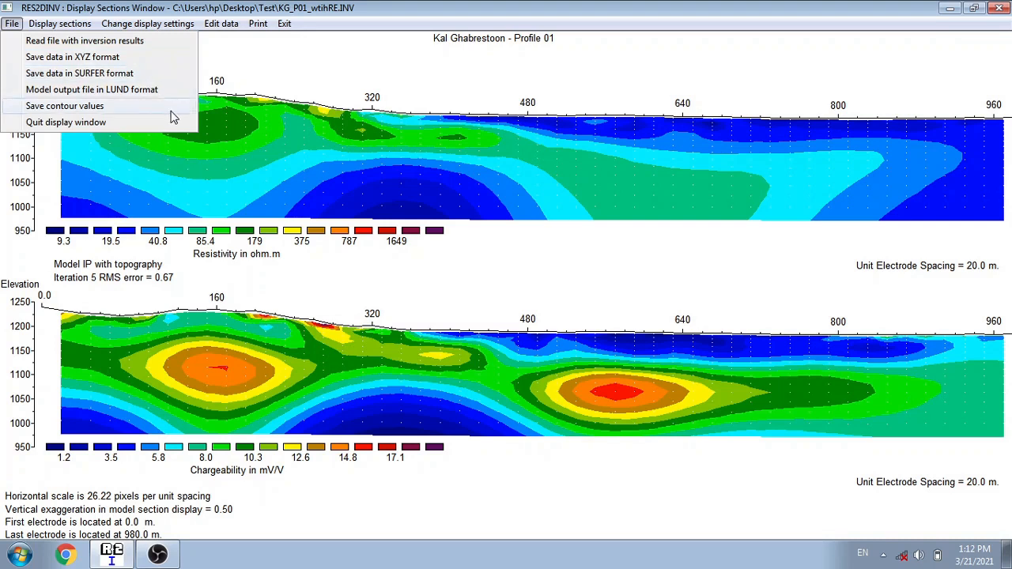
pyautogui.moveTo(91, 89)
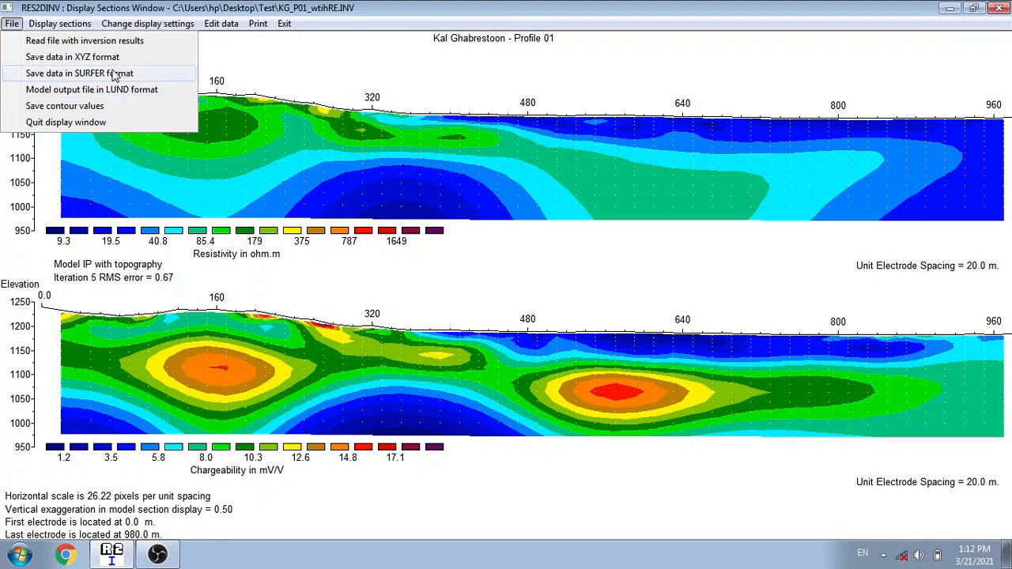
pyautogui.moveTo(146, 87)
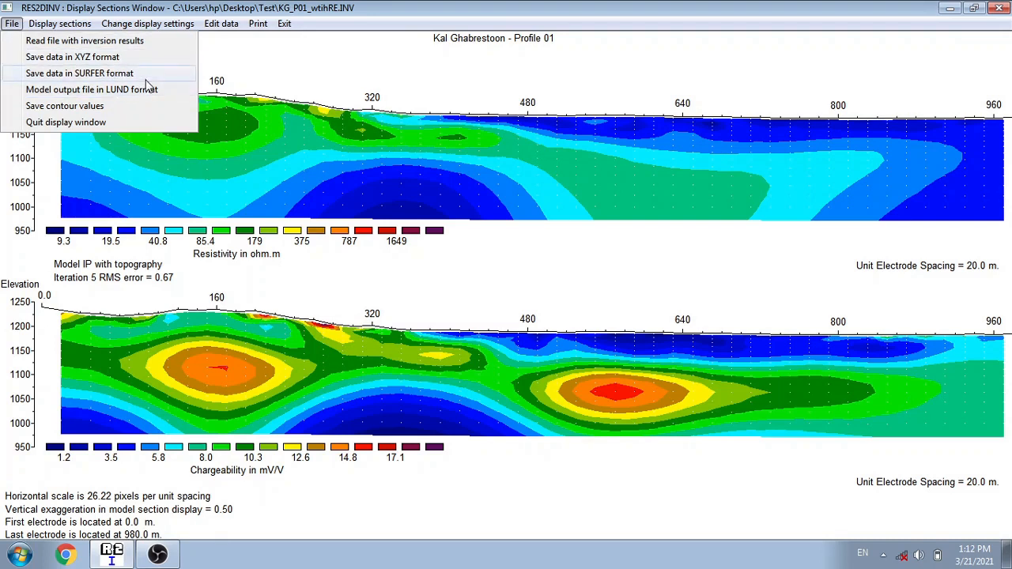
pyautogui.click(79, 73)
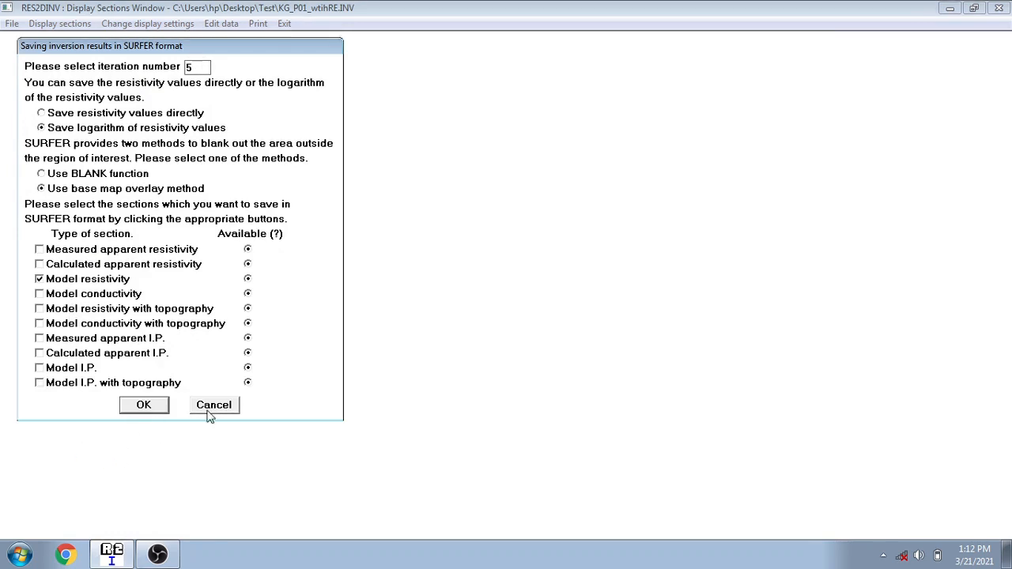
pyautogui.click(214, 405)
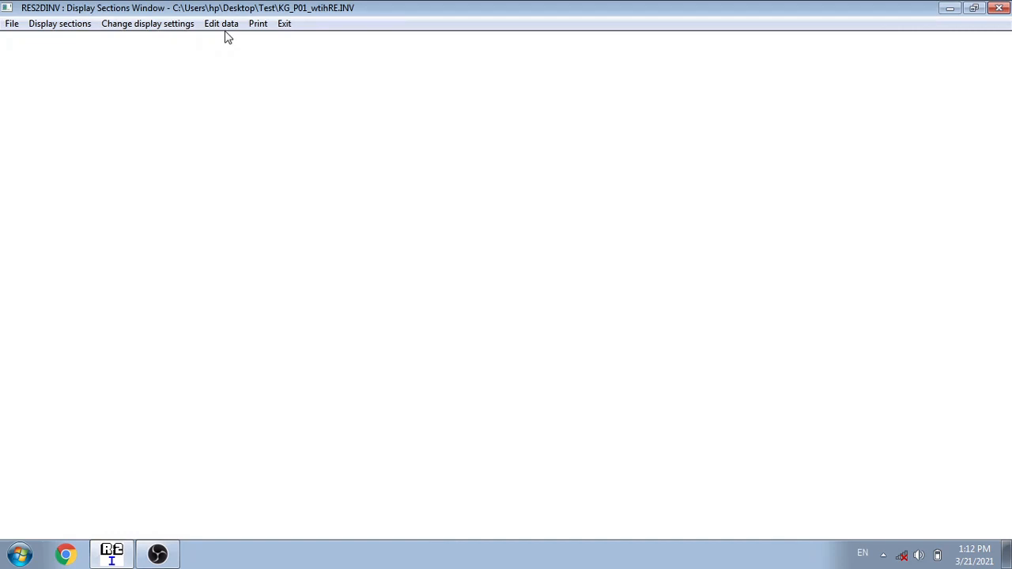
# Open the Change display settings menu, then switch to the Edit data menu
pyautogui.click(147, 23)
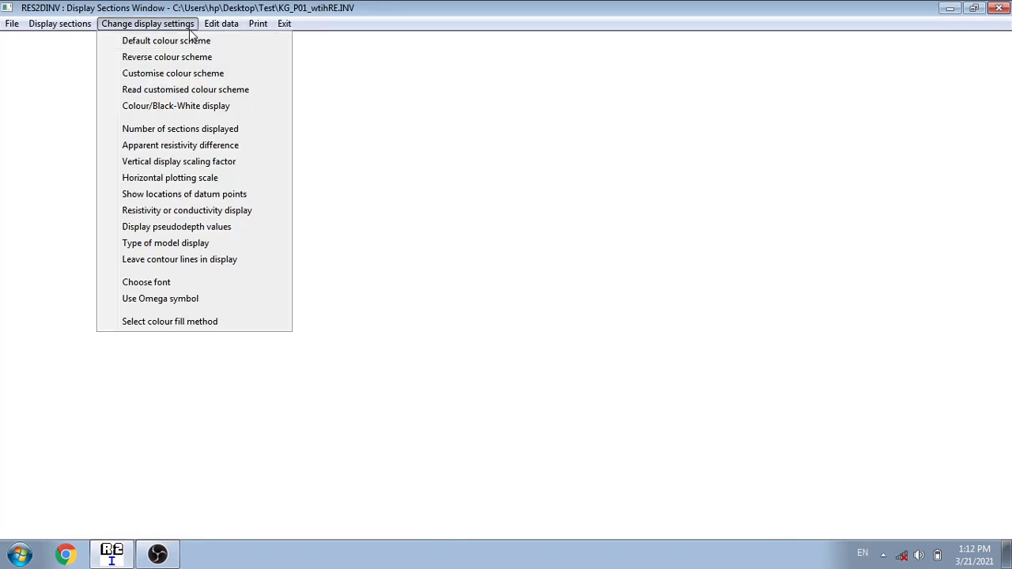
pyautogui.moveTo(146, 283)
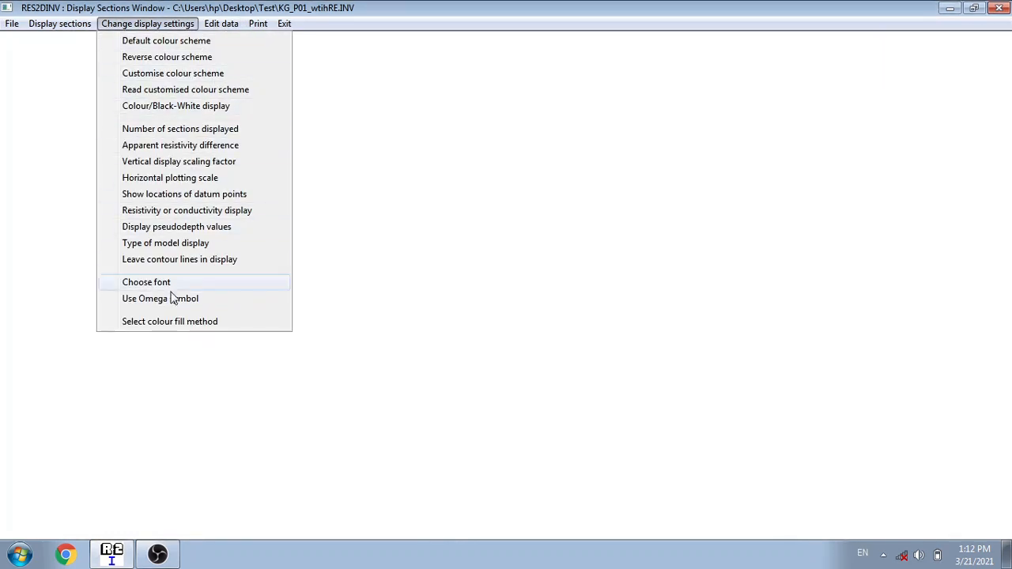
pyautogui.moveTo(196, 161)
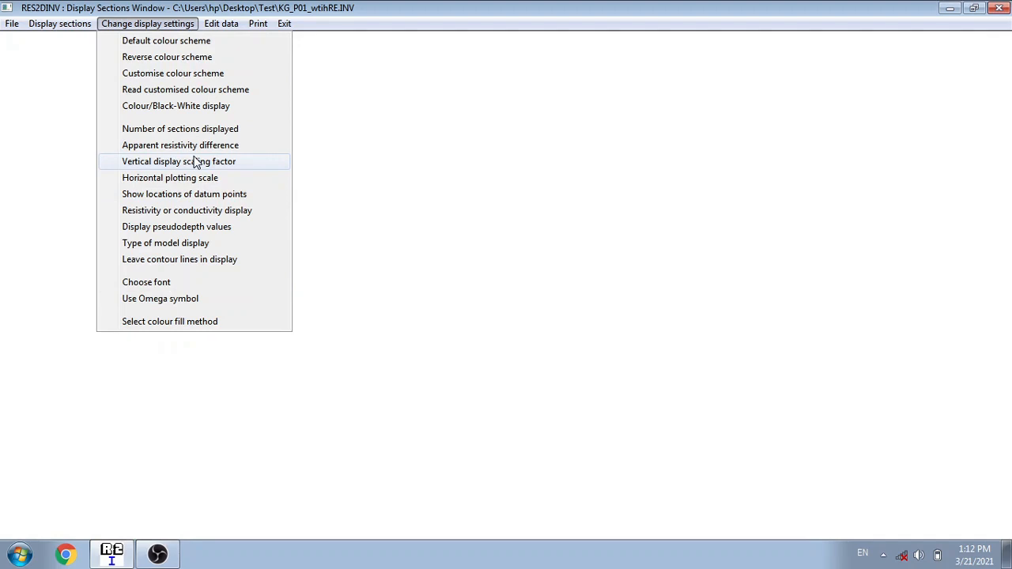
pyautogui.moveTo(225, 40)
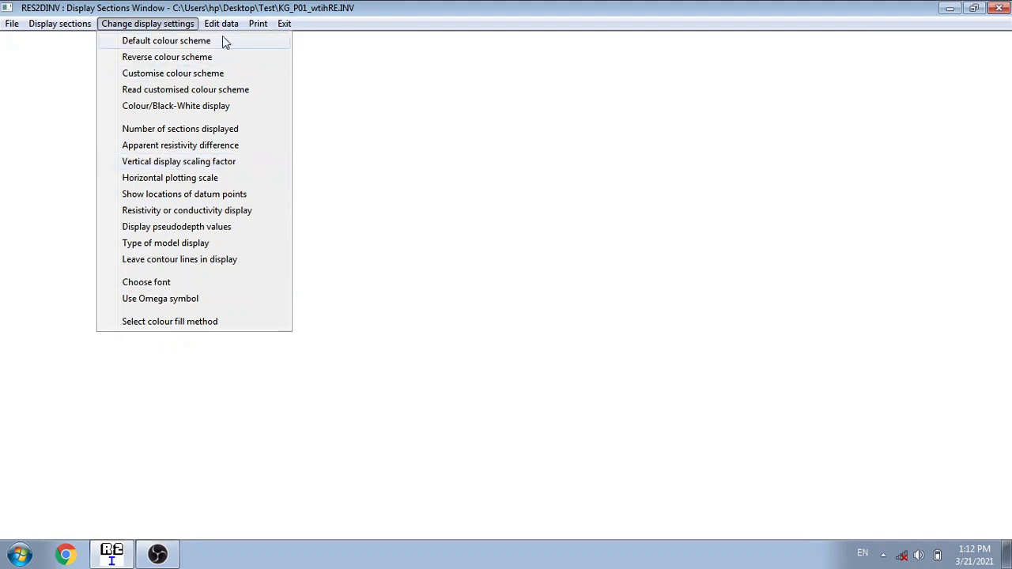
pyautogui.click(221, 23)
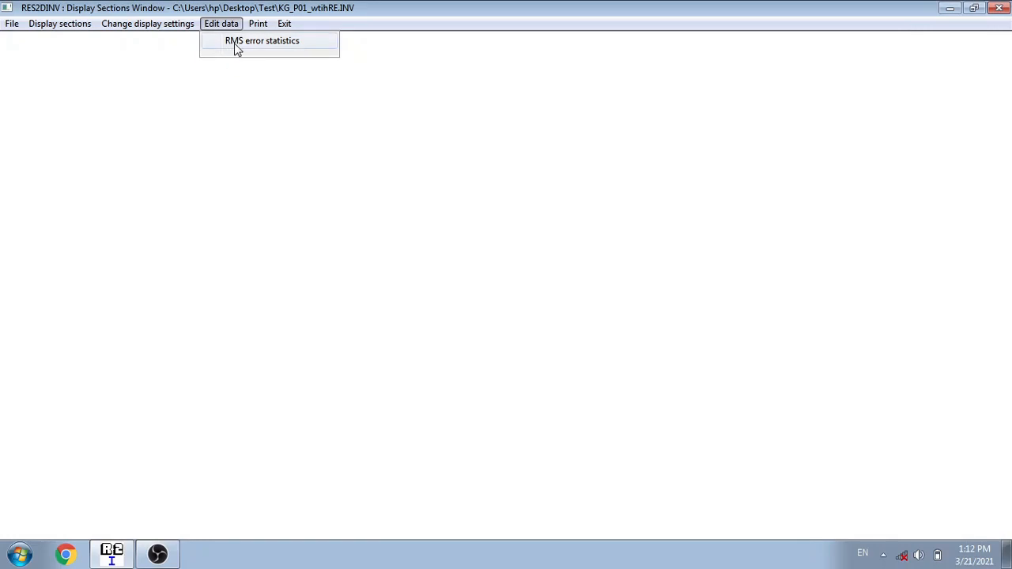
# Choose RMS error statistics to show the 452-point error histogram
pyautogui.click(262, 40)
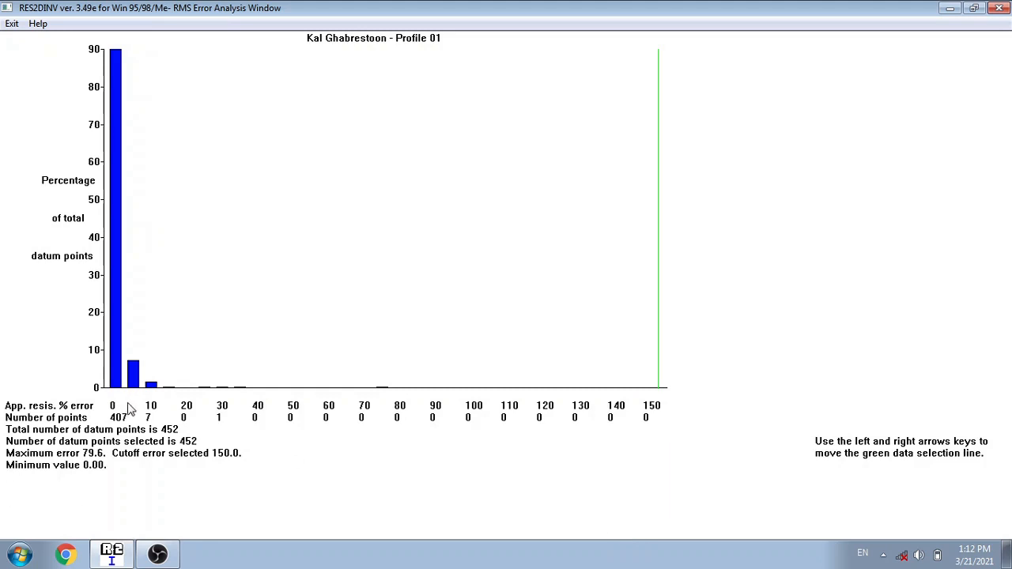
pyautogui.moveTo(125, 421)
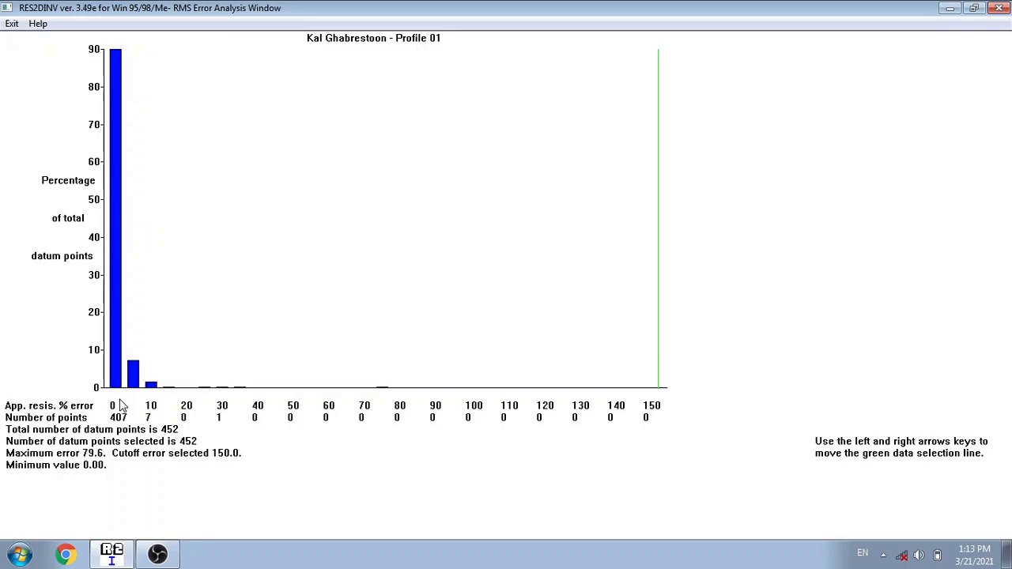
pyautogui.moveTo(121, 56)
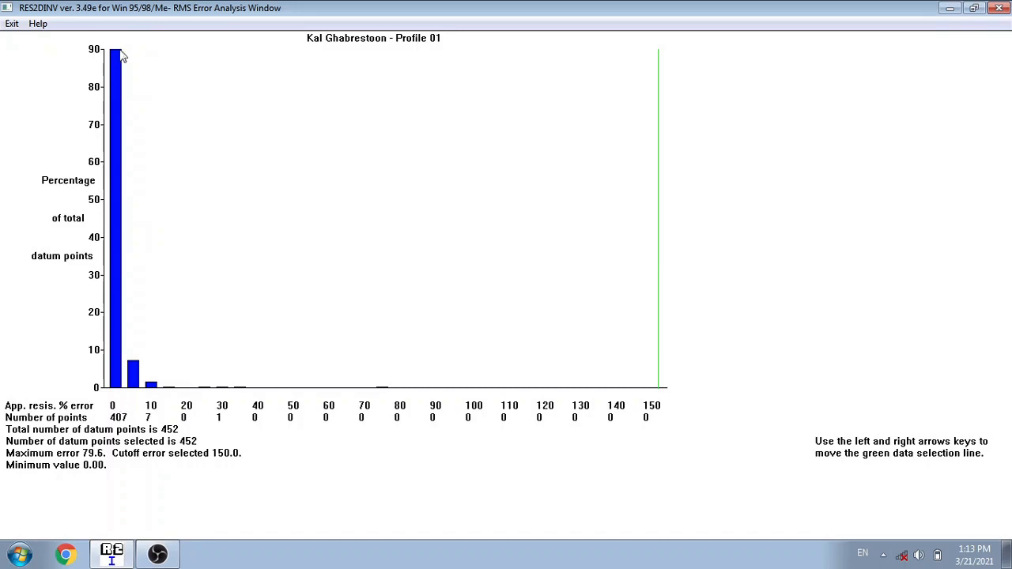
pyautogui.moveTo(62, 348)
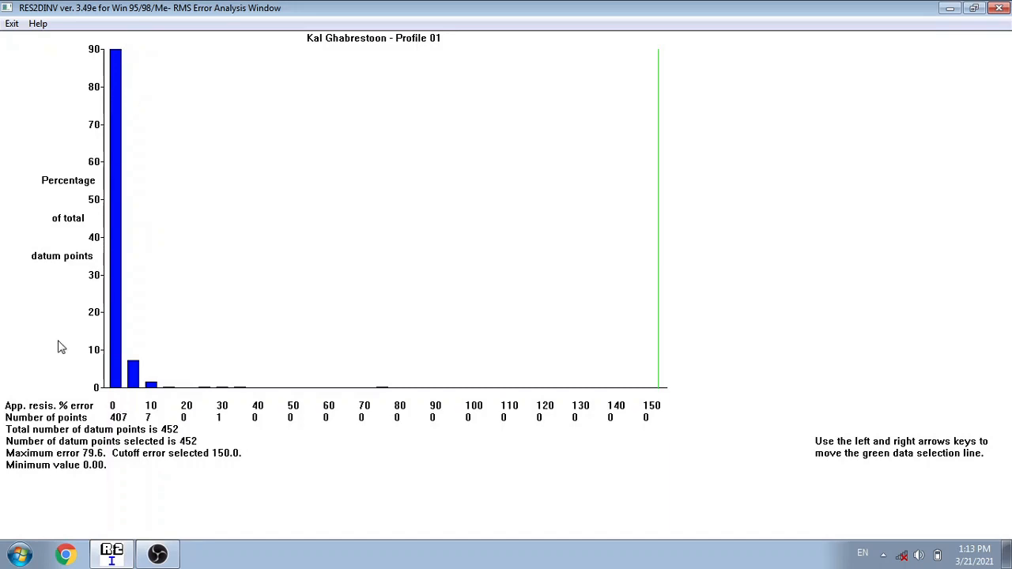
pyautogui.moveTo(363, 418)
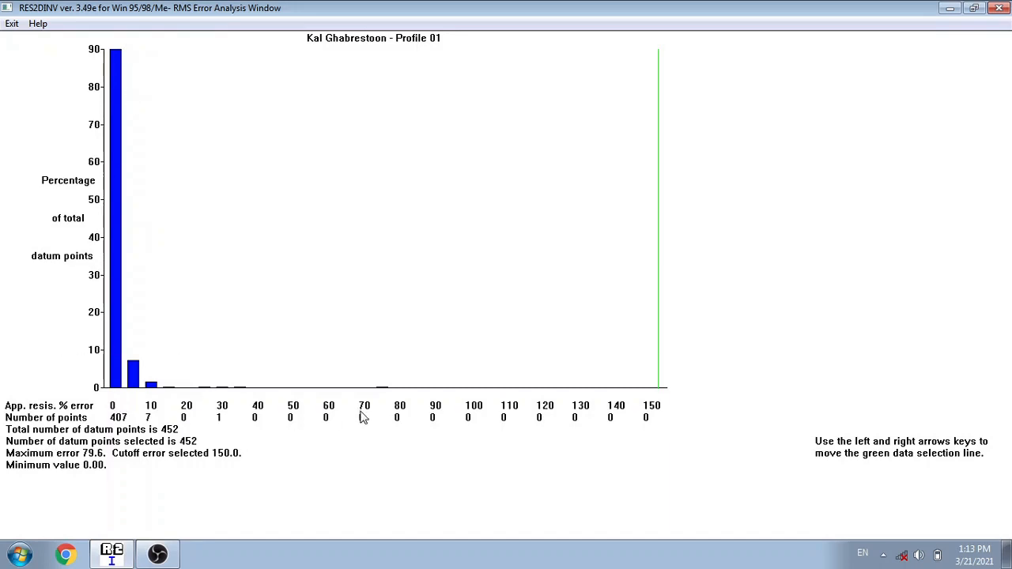
# Lower the error cutoff to 75, exit, and confirm trimming the data set
pyautogui.press('left')
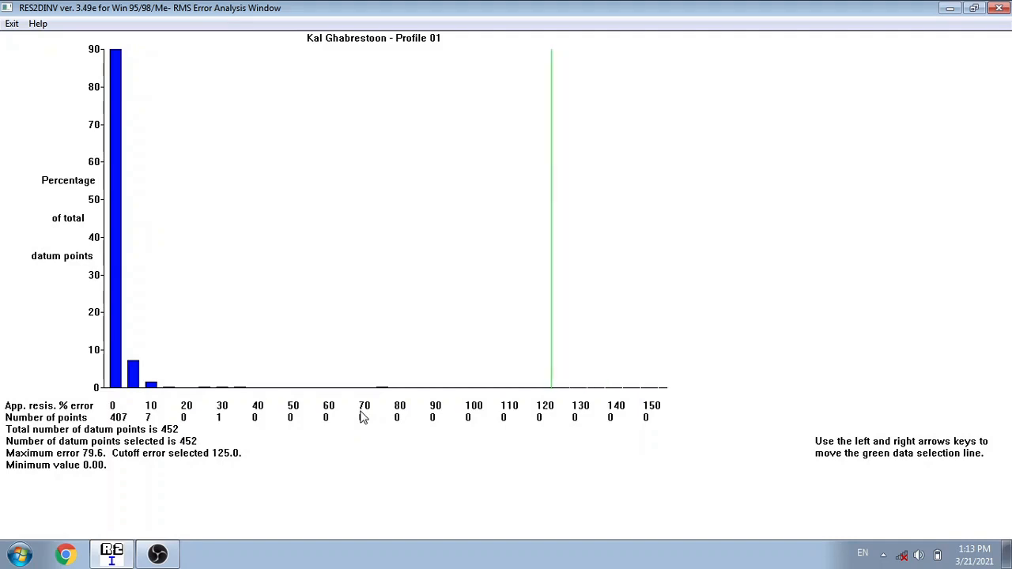
pyautogui.press('Left')
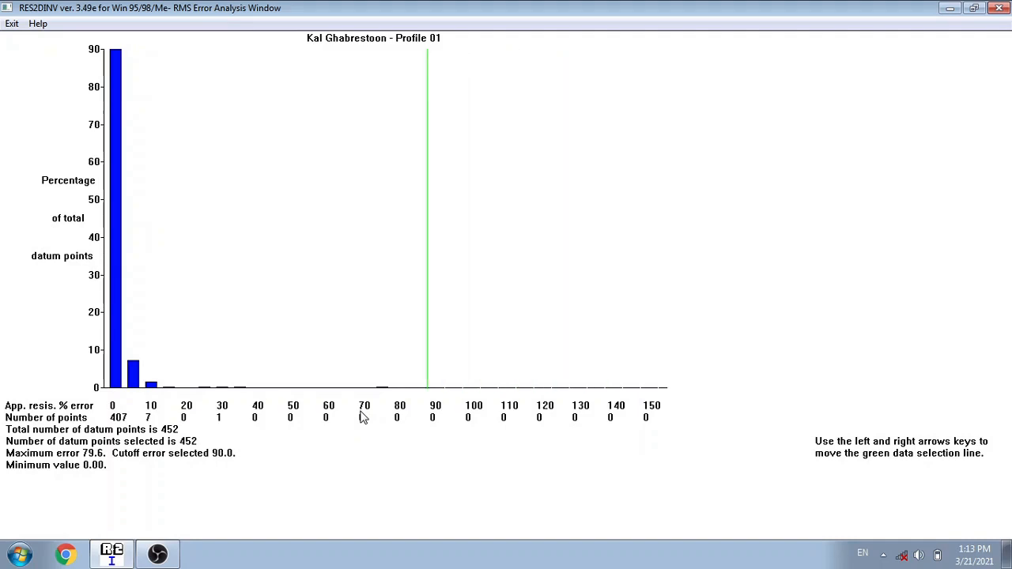
pyautogui.press('left')
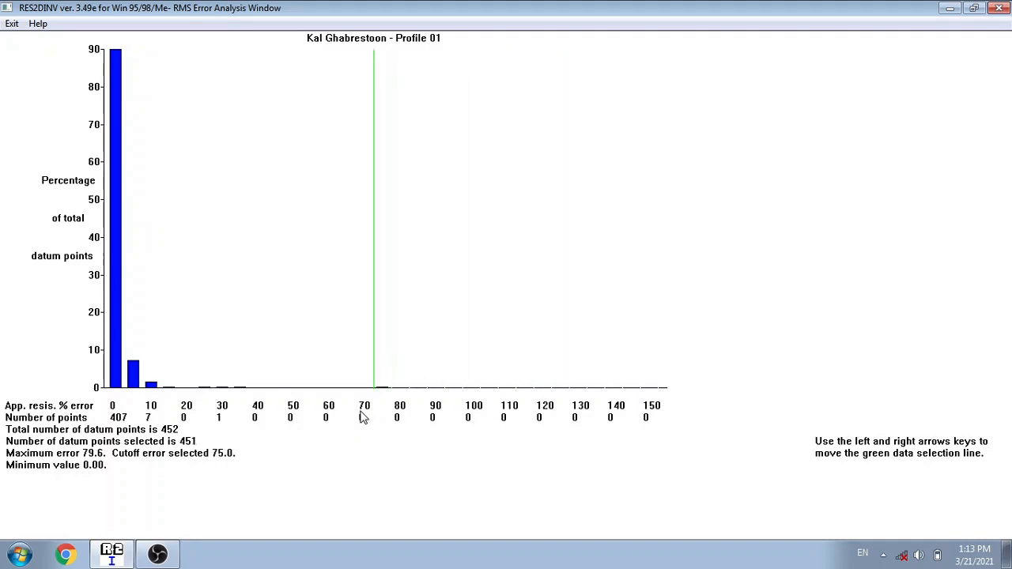
pyautogui.moveTo(388, 420)
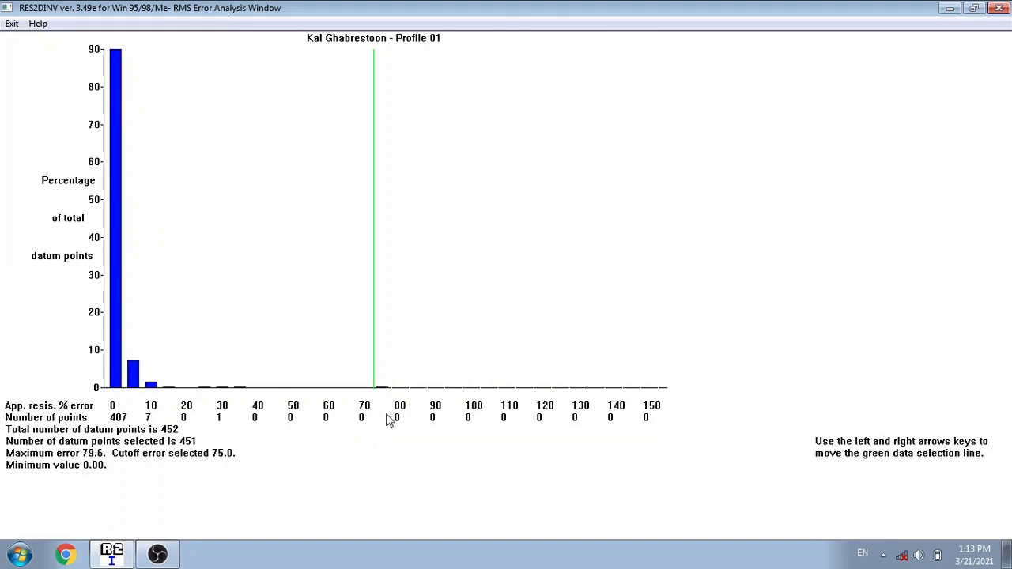
pyautogui.moveTo(382, 411)
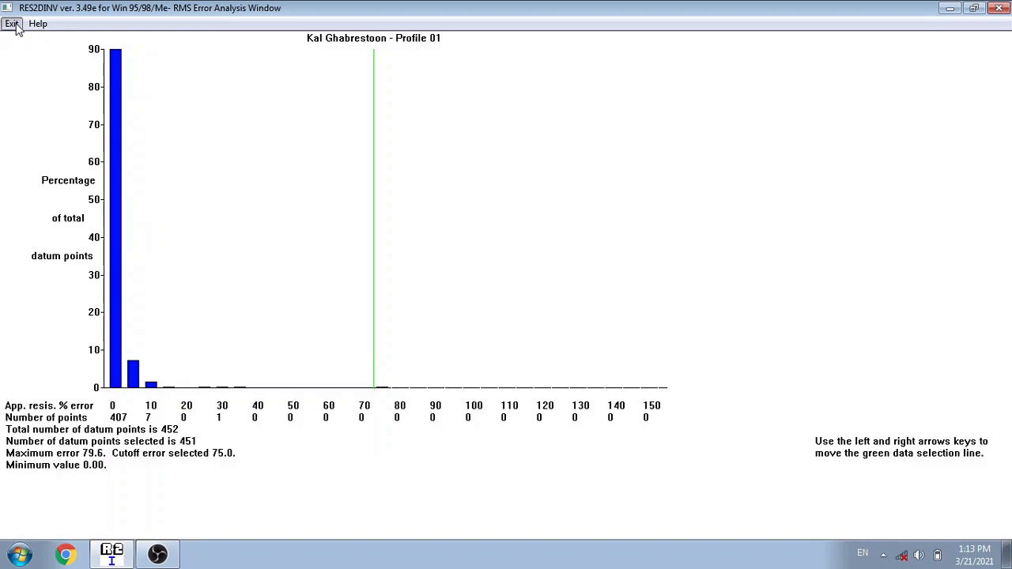
pyautogui.click(11, 23)
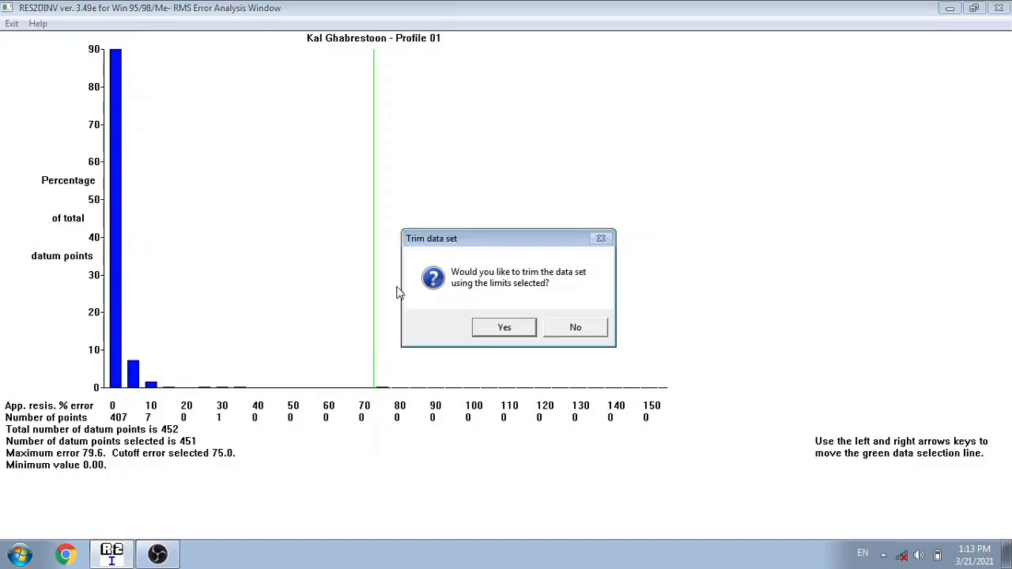
pyautogui.click(505, 327)
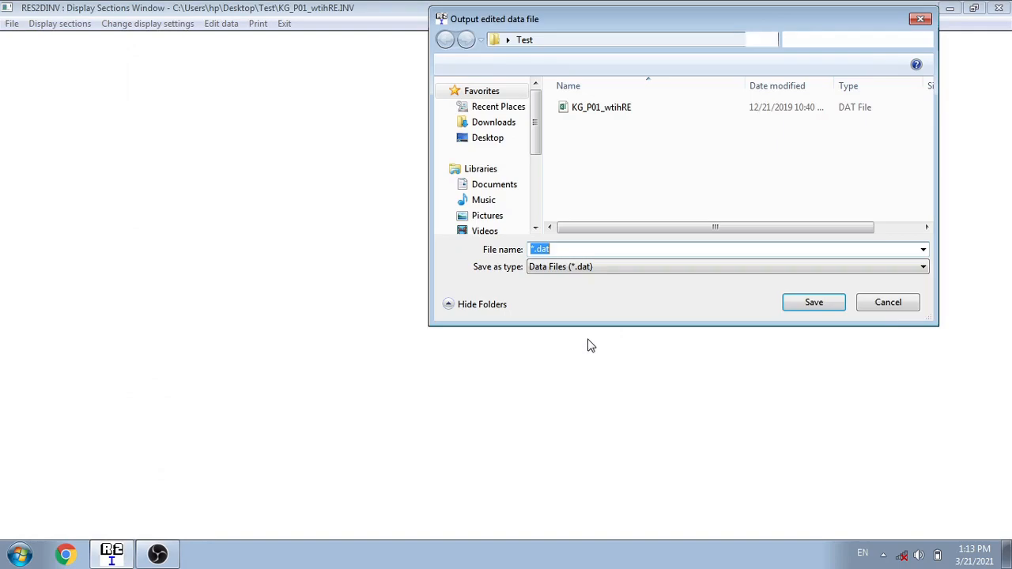